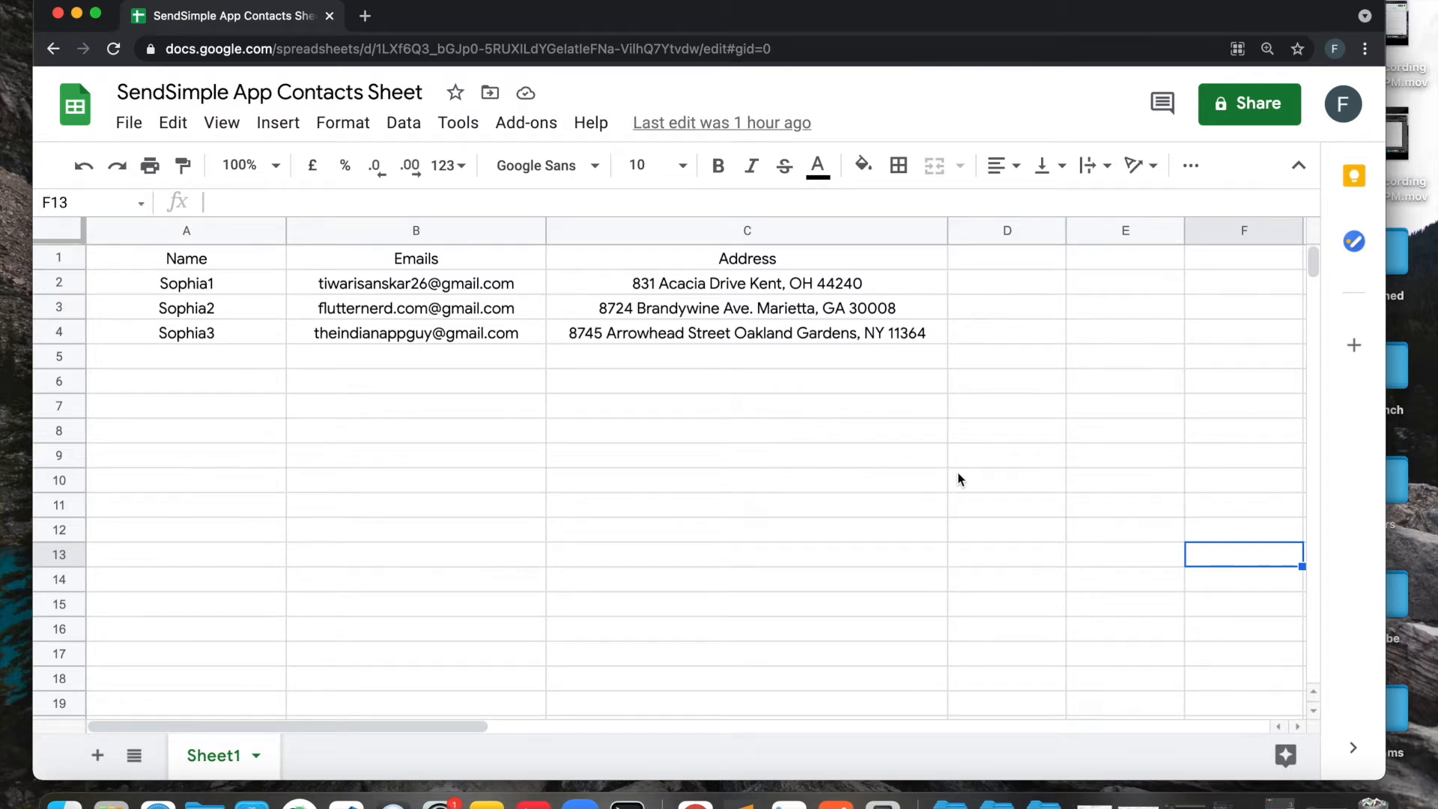
pyautogui.moveTo(589, 237)
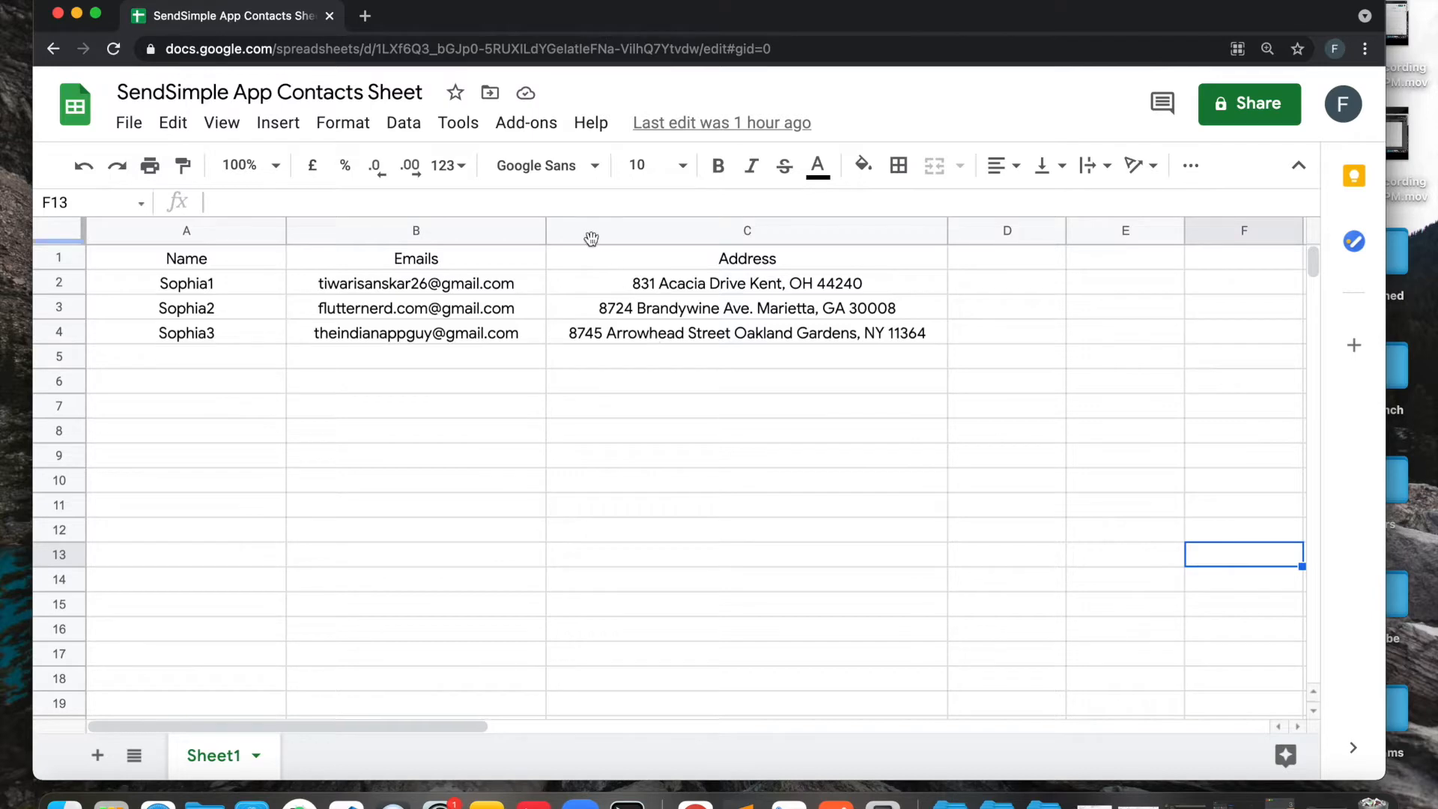
pyautogui.moveTo(531, 141)
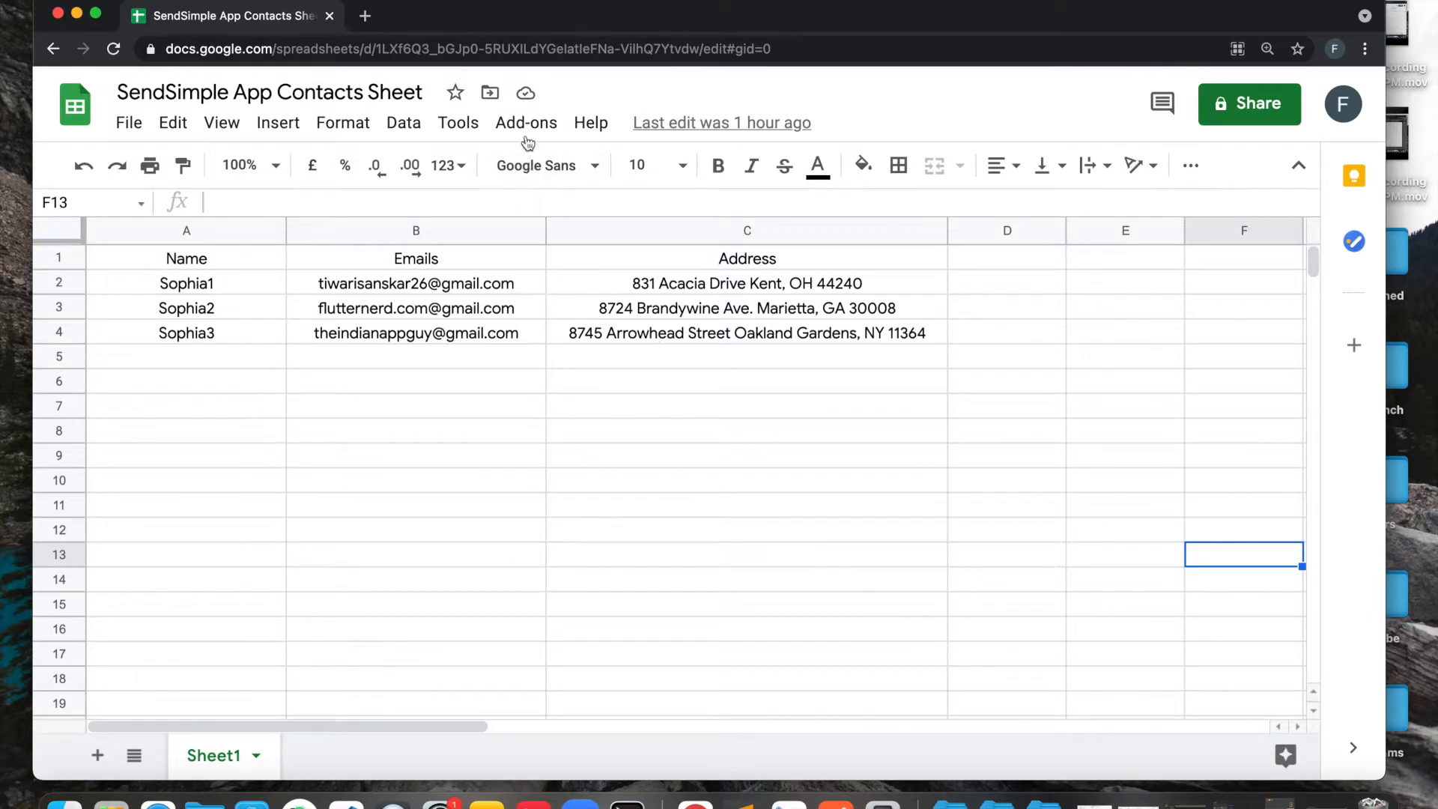
# Show the installed add-ons list with SendSimple : Mail Merge For Gmail and its submenu.
pyautogui.click(525, 123)
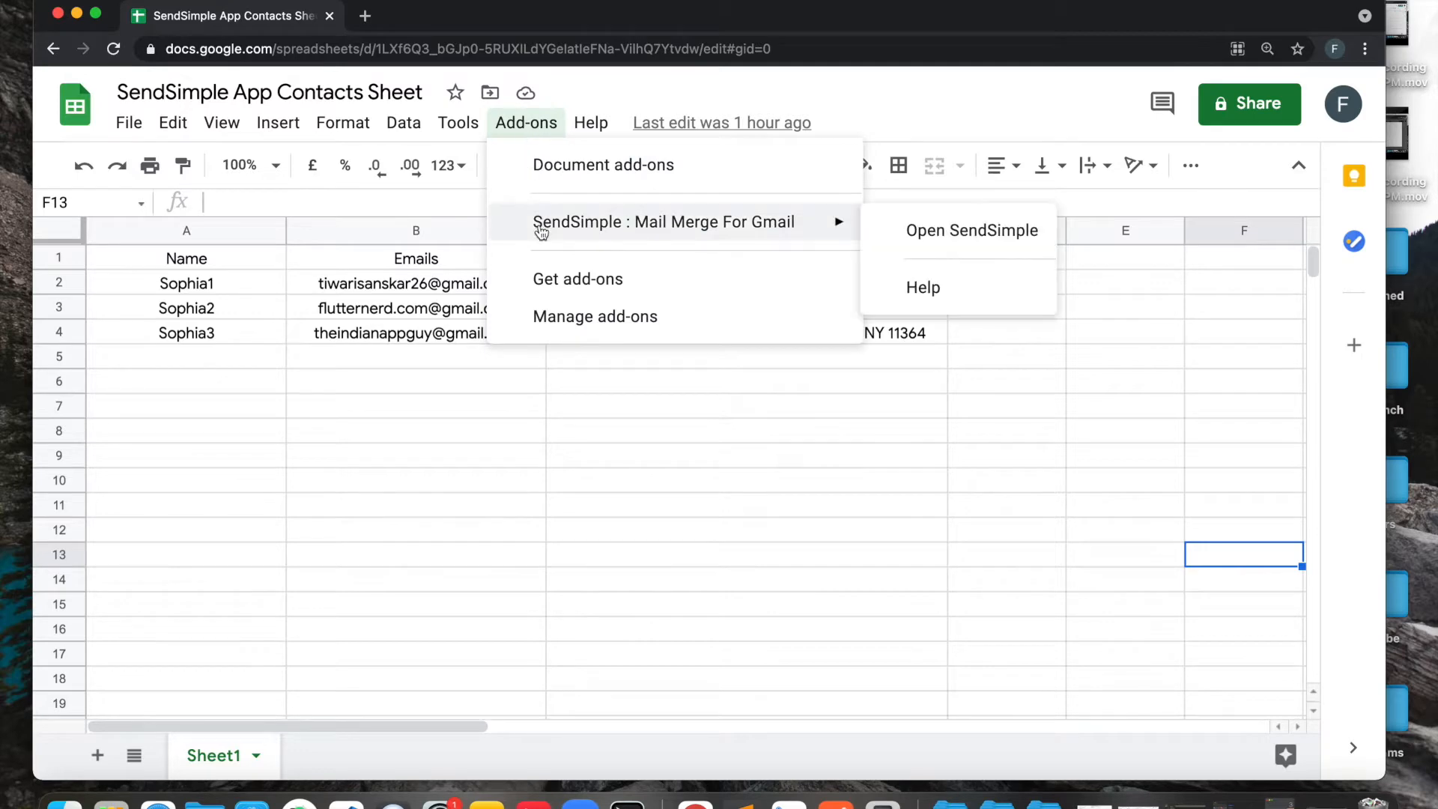
# Launch SendSimple and review the sender name field and the Gmail / MyAmazon Account sending choices.
pyautogui.click(973, 231)
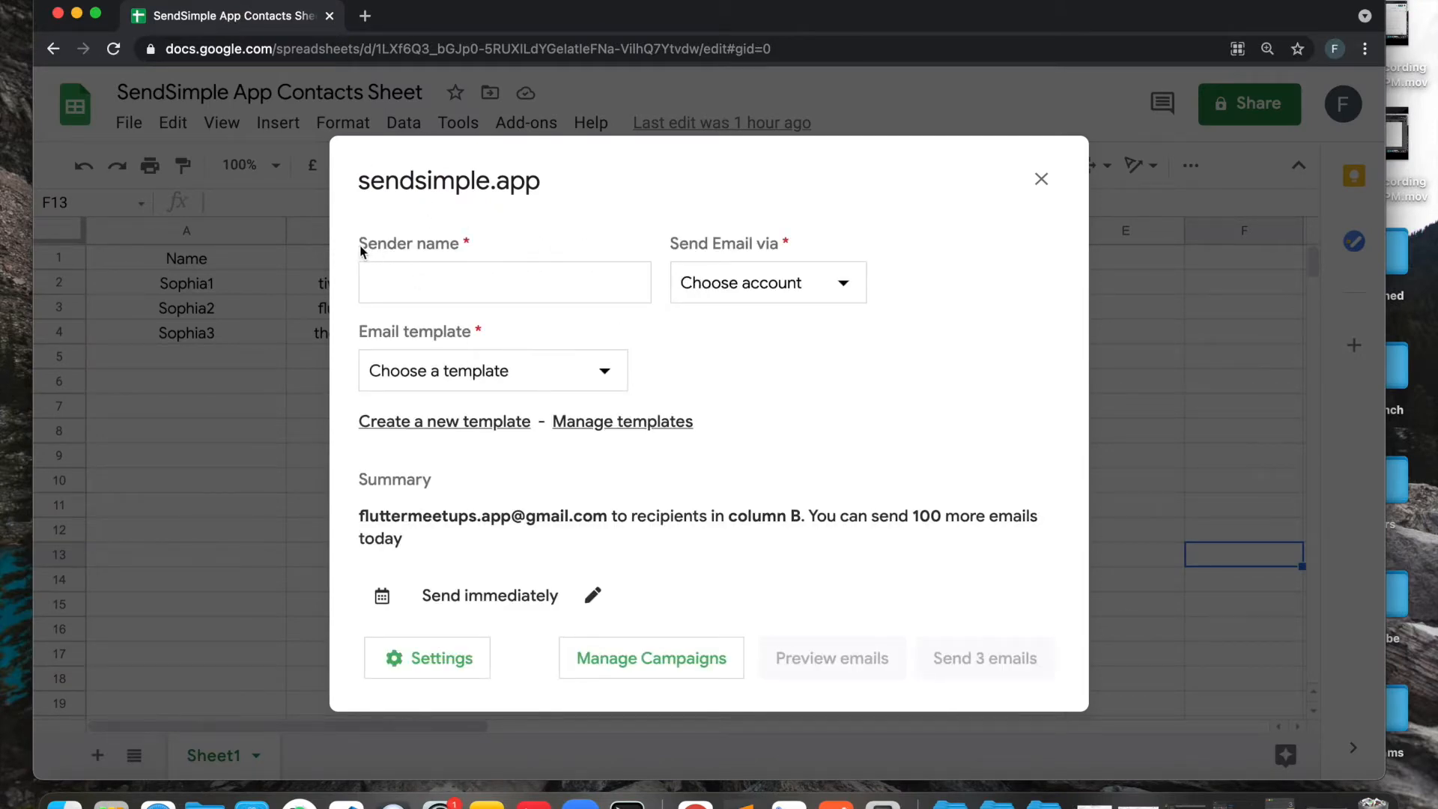
pyautogui.click(503, 282)
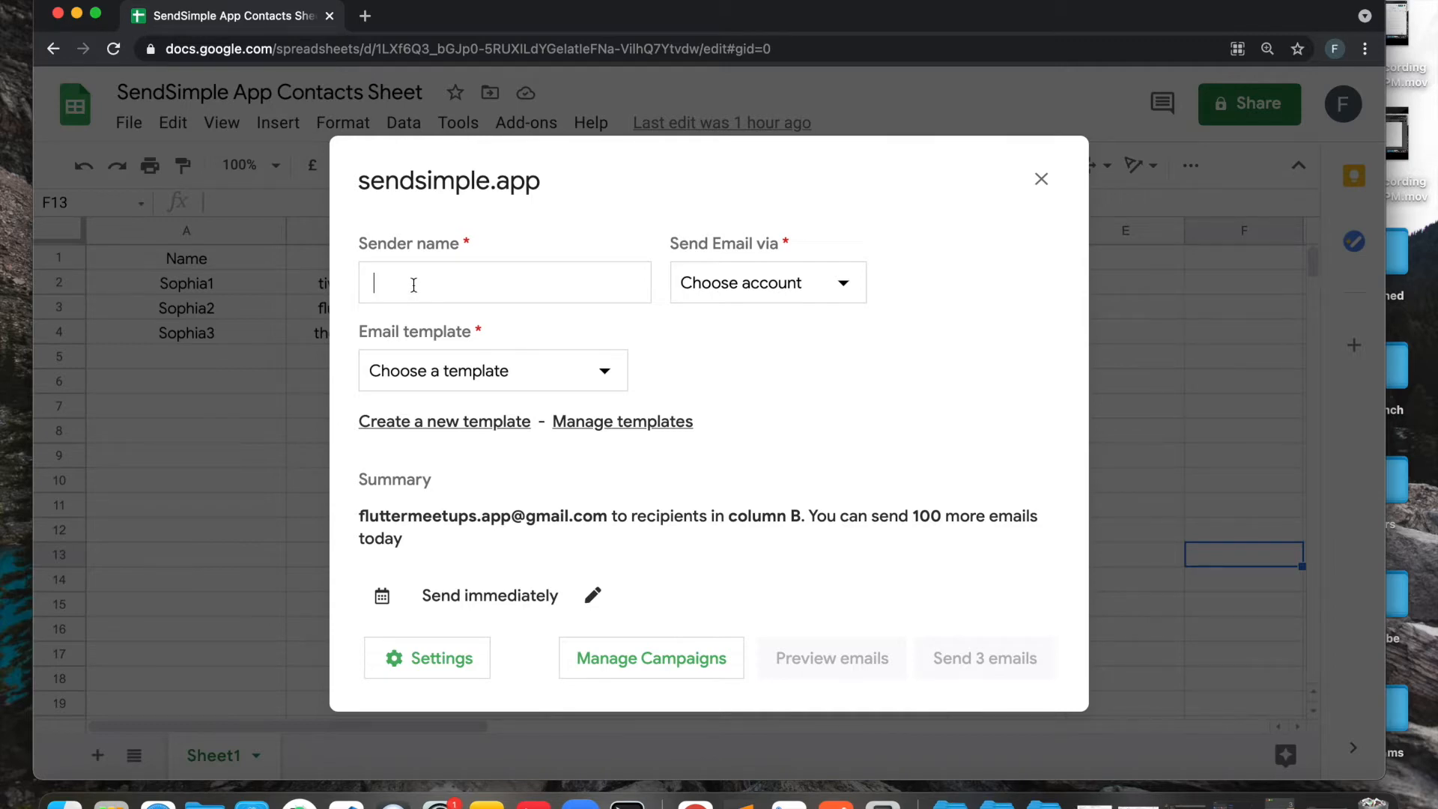
pyautogui.click(768, 281)
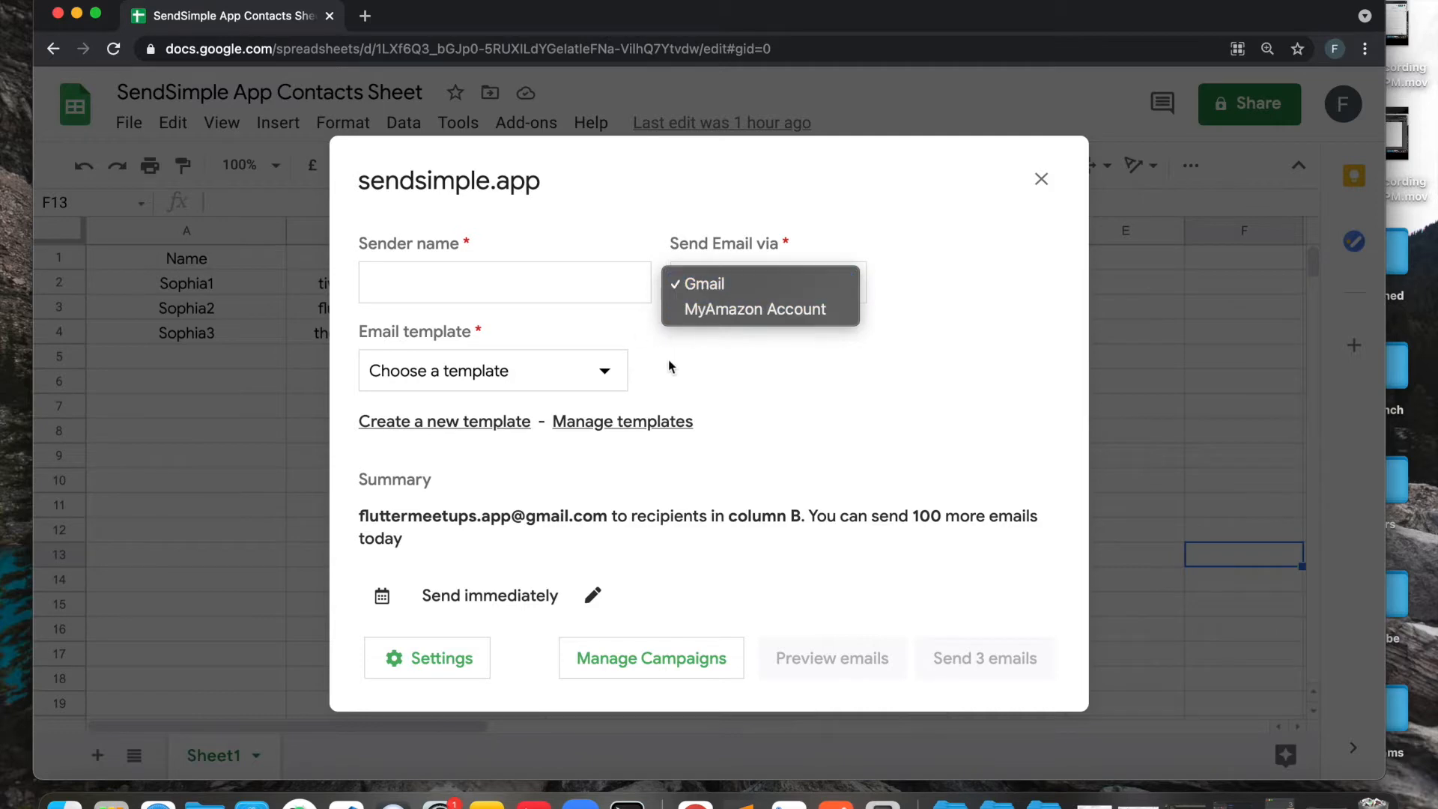
pyautogui.moveTo(716, 318)
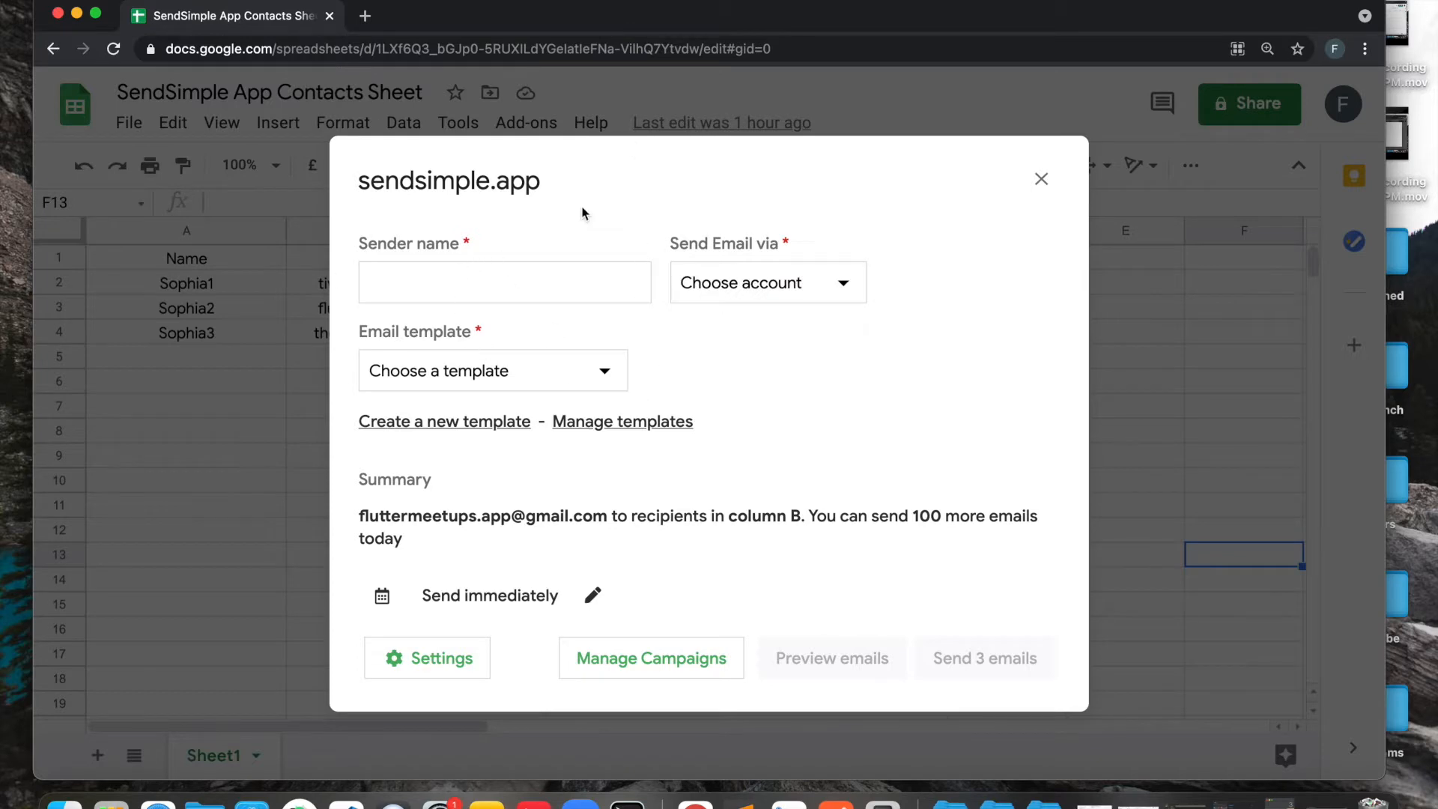
pyautogui.moveTo(524, 386)
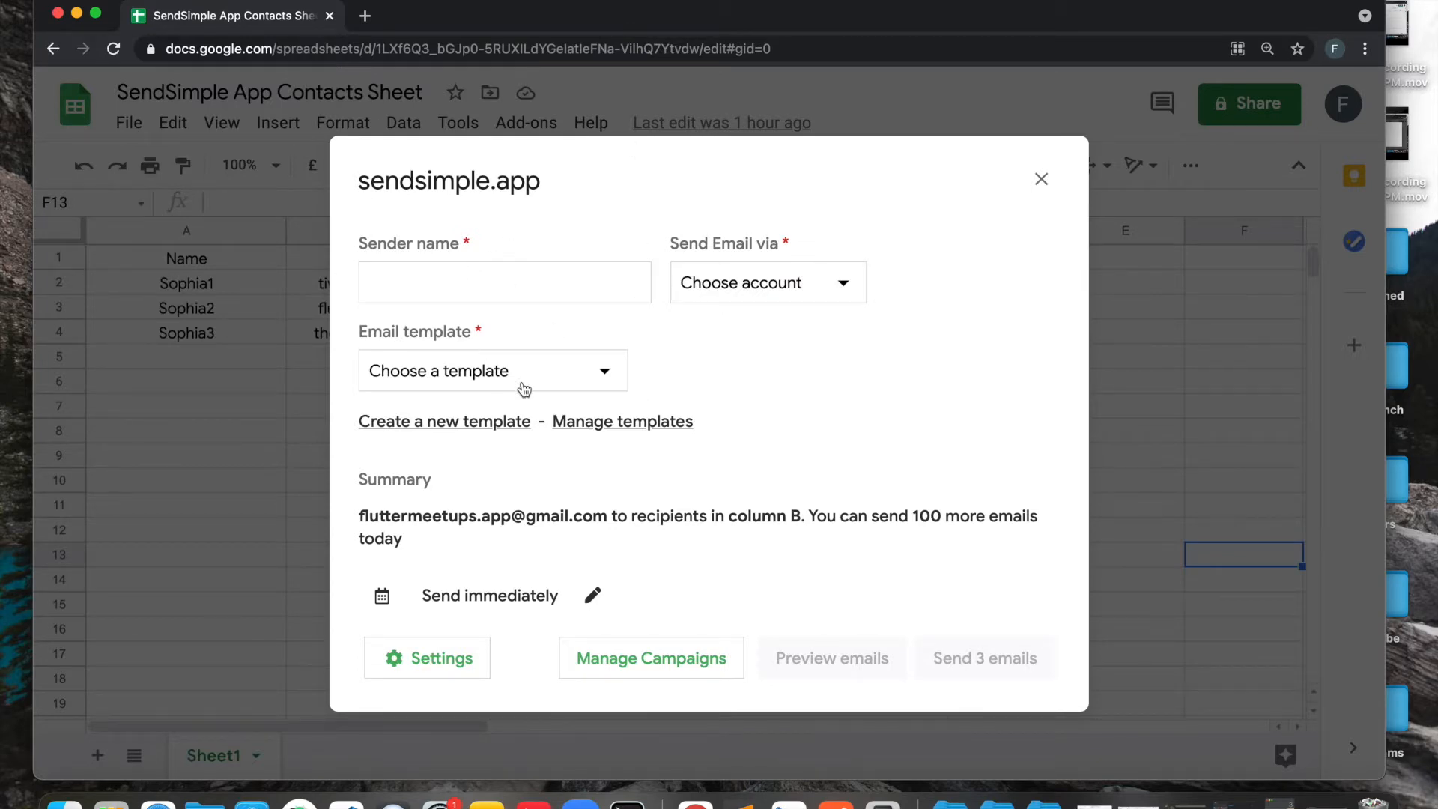
# Dismiss the SendSimple panel and select the Address entries back on the contacts sheet.
pyautogui.click(1040, 180)
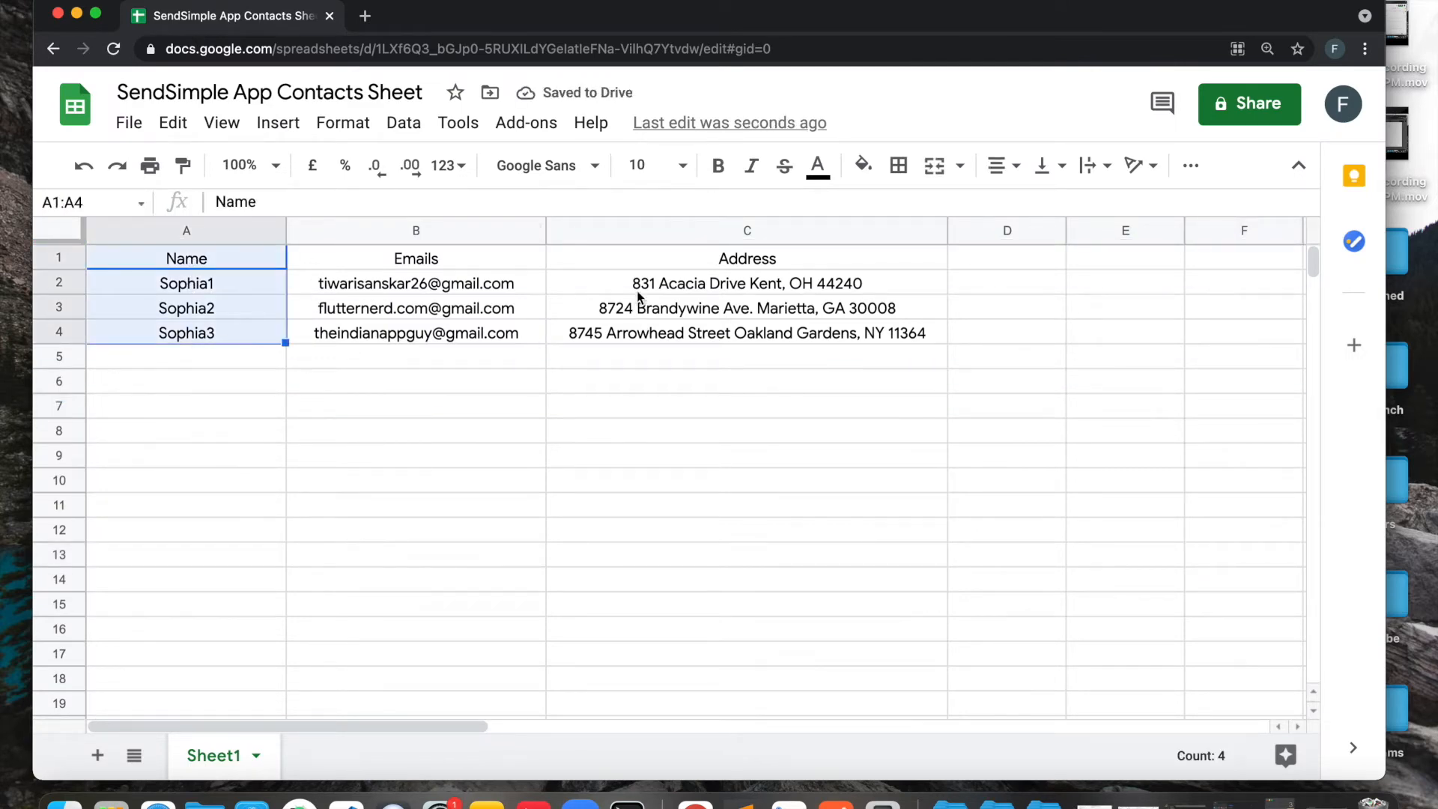
pyautogui.click(745, 380)
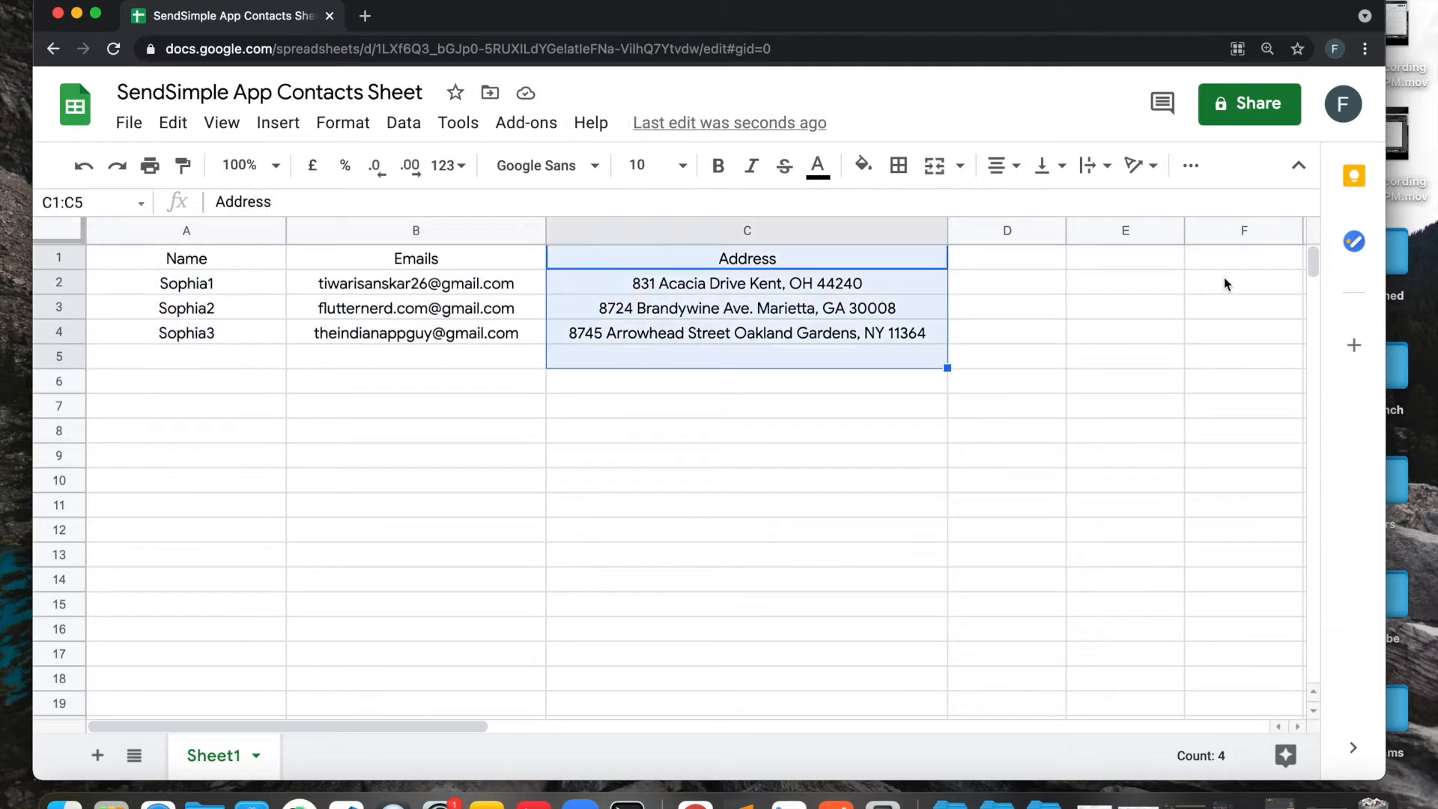
pyautogui.moveTo(683, 403)
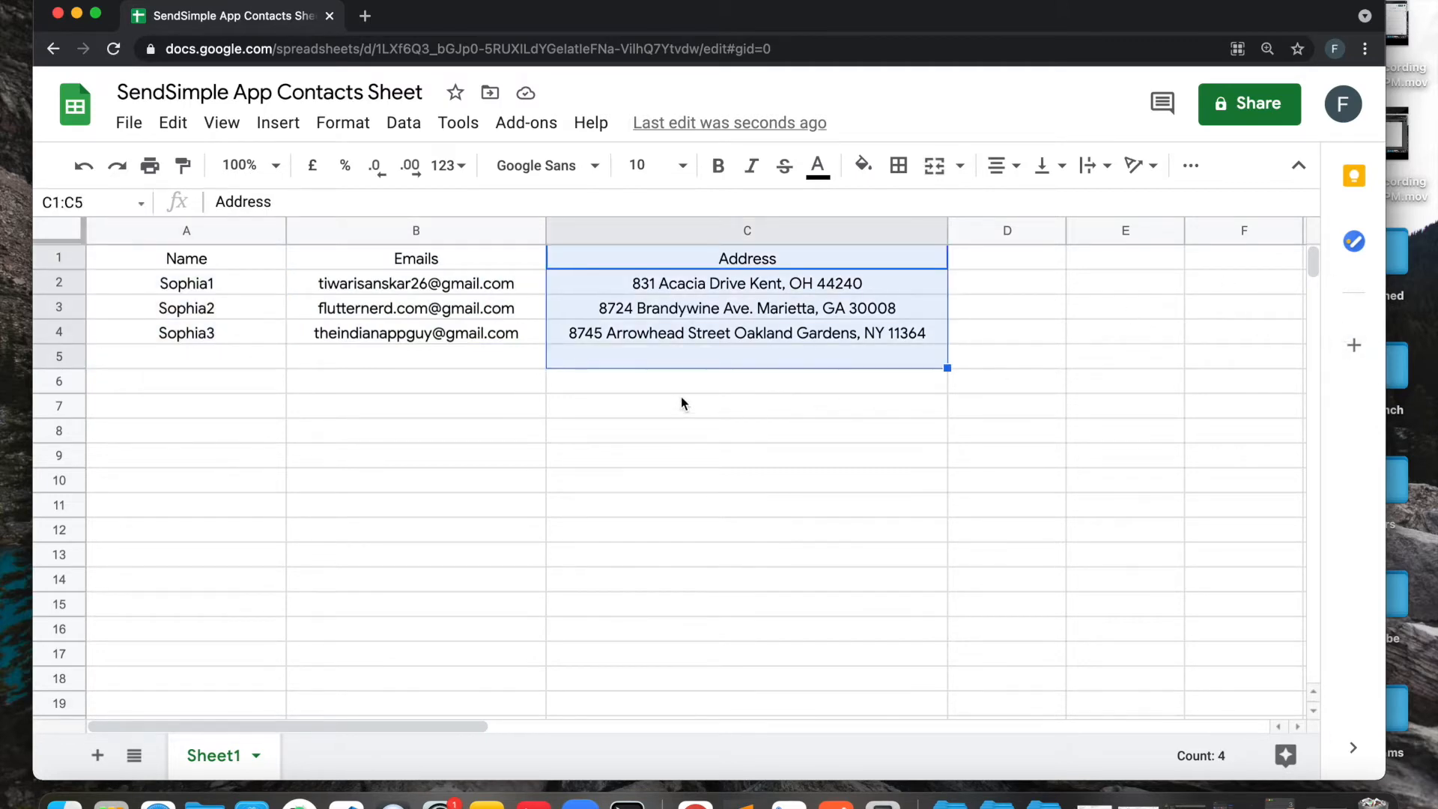
# Relaunch SendSimple and enter the sender name 'Sanskar from fluttermeetup'.
pyautogui.click(526, 123)
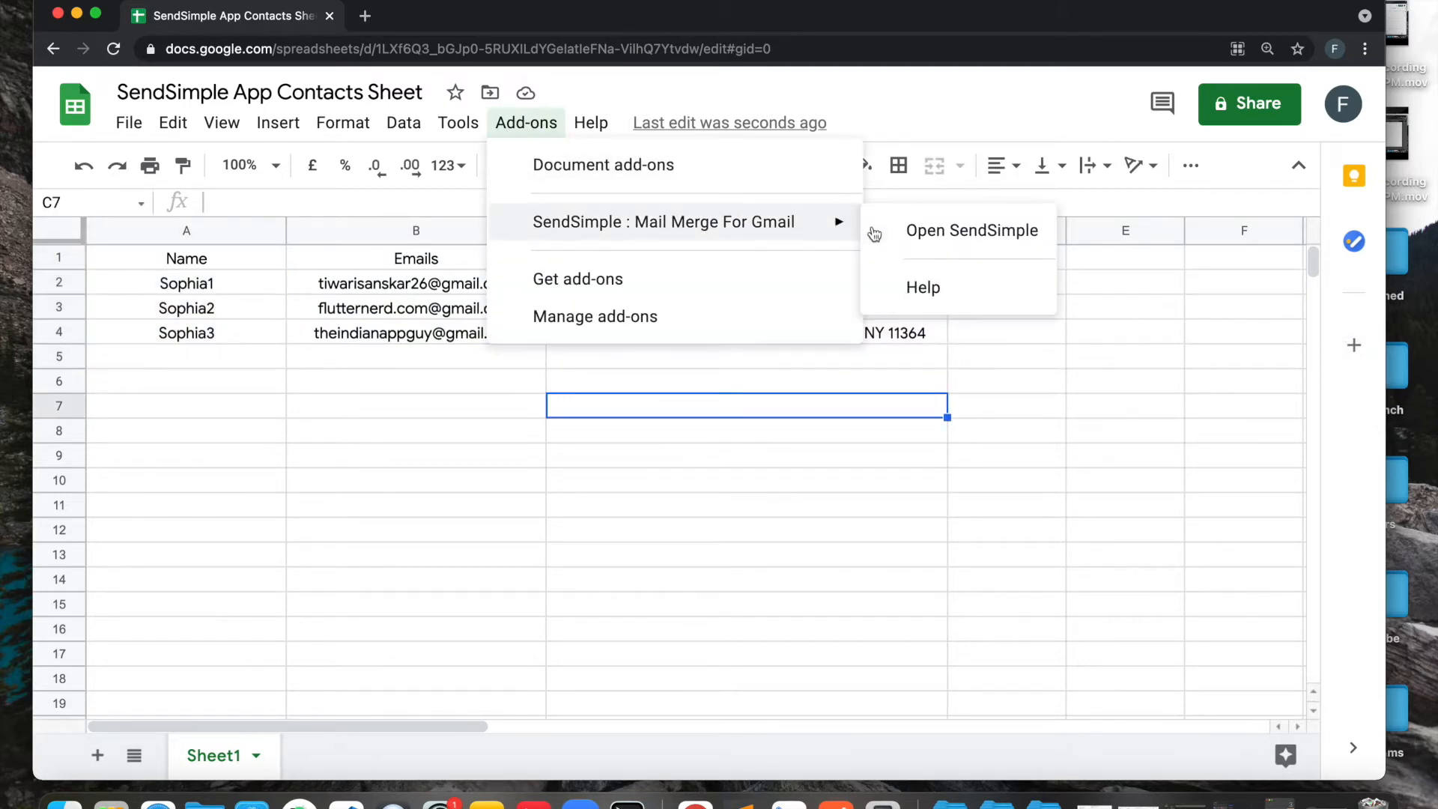
pyautogui.click(974, 230)
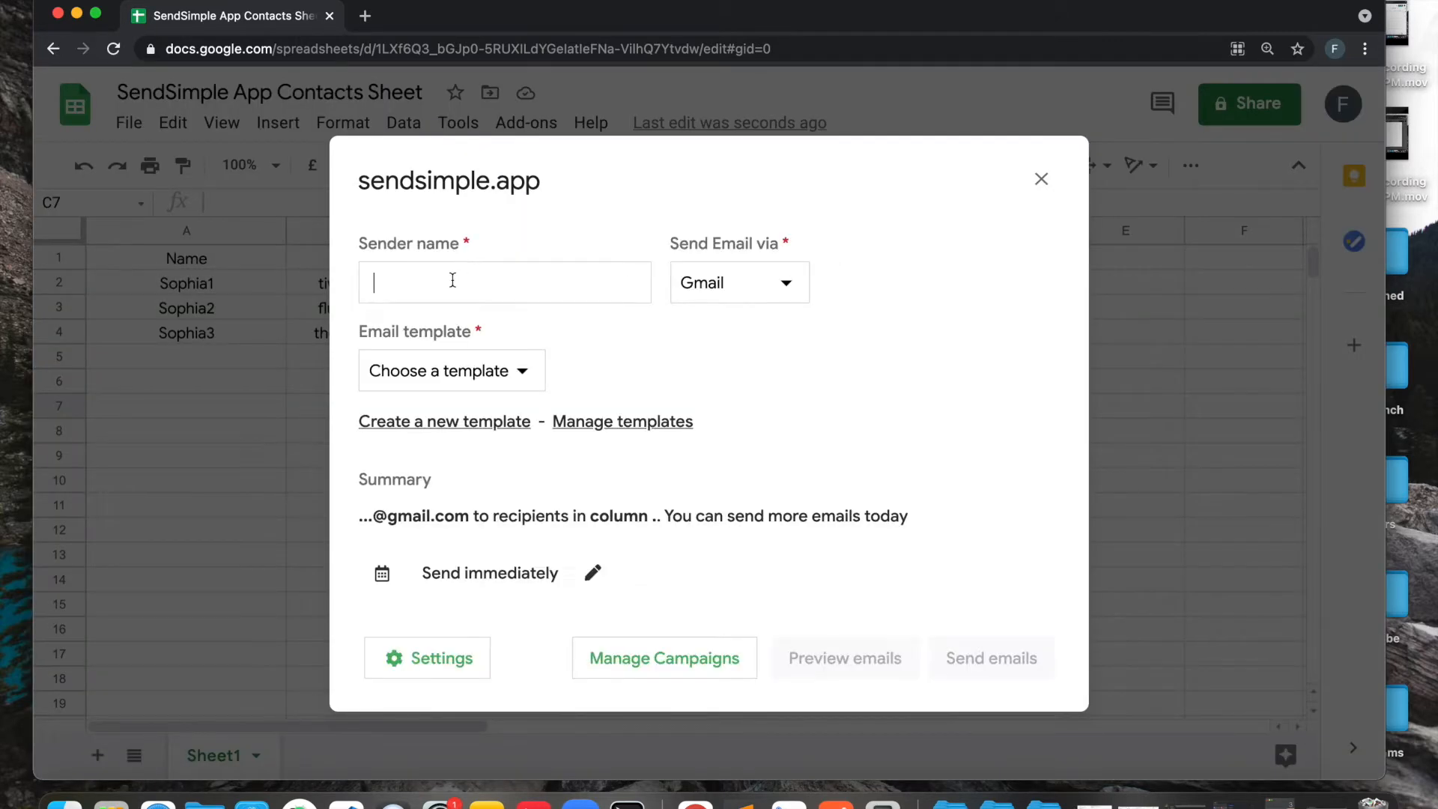
pyautogui.write('Sanskar from flutter')
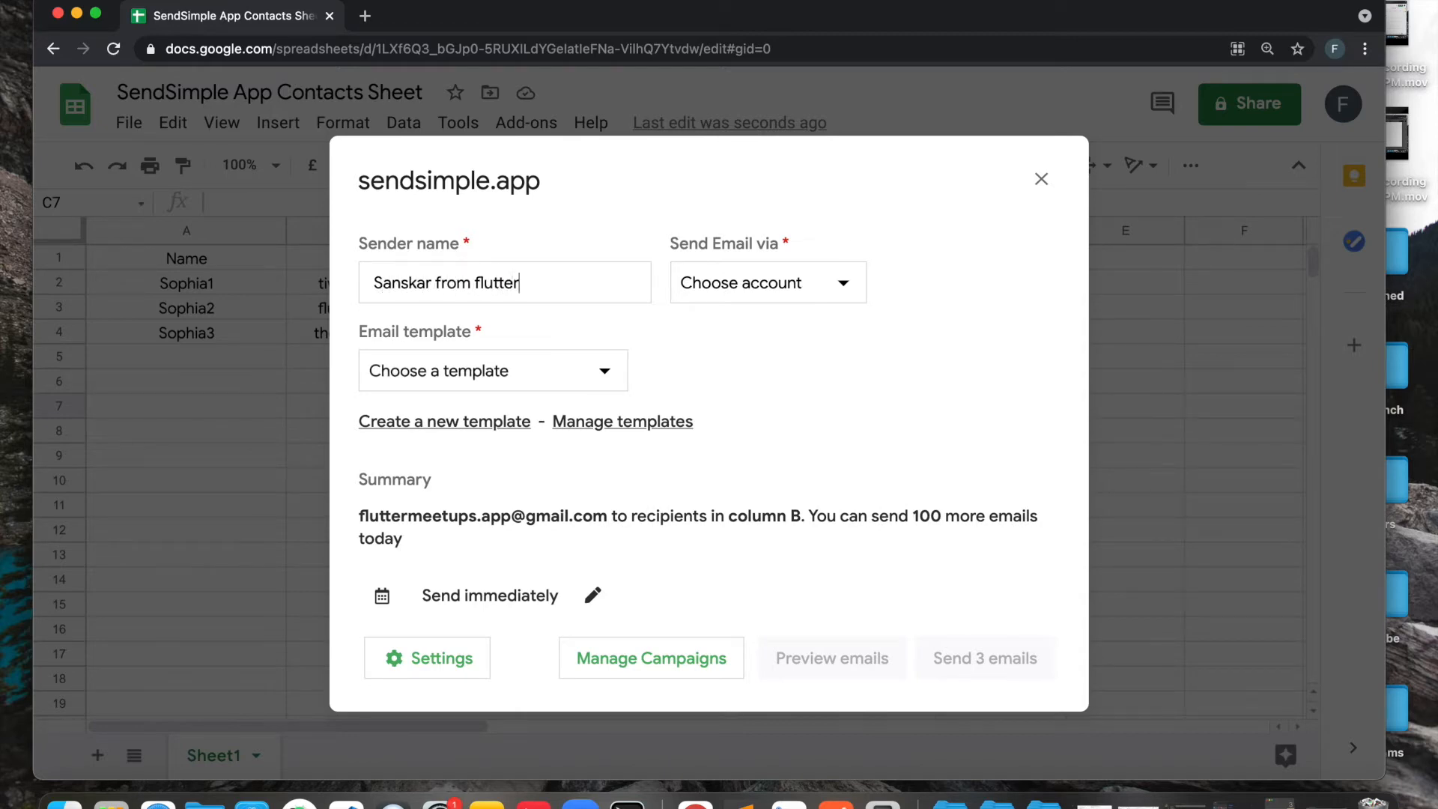
pyautogui.write('meetup')
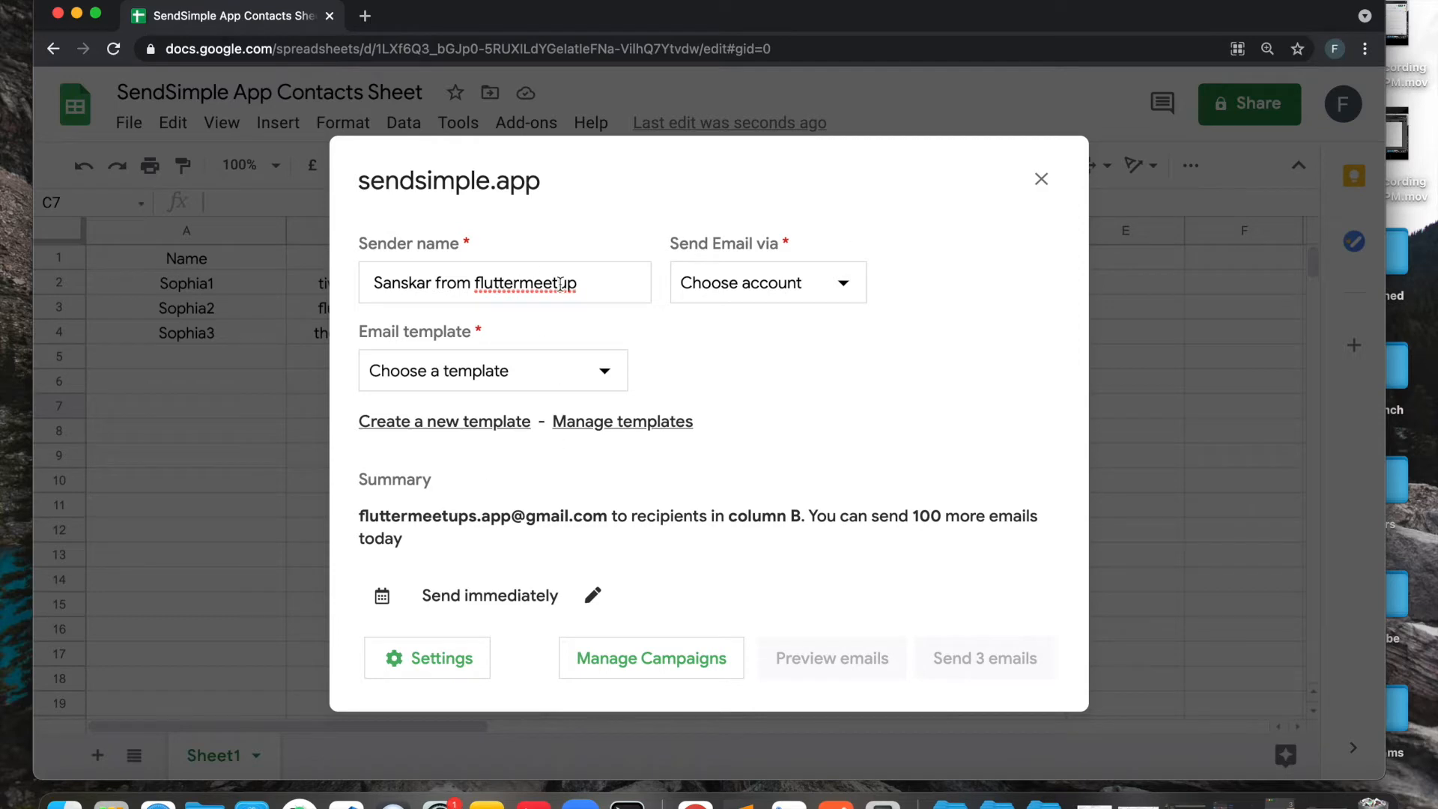
pyautogui.doubleClick(526, 281)
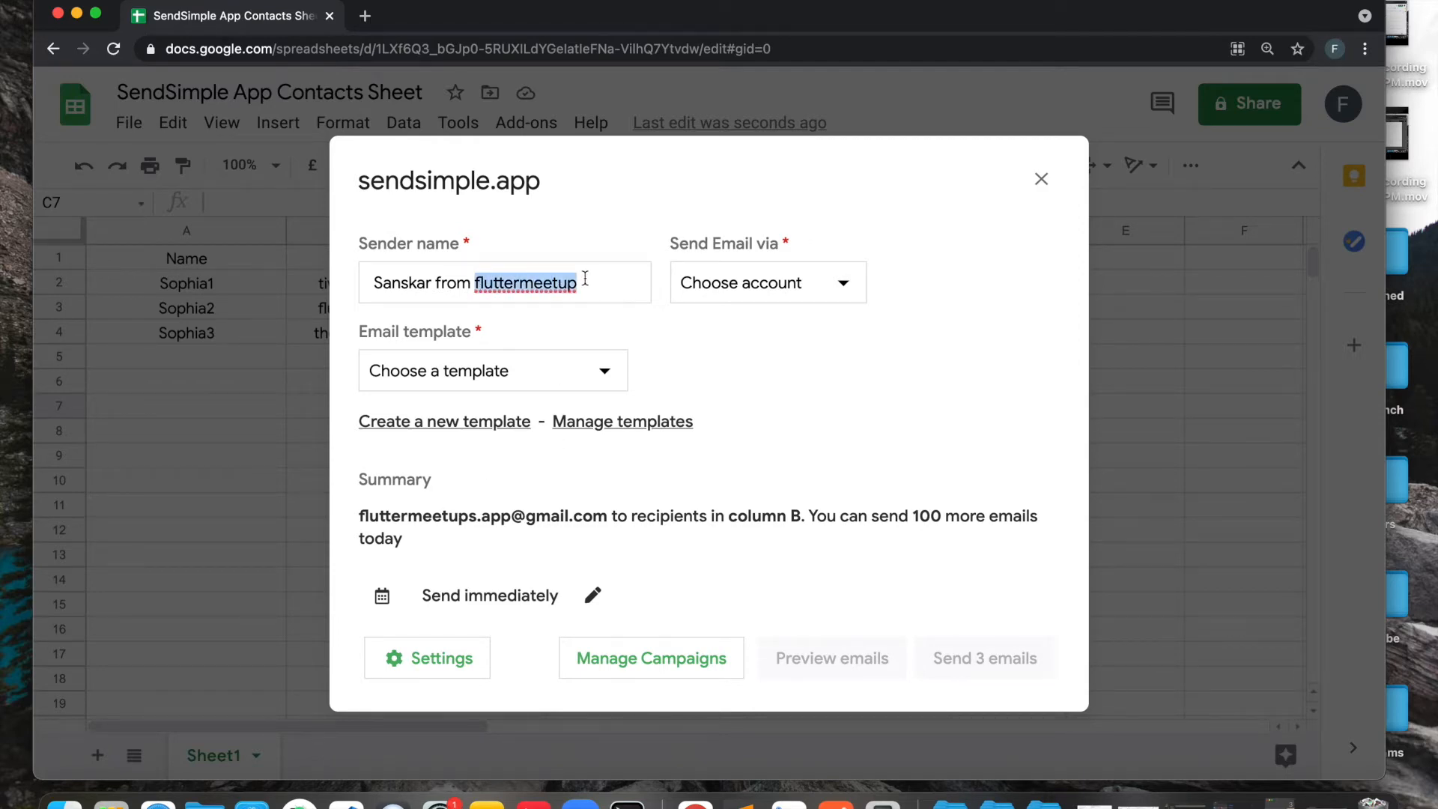
pyautogui.tripleClick(504, 282)
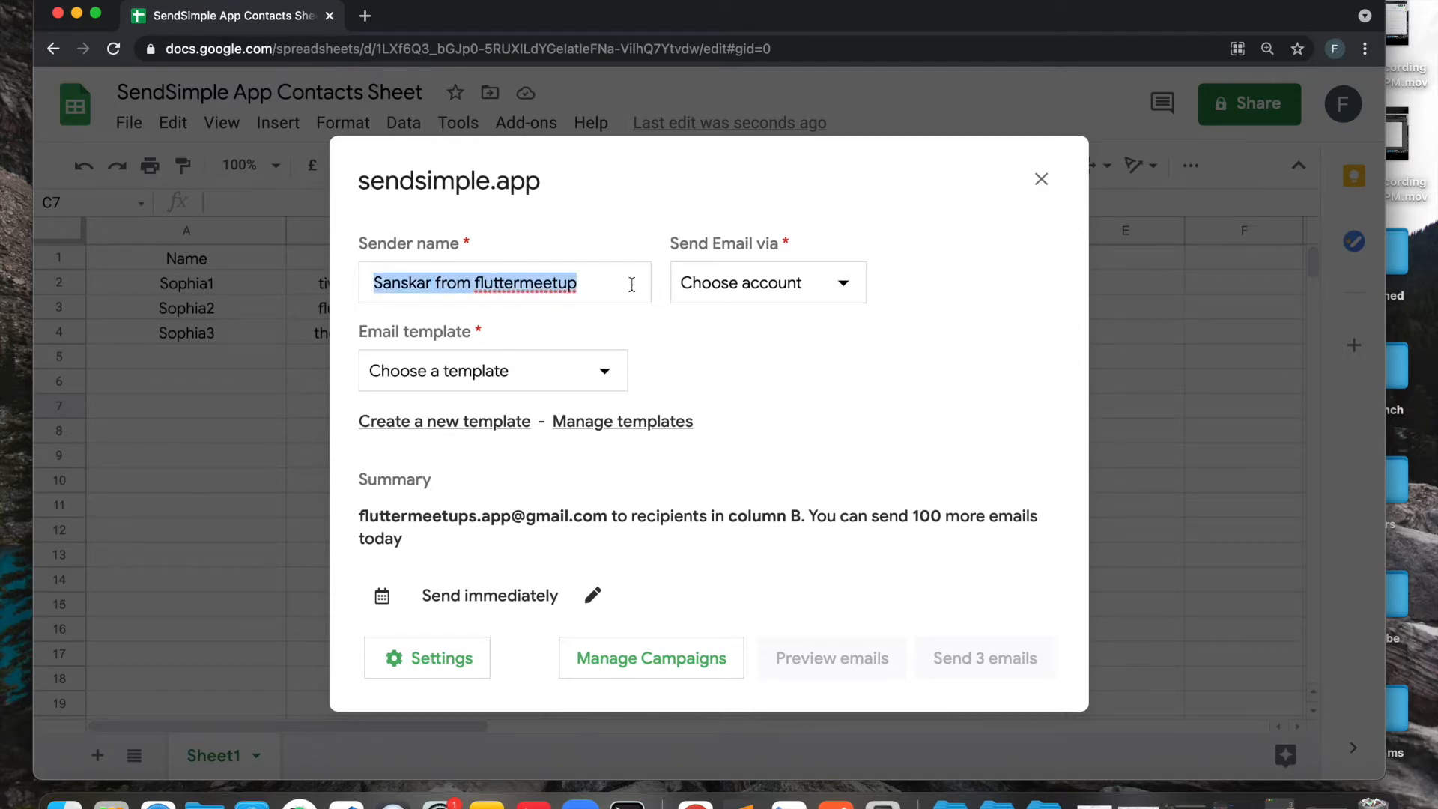
pyautogui.moveTo(686, 295)
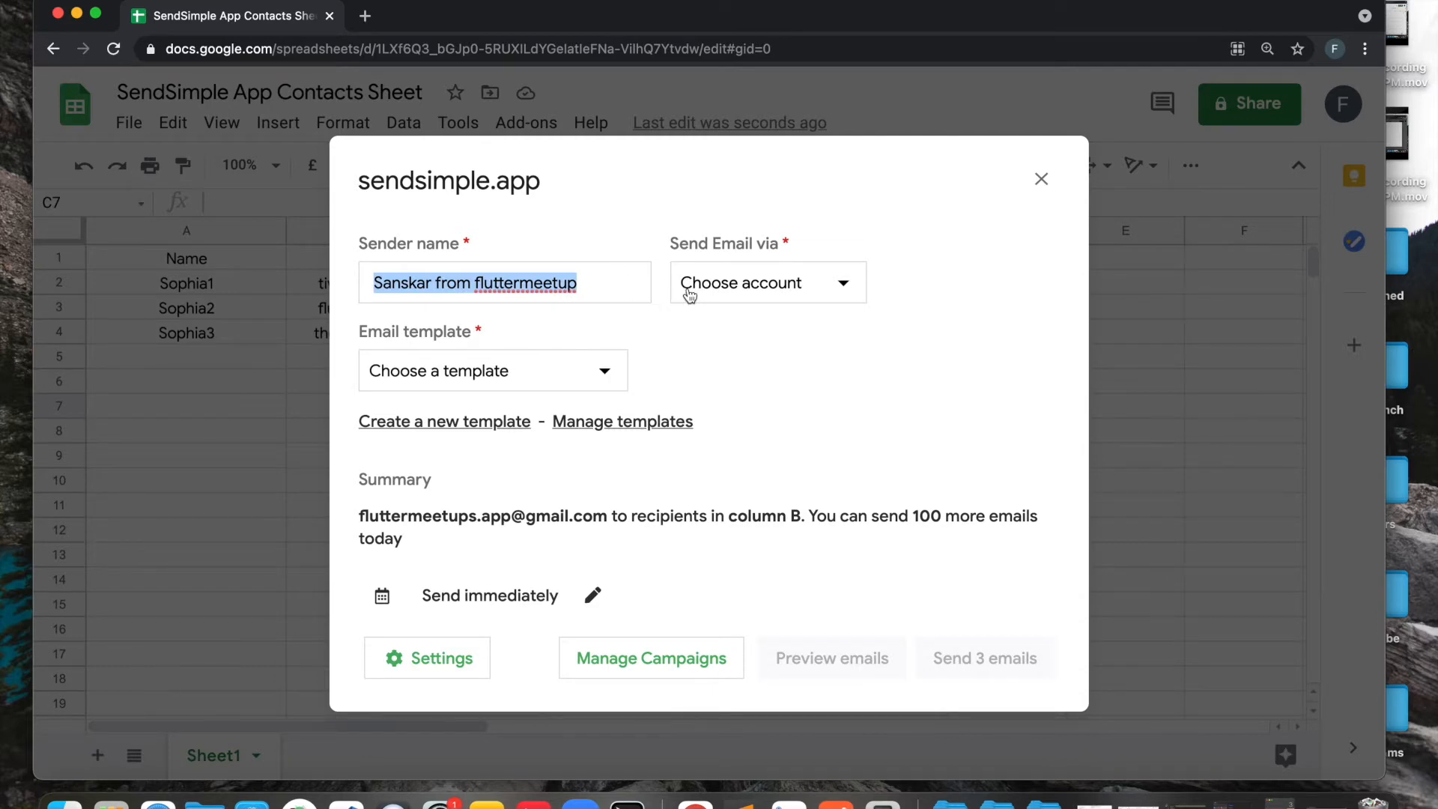
# Choose Gmail as the account the emails are sent through.
pyautogui.click(767, 281)
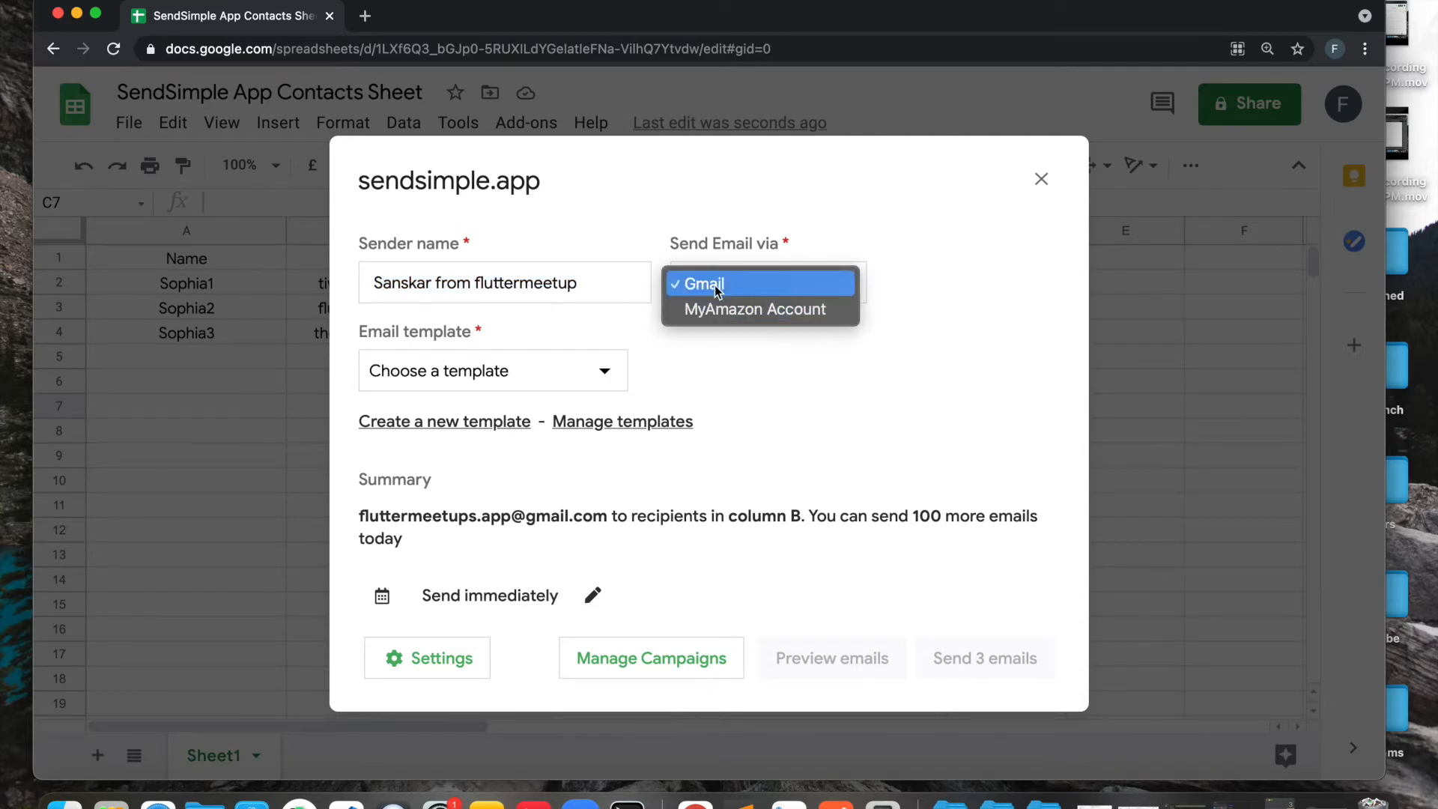
pyautogui.click(701, 284)
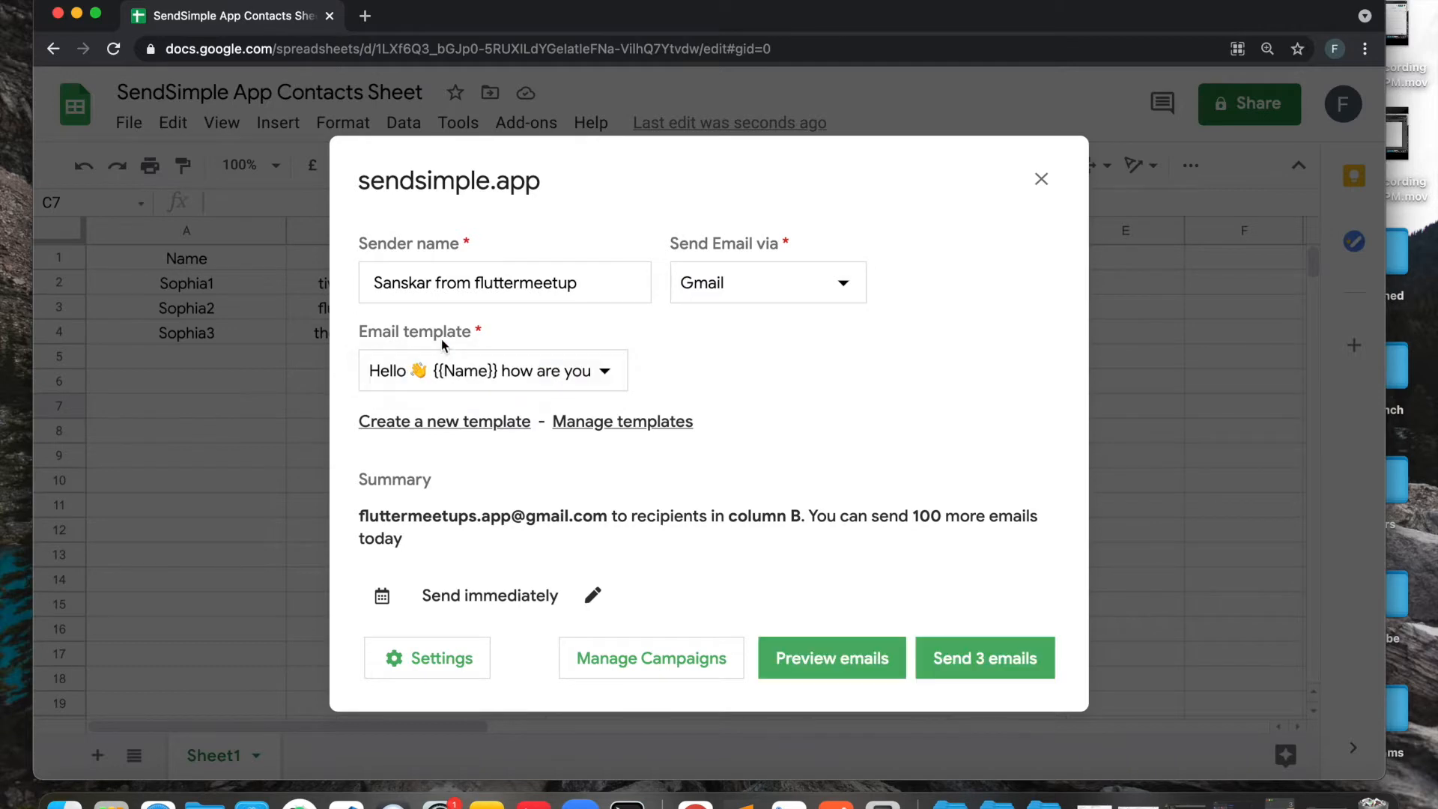
pyautogui.moveTo(491, 407)
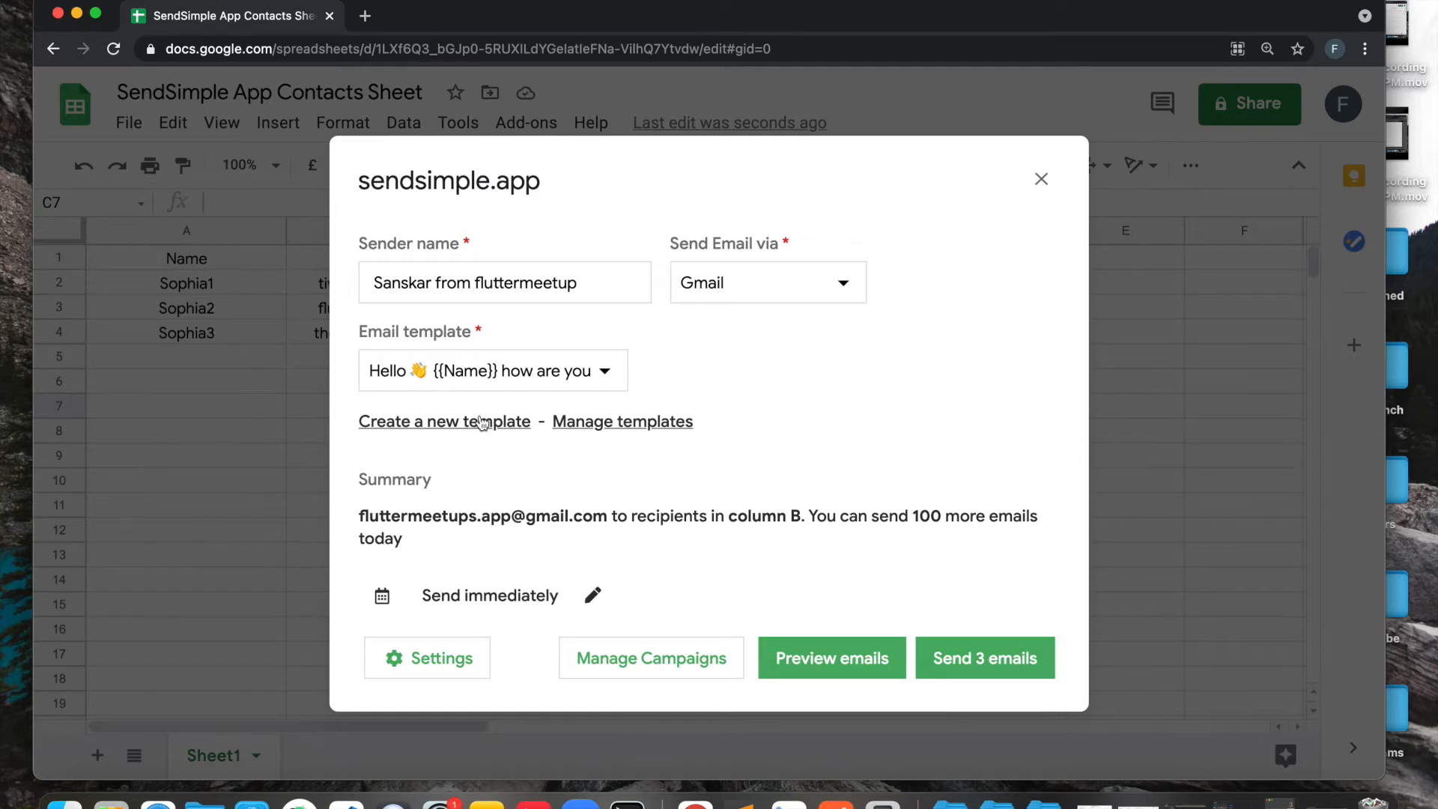
# Start a new template with subject 'Hello {{Name}} how are you' using the Name column placeholder.
pyautogui.click(443, 423)
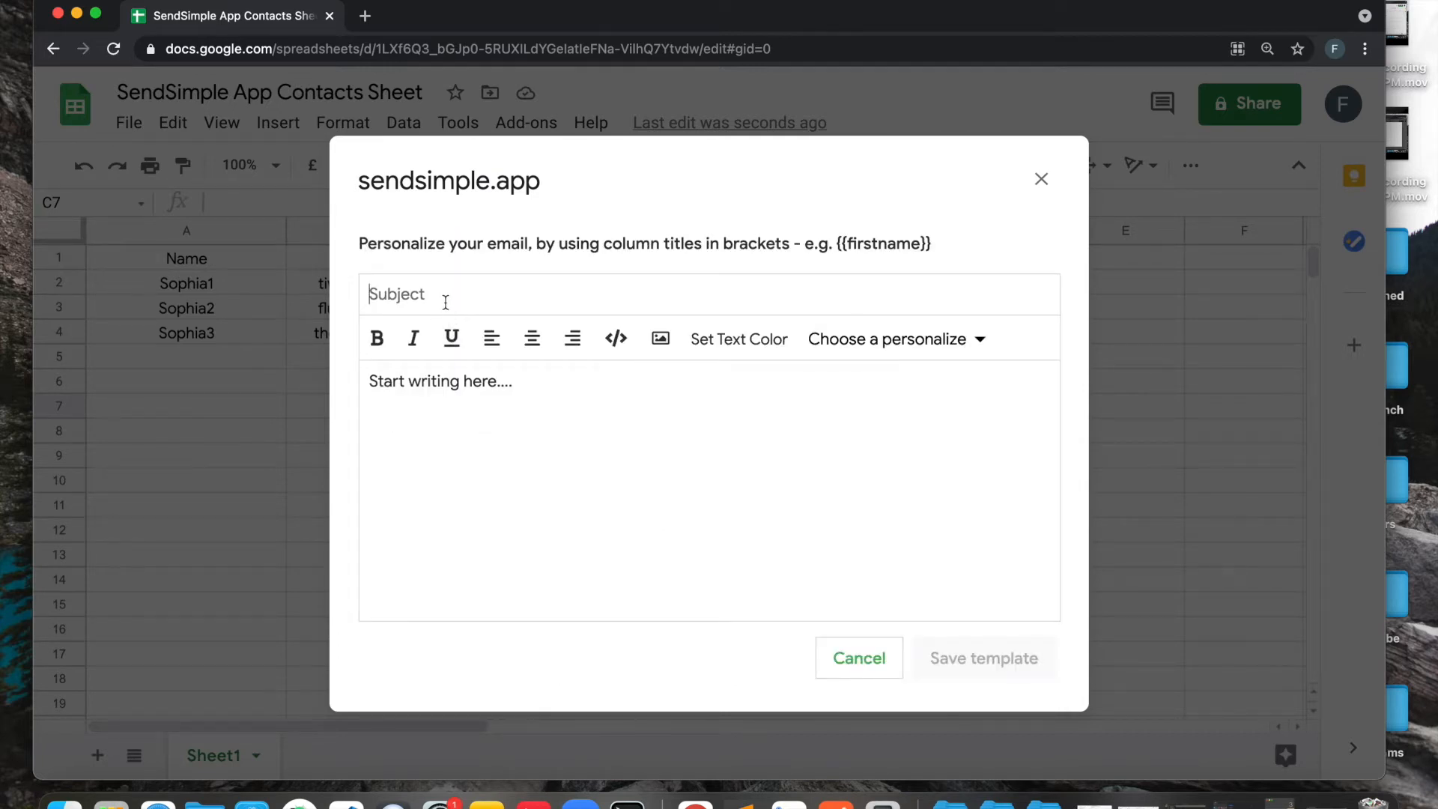
pyautogui.write('Hello')
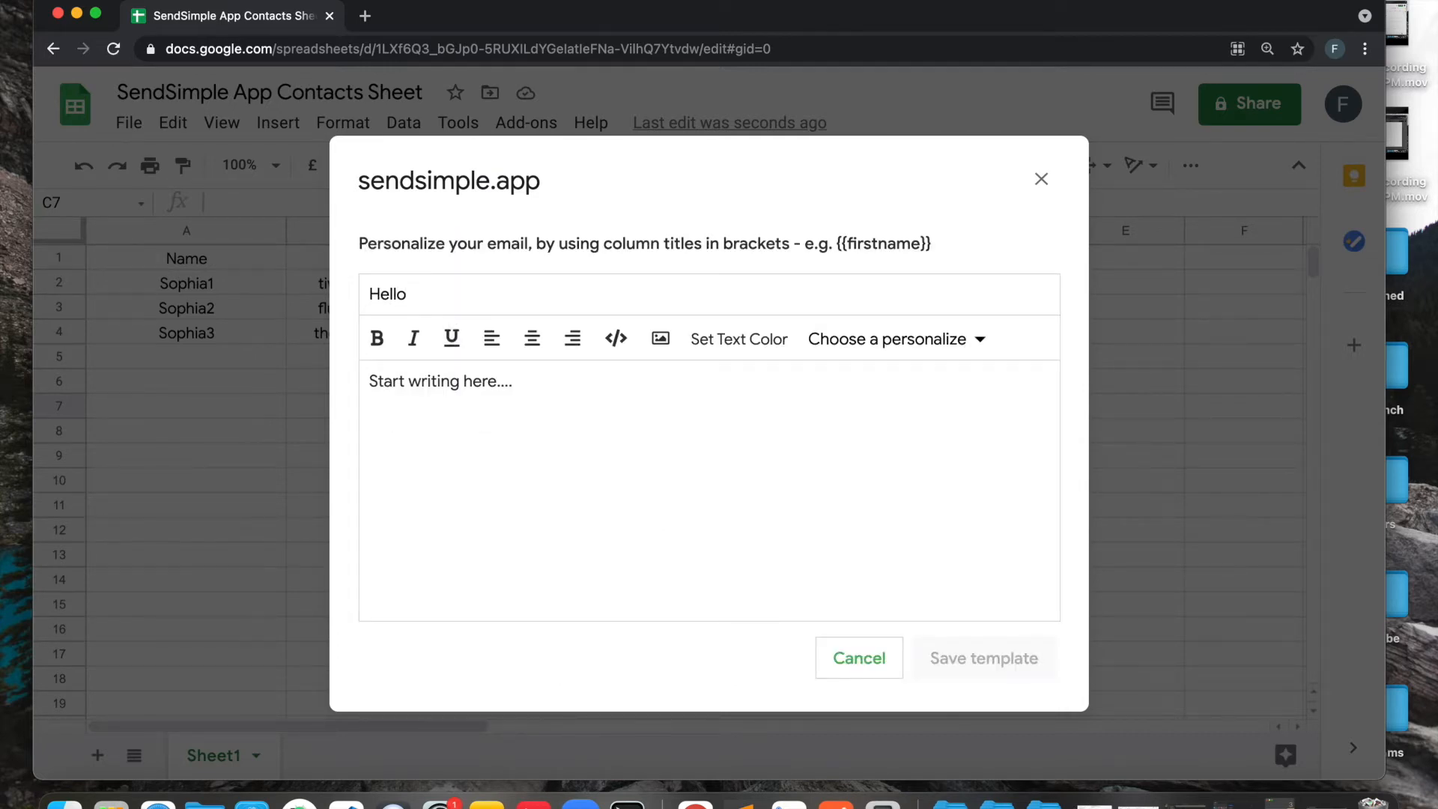
pyautogui.click(894, 339)
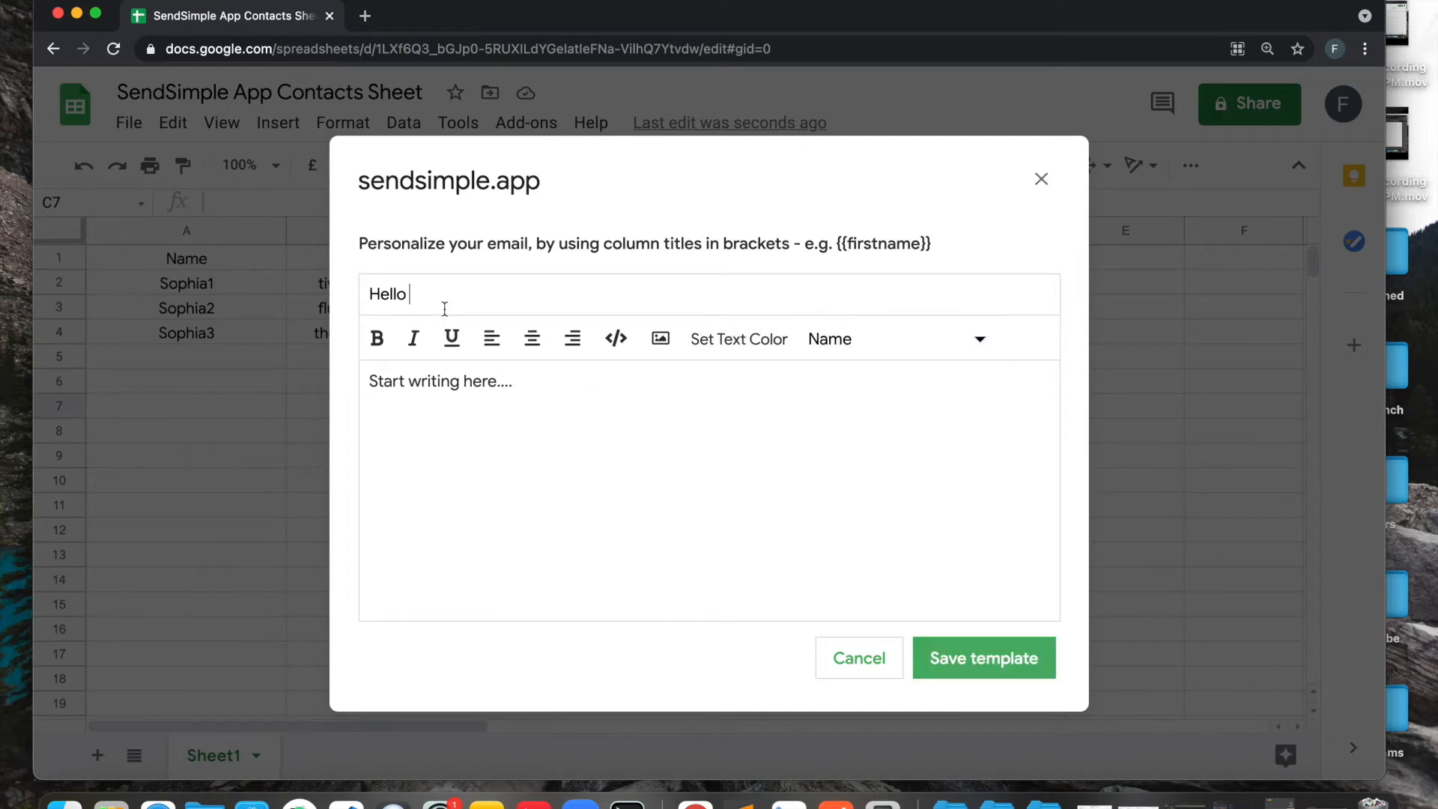
pyautogui.write('{{Name}}')
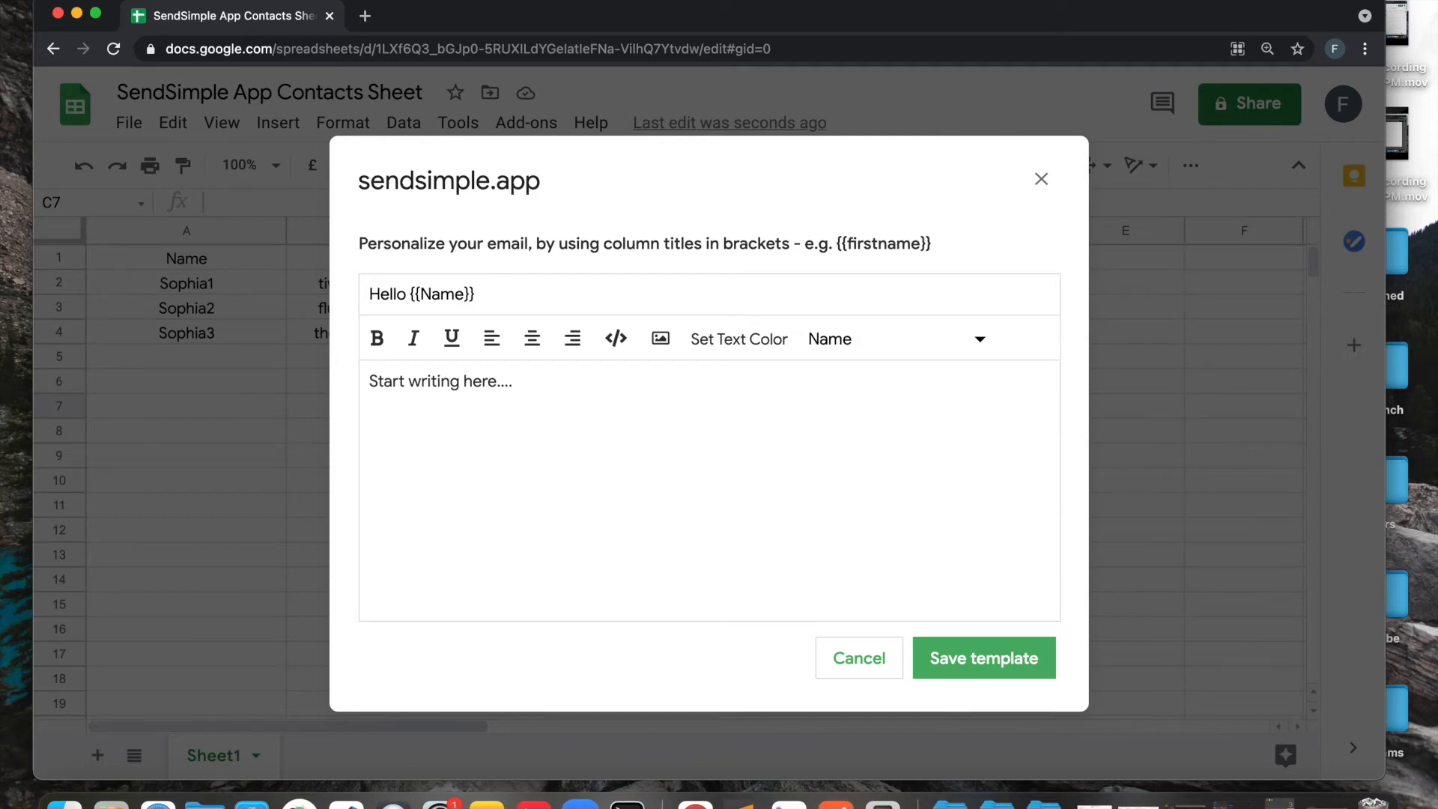
pyautogui.write('how are you')
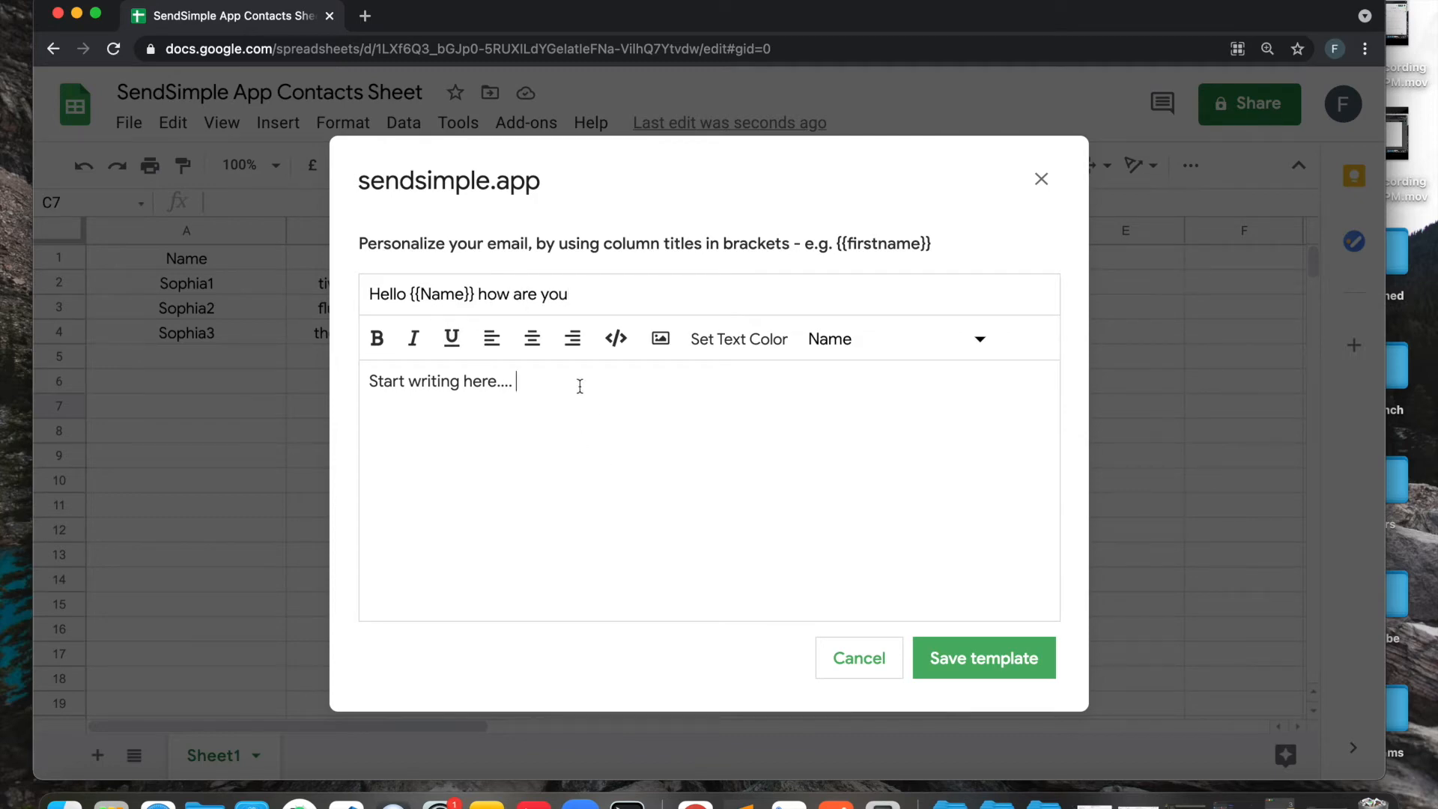
# Write the body line 'We created sendsimple...' about making sending mail simple.
pyautogui.write('W')
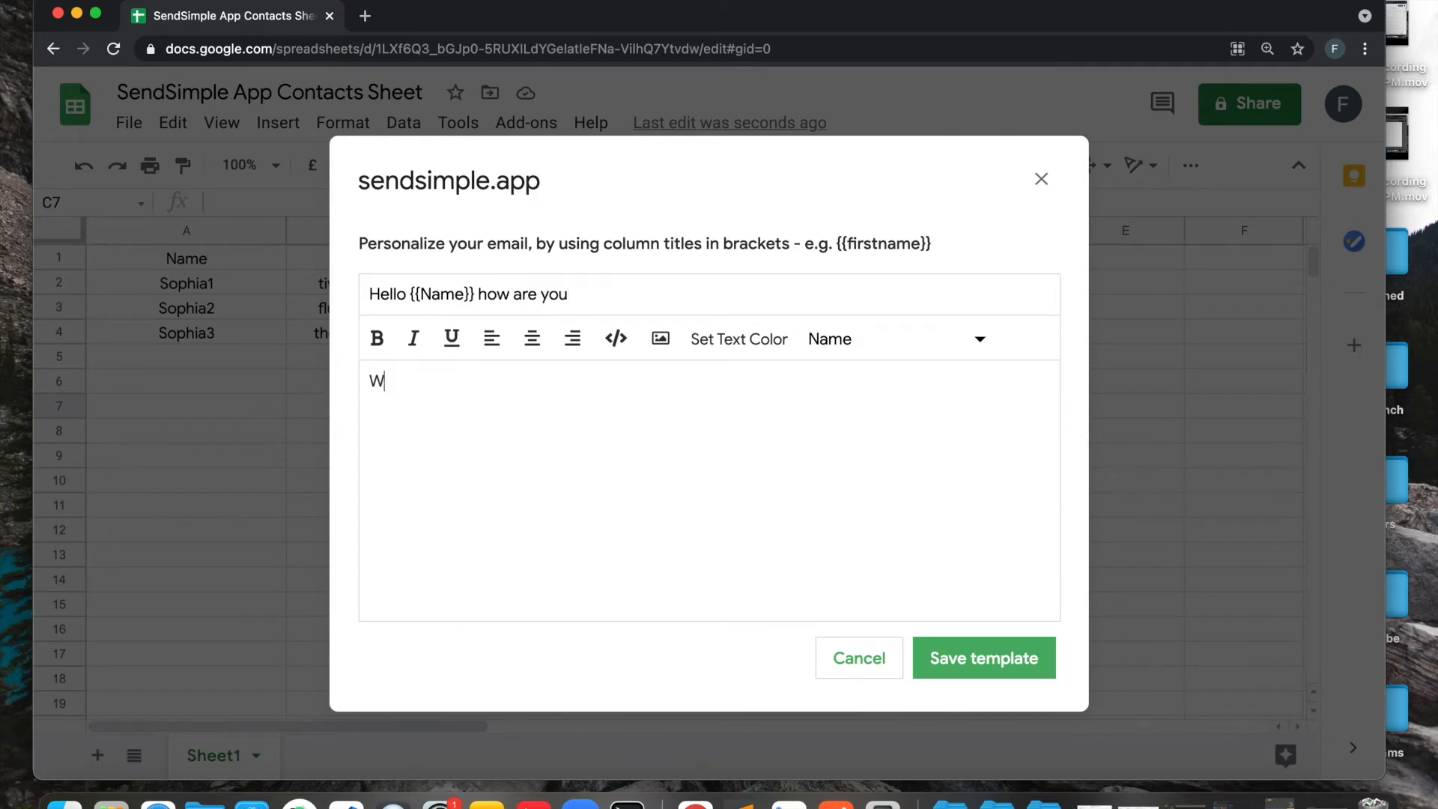
pyautogui.write('e created s')
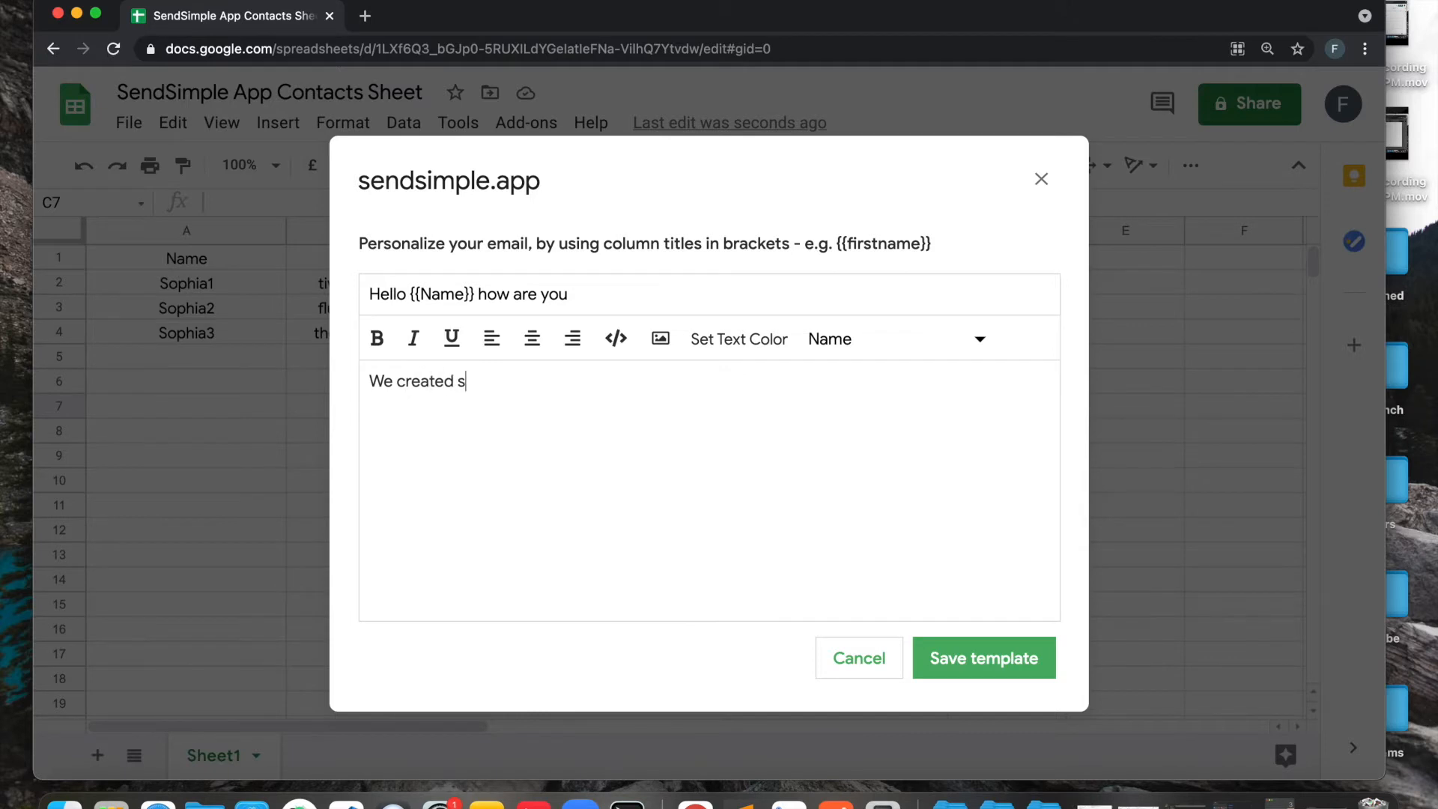
pyautogui.write('ensimple to make sendsing mail simple for you')
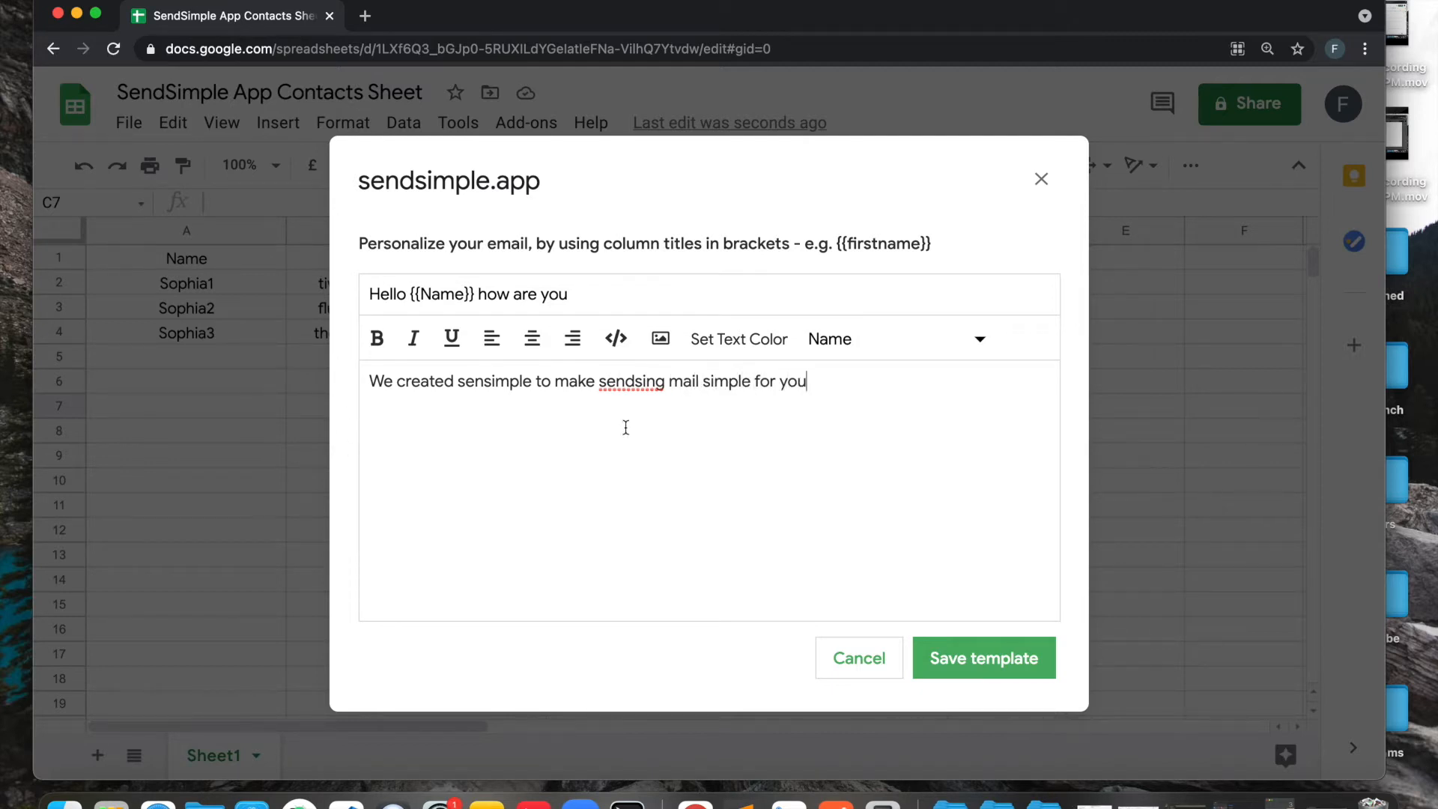
# Insert the {{Emails}}, {{Address}} and {{Name}} column placeholders at the end of the body.
pyautogui.moveTo(476, 380); pyautogui.dragTo(807, 380)
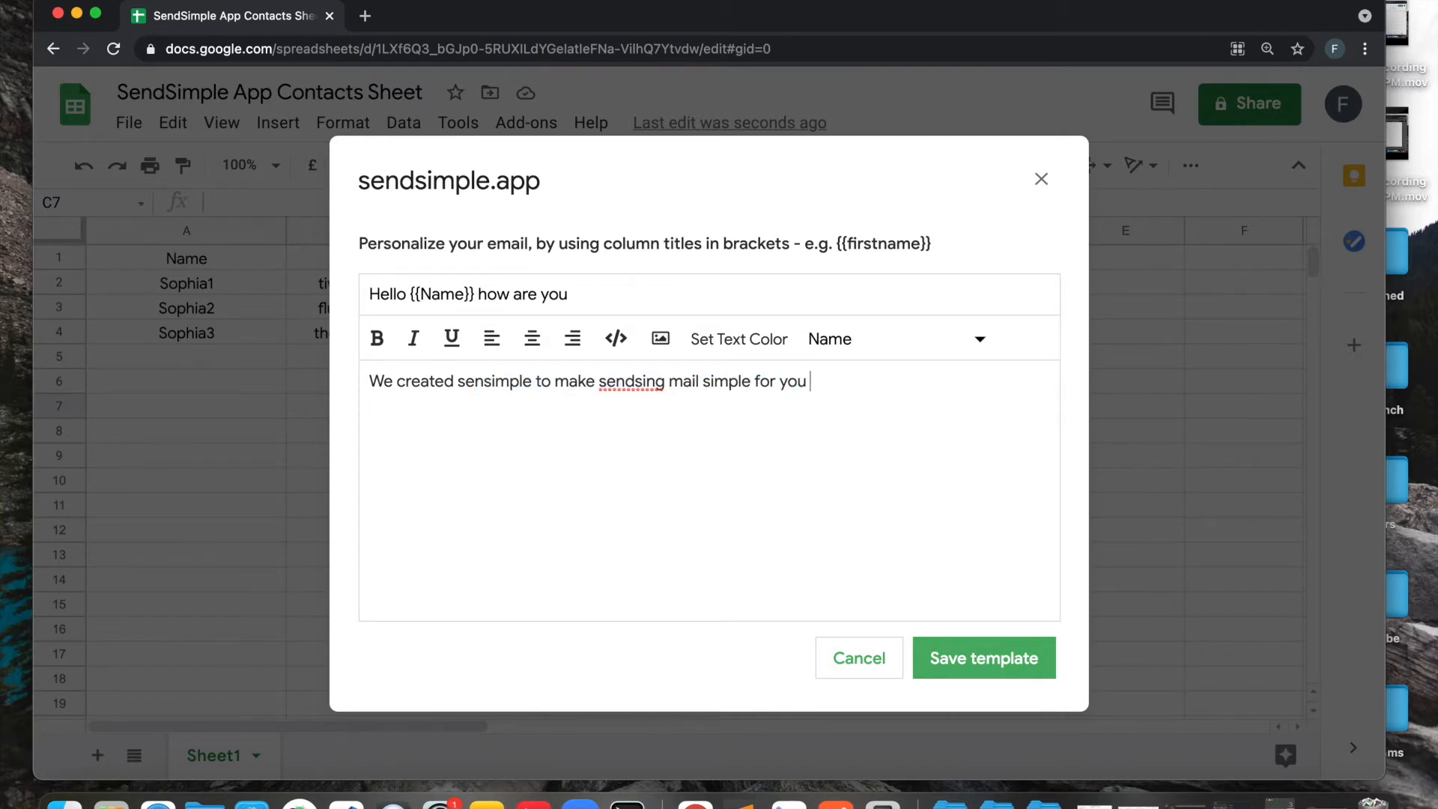
pyautogui.click(891, 339)
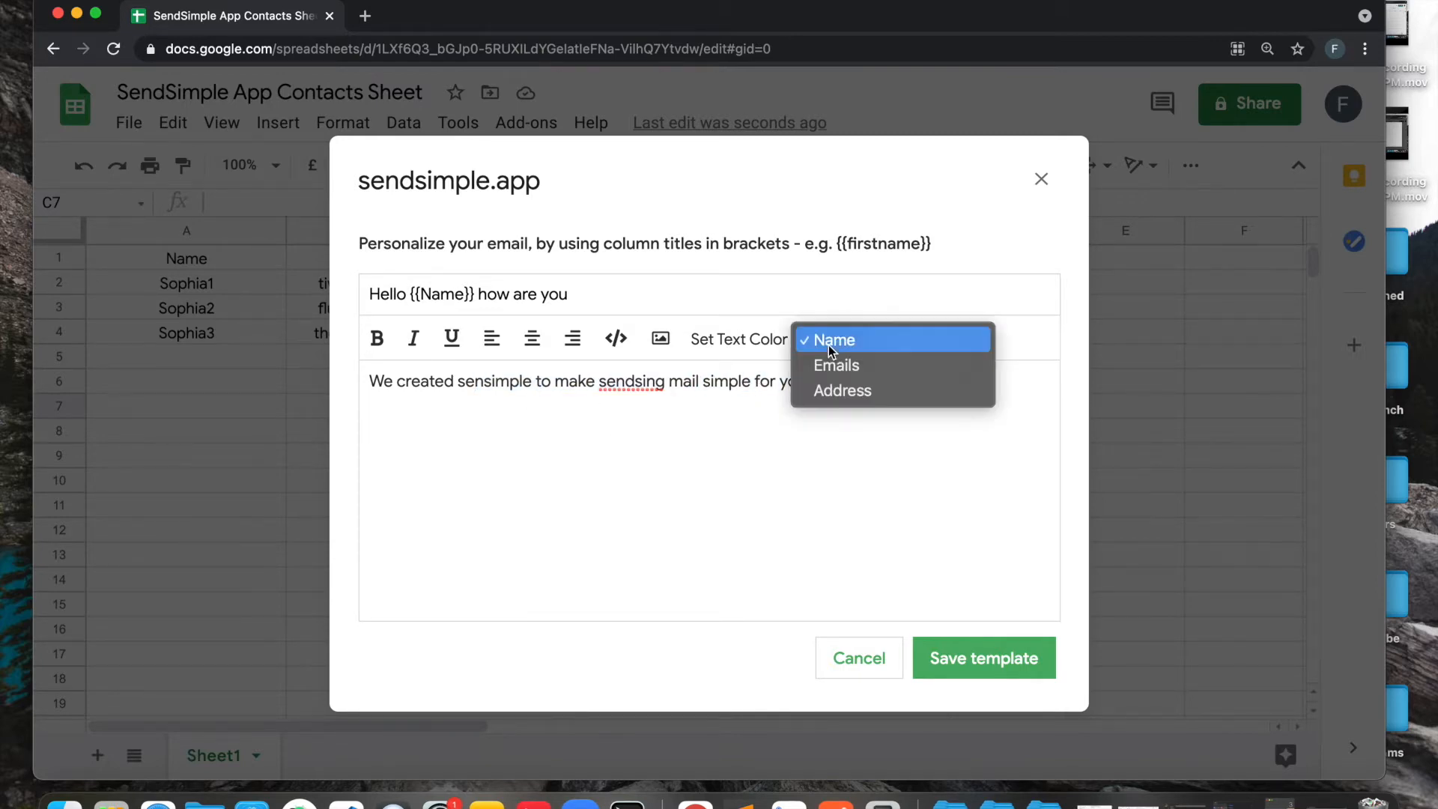
pyautogui.click(836, 364)
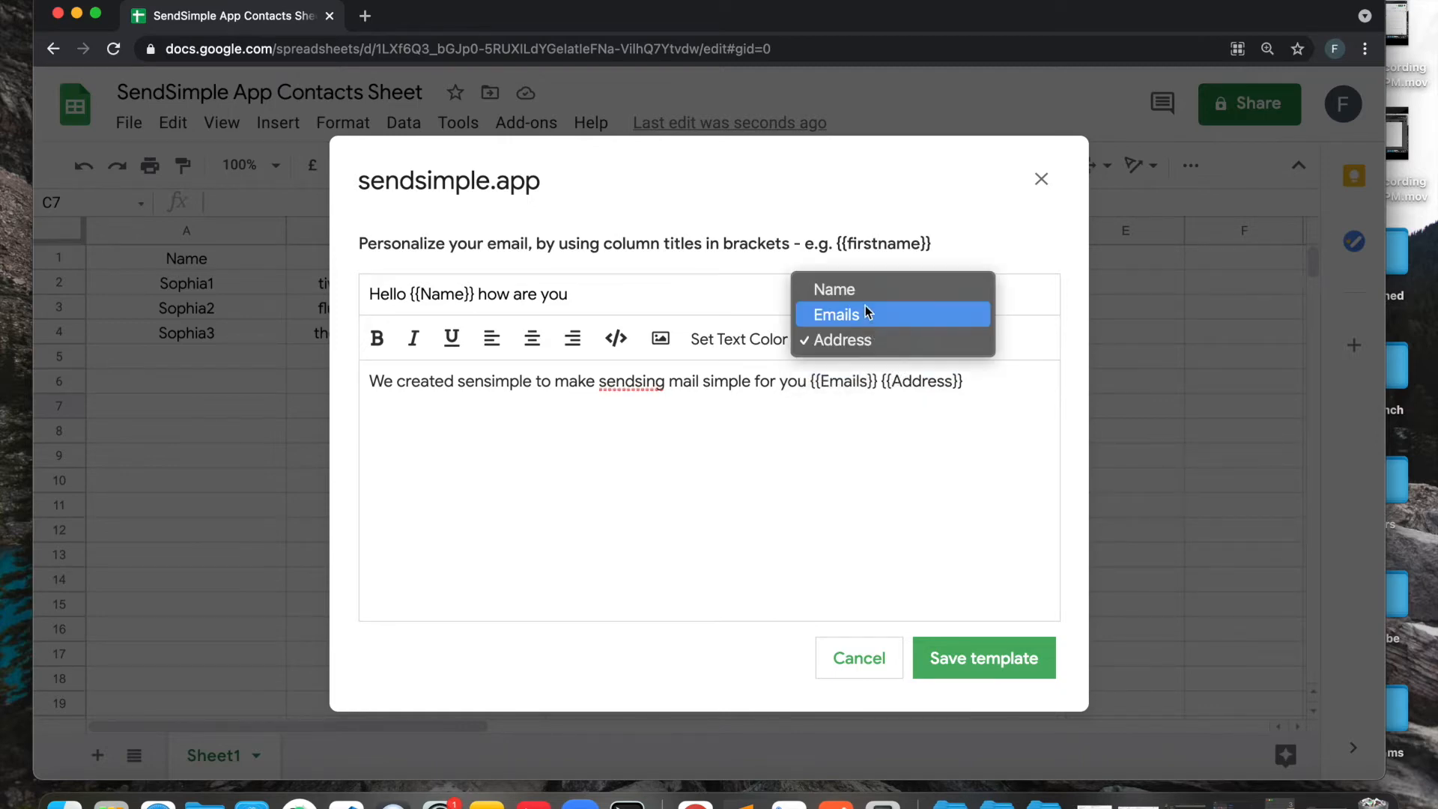
pyautogui.click(833, 289)
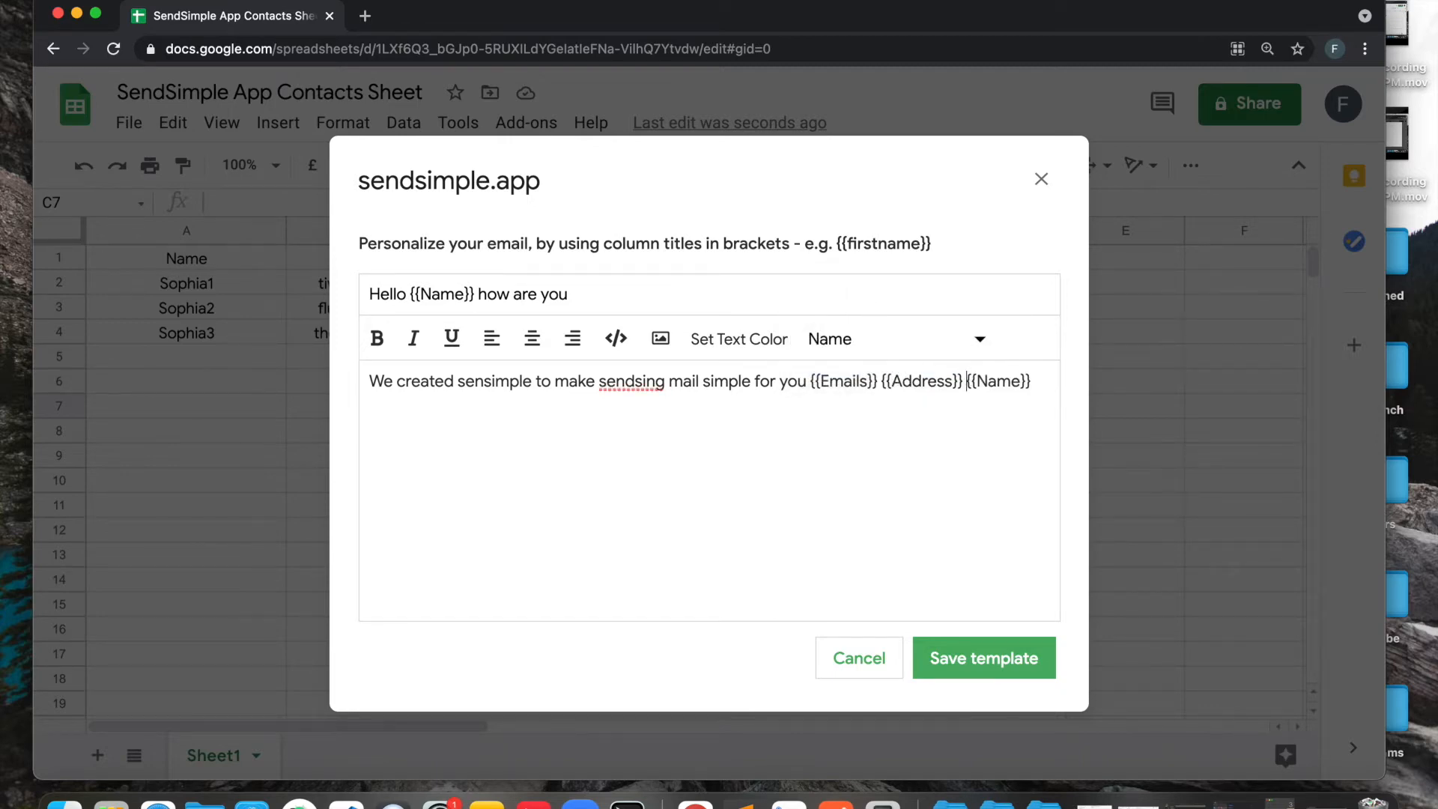
pyautogui.moveTo(233, 302)
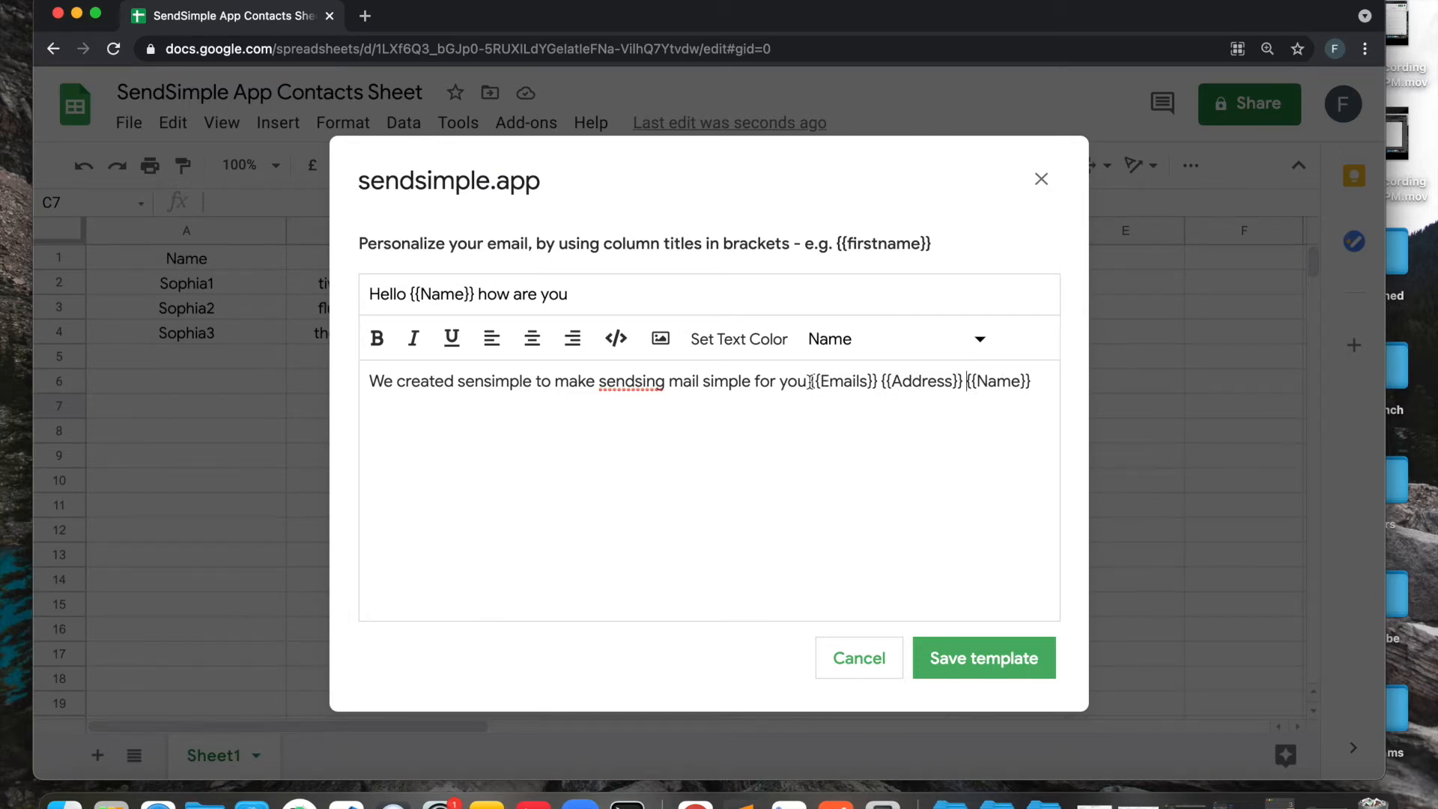
# Highlight the personalization instructions and part of the body text in the editor.
pyautogui.moveTo(532, 243); pyautogui.dragTo(929, 242)
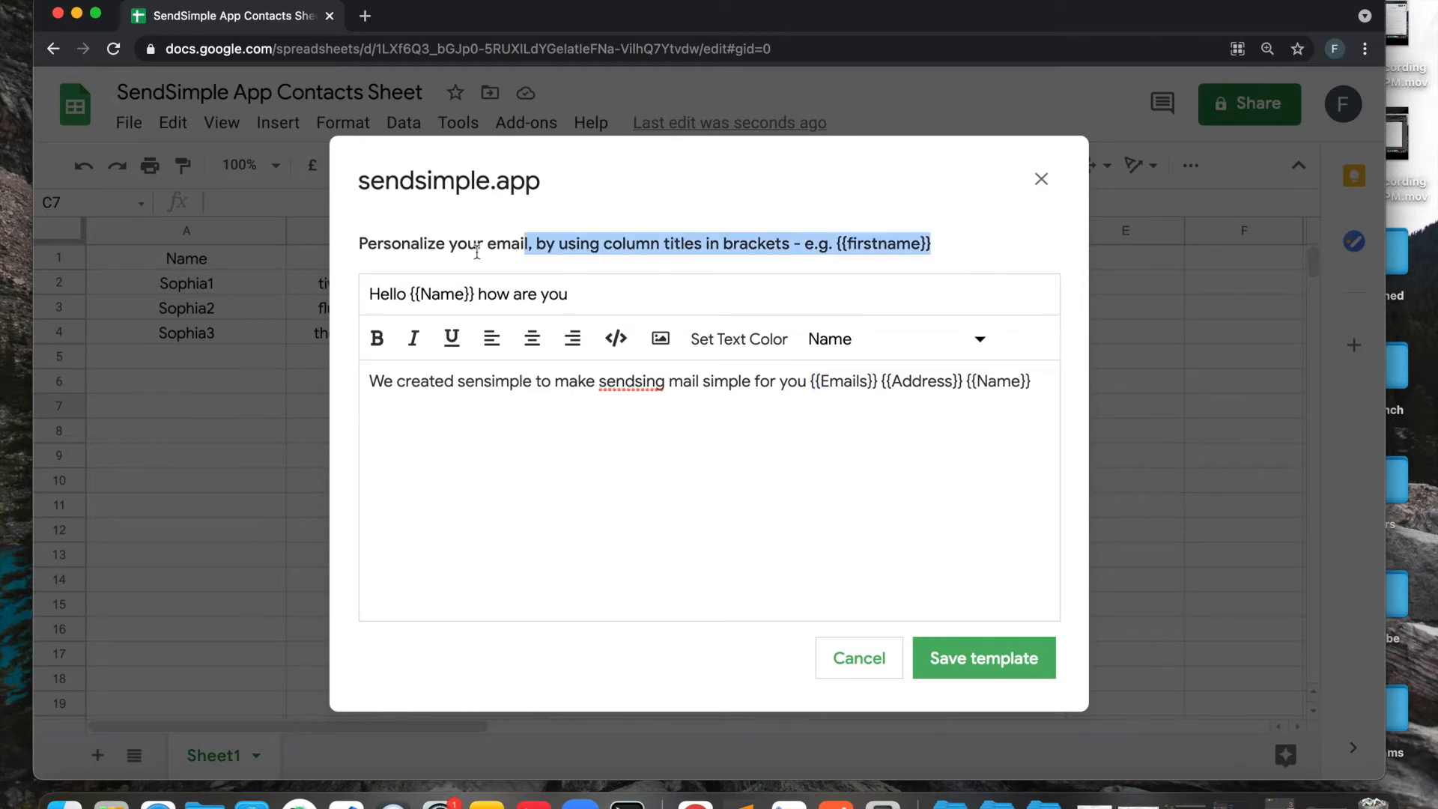
pyautogui.click(768, 563)
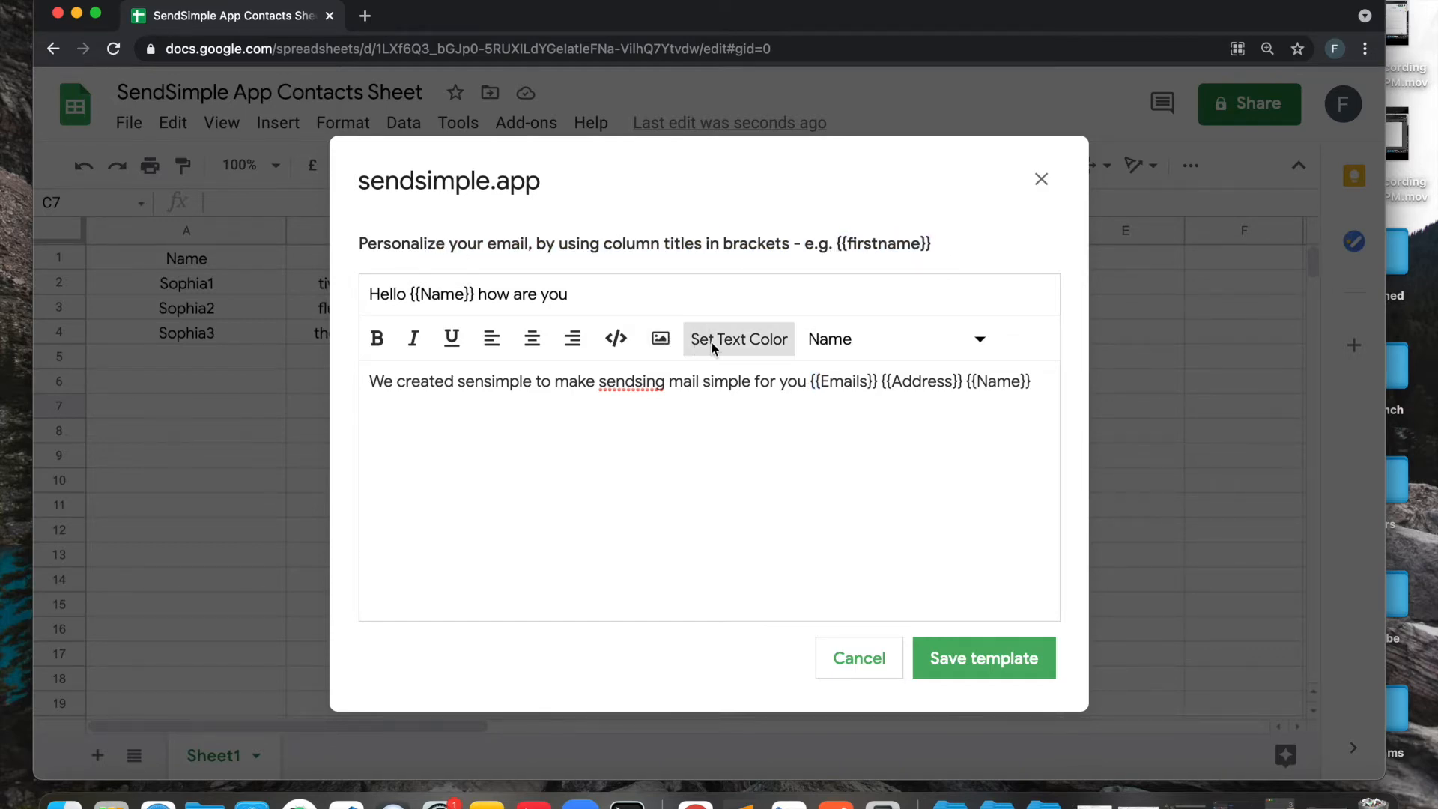
pyautogui.moveTo(667, 380); pyautogui.dragTo(842, 380)
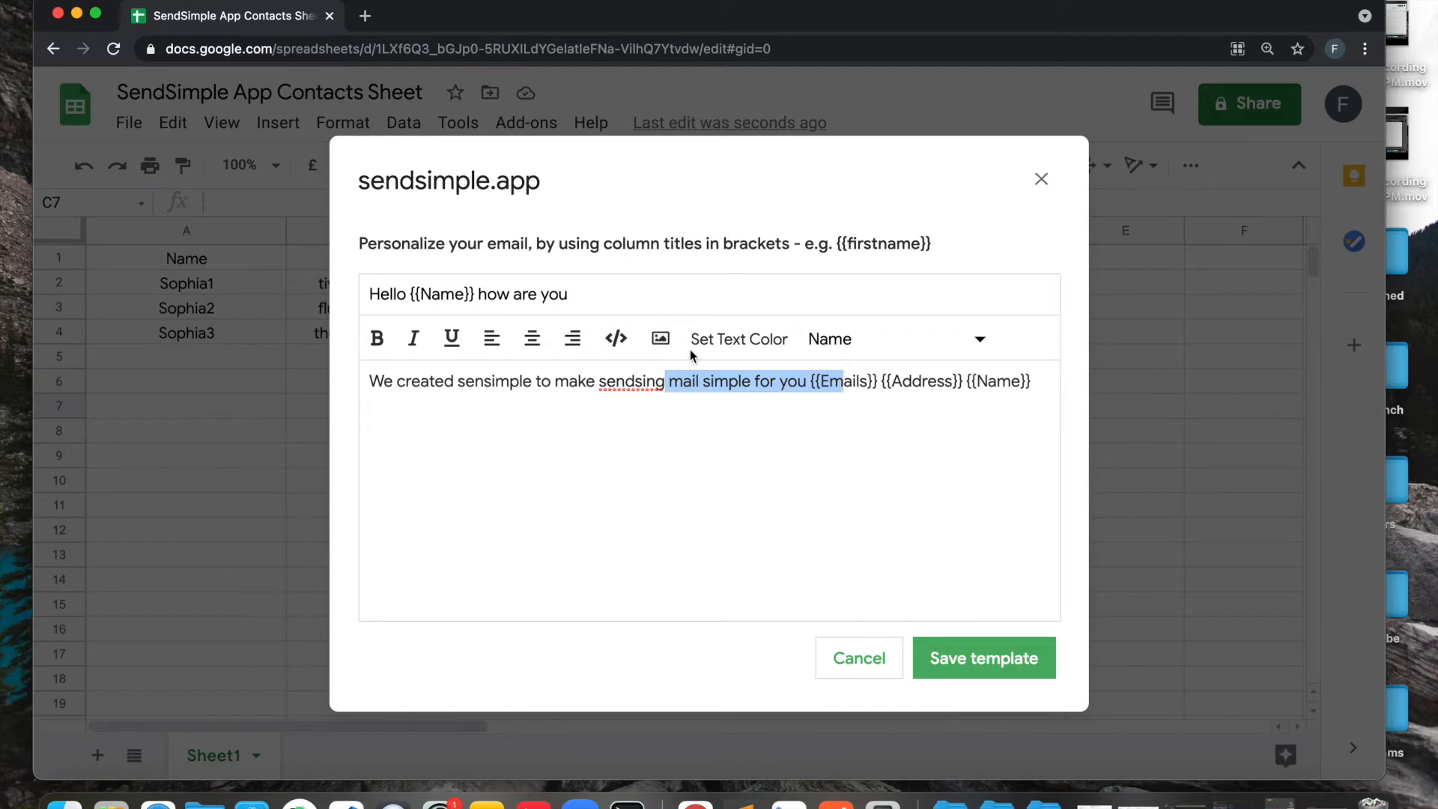
pyautogui.click(615, 339)
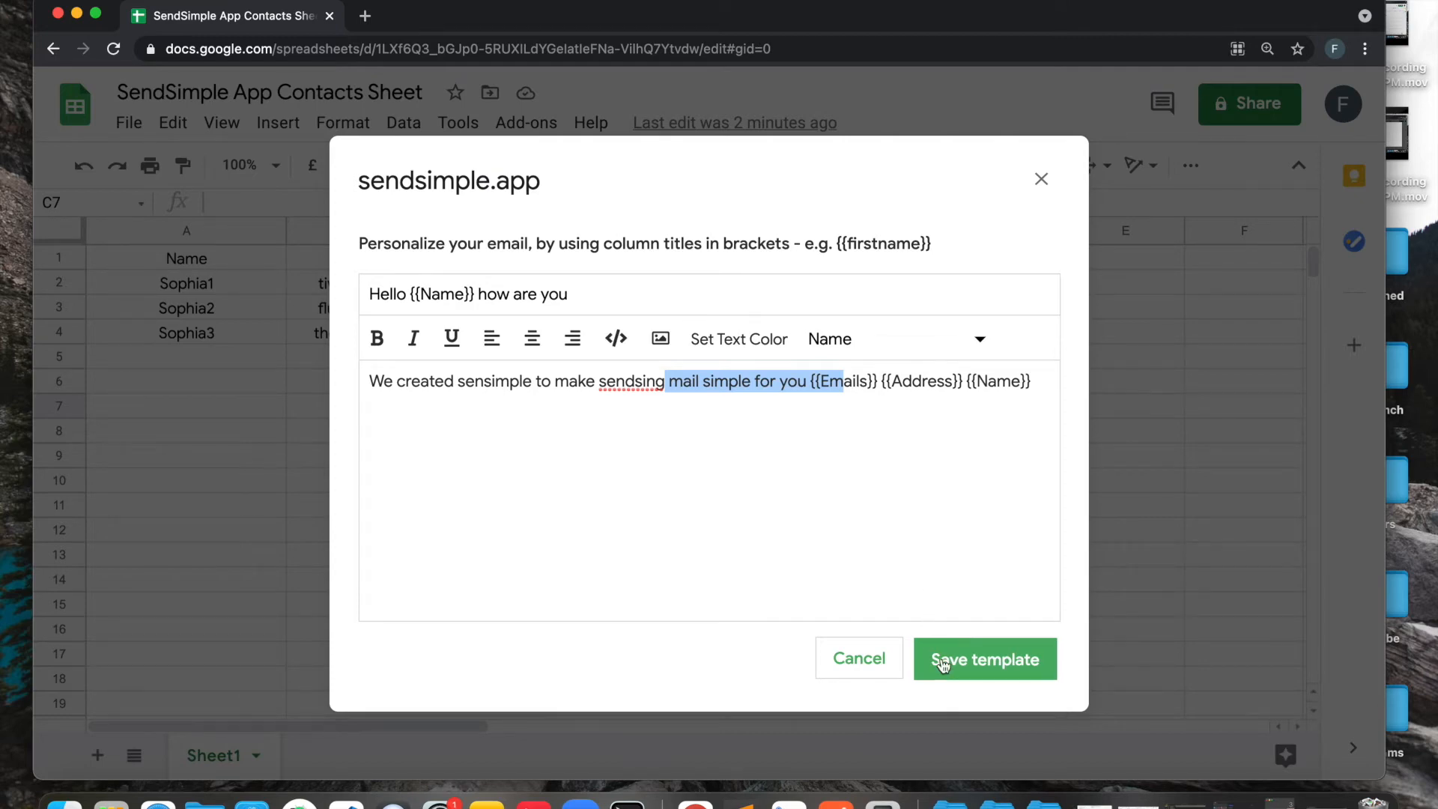
# Save the template and select 'Hello {{Name}} how are you' as the email template.
pyautogui.click(985, 659)
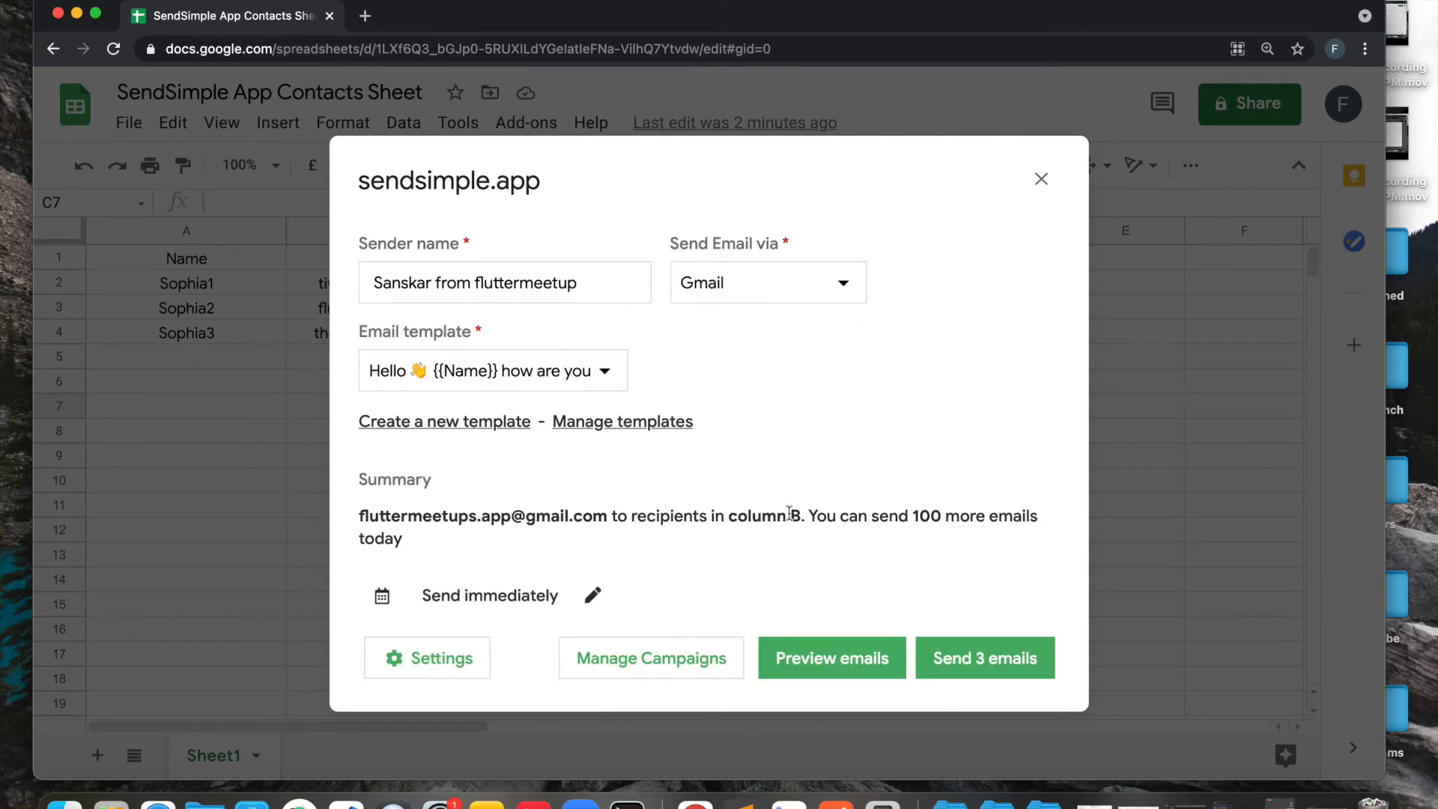
pyautogui.click(491, 369)
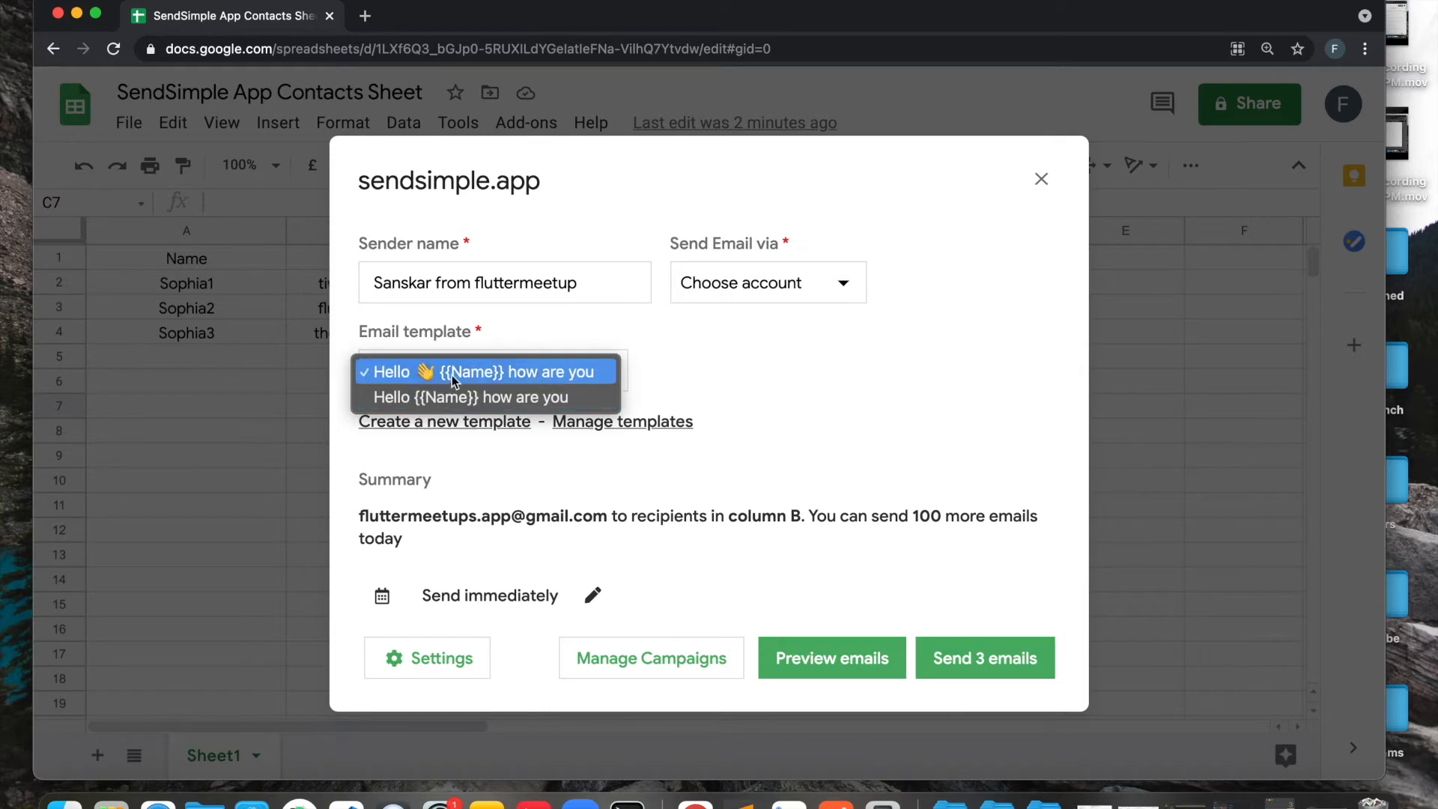
pyautogui.click(470, 397)
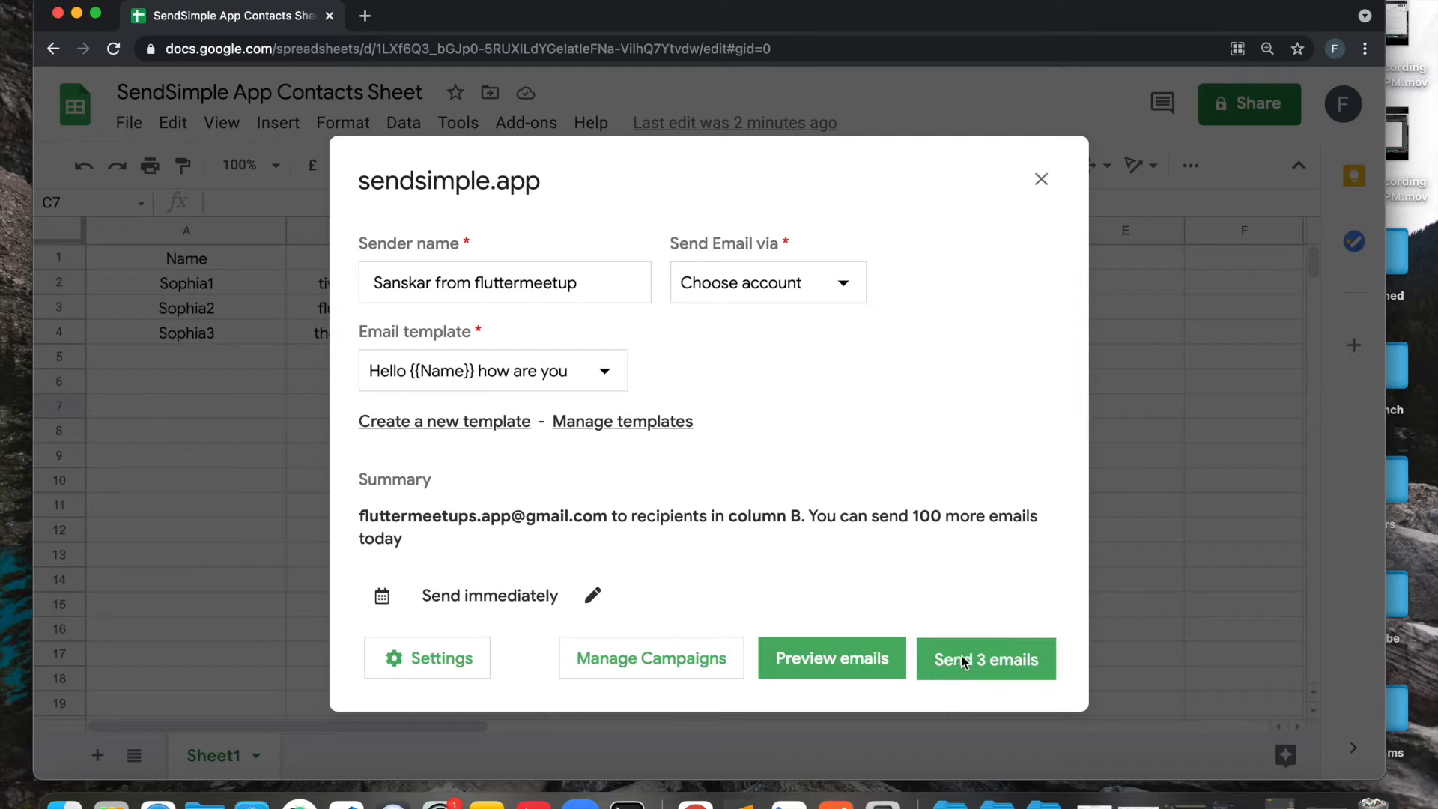
# Send the 3 personalized emails and dismiss the Mail Sent 3/3 confirmation.
pyautogui.click(986, 659)
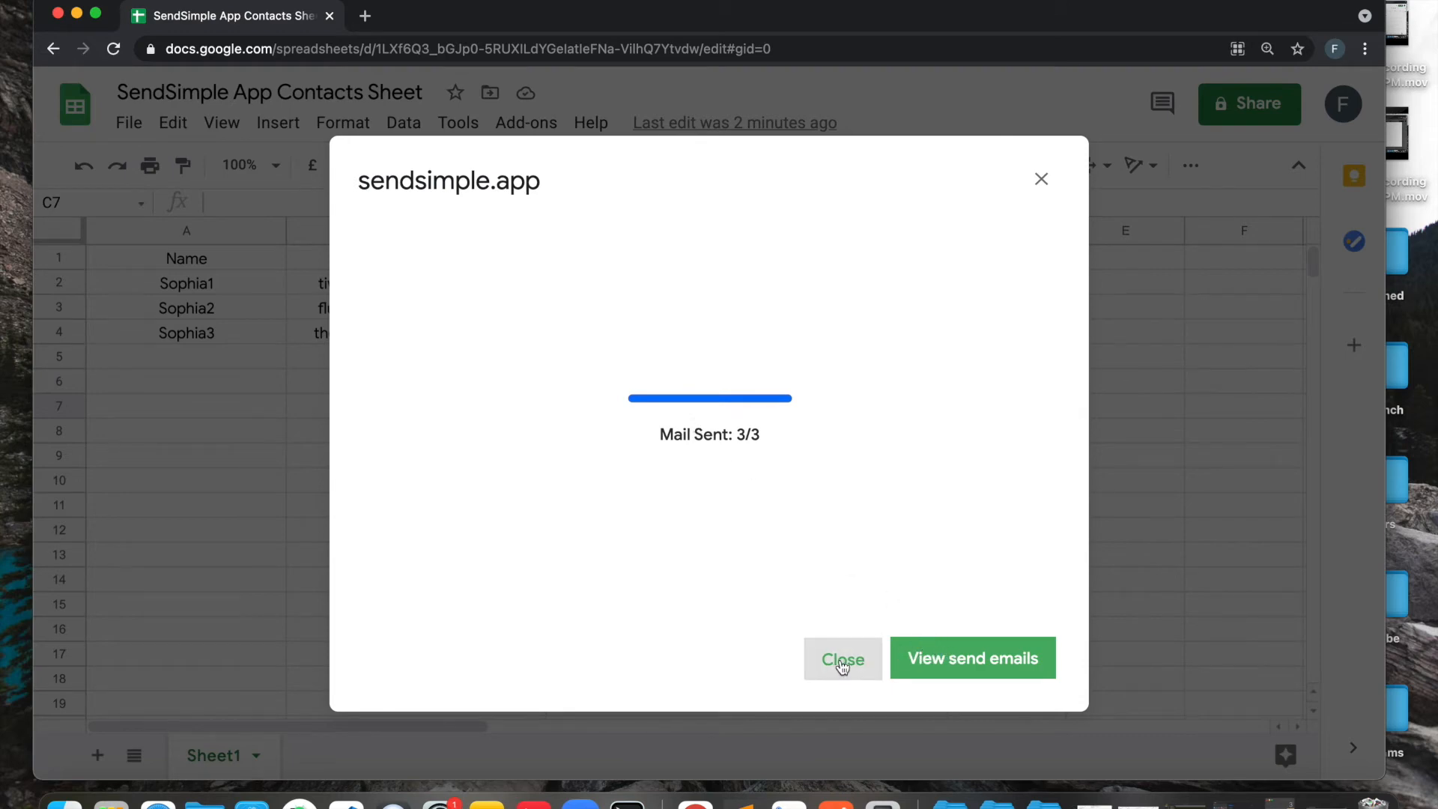
pyautogui.click(841, 659)
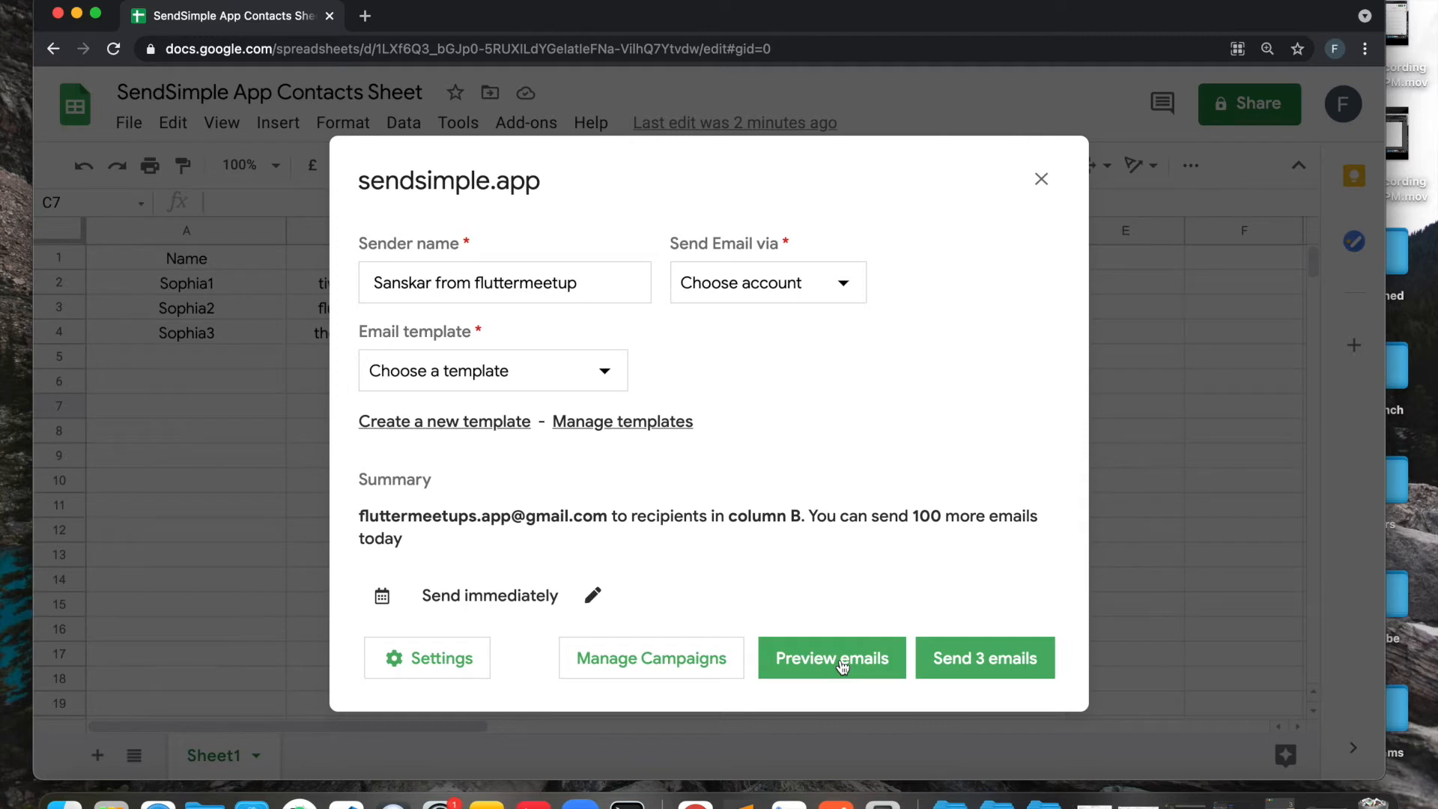
pyautogui.moveTo(784, 440)
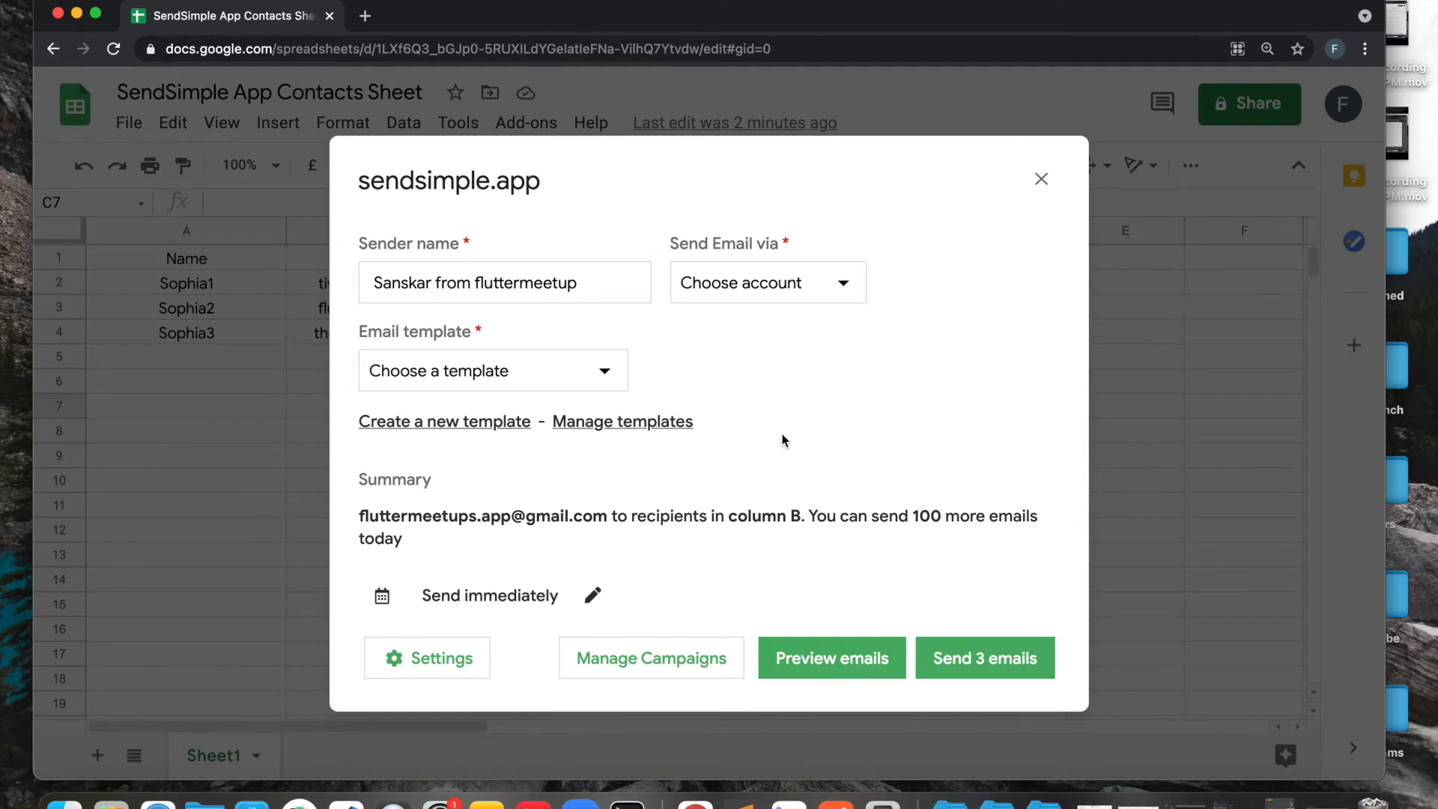
# Switch the sending account to MyAmazon Account and pick the 'Hello {{Name}} how are you' template.
pyautogui.click(768, 281)
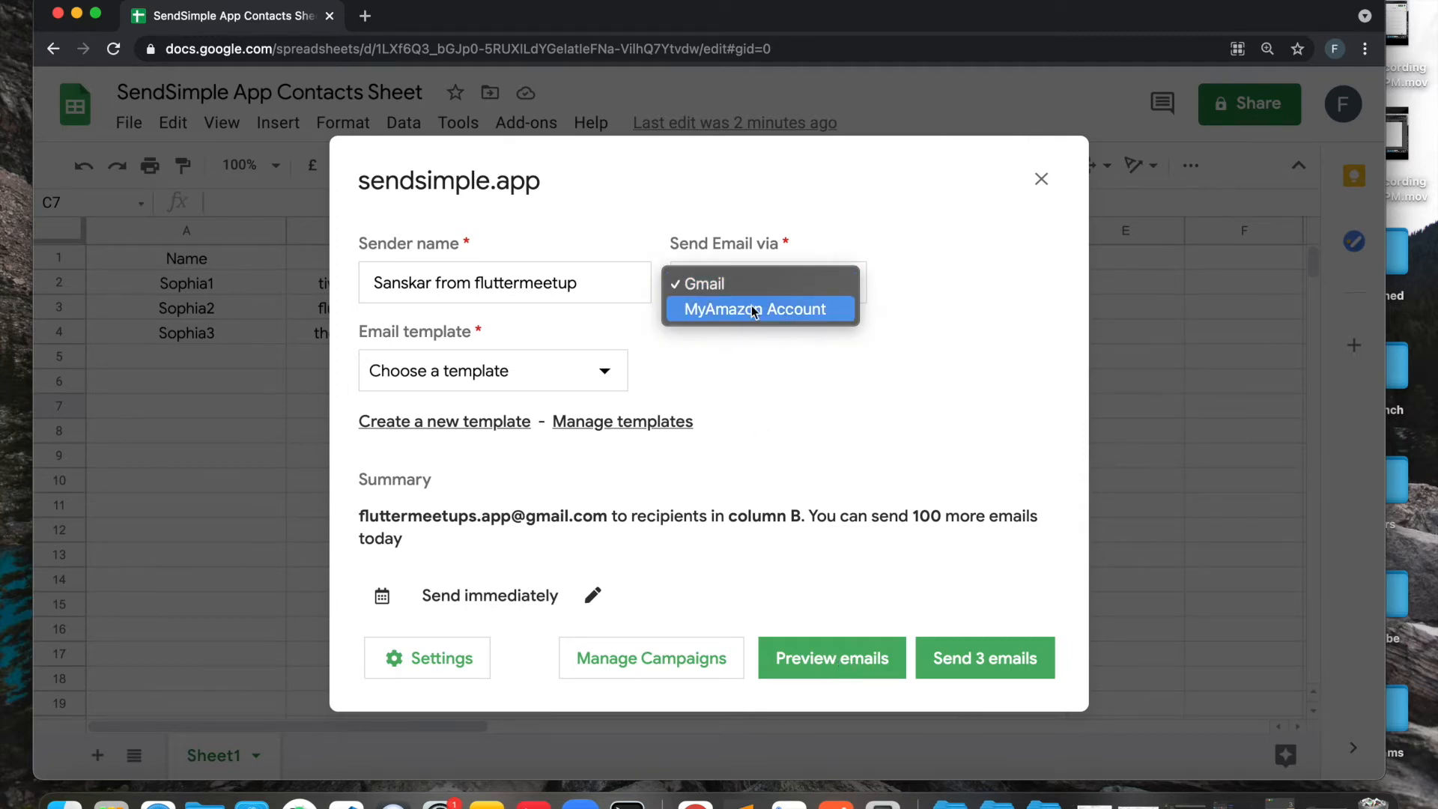
pyautogui.click(753, 309)
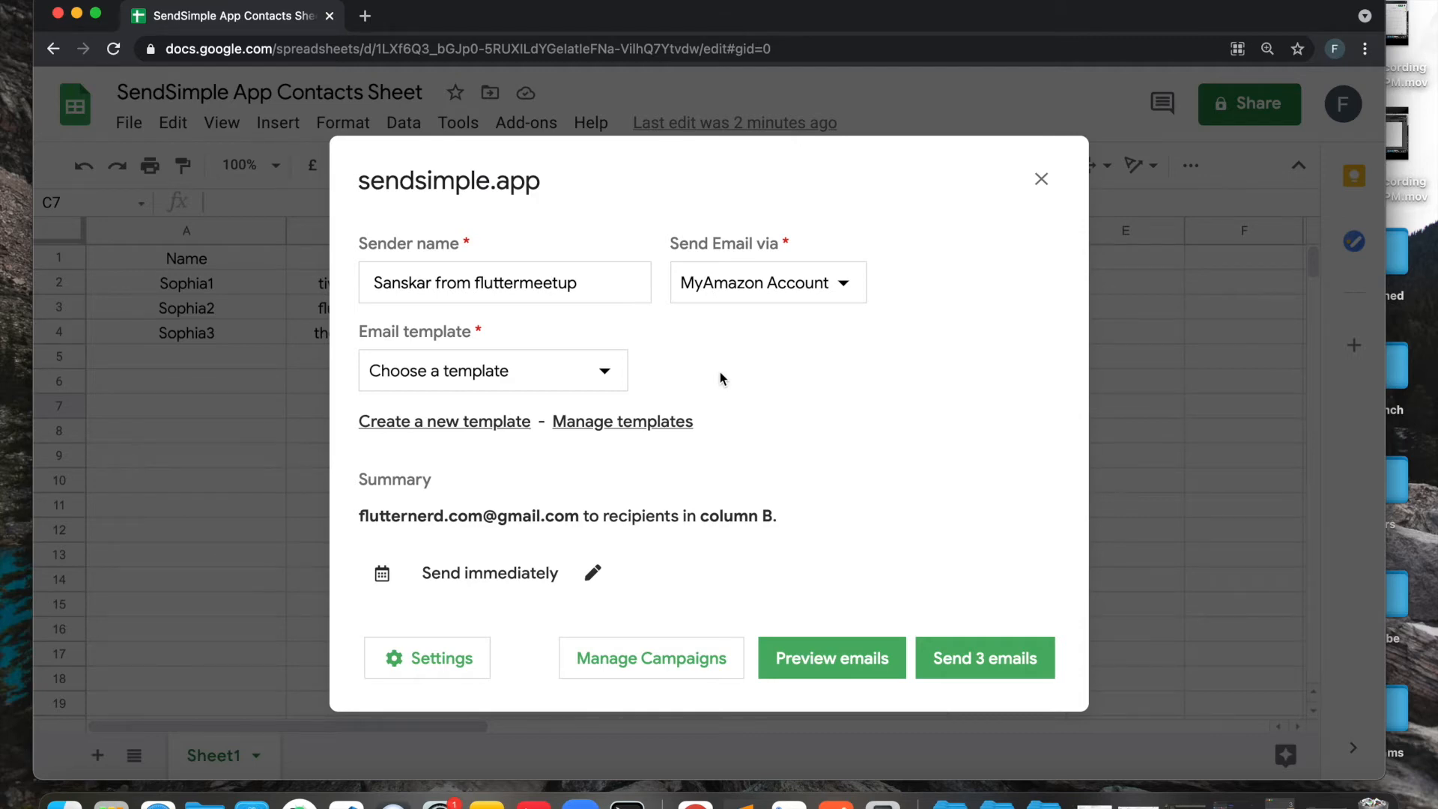
pyautogui.click(491, 370)
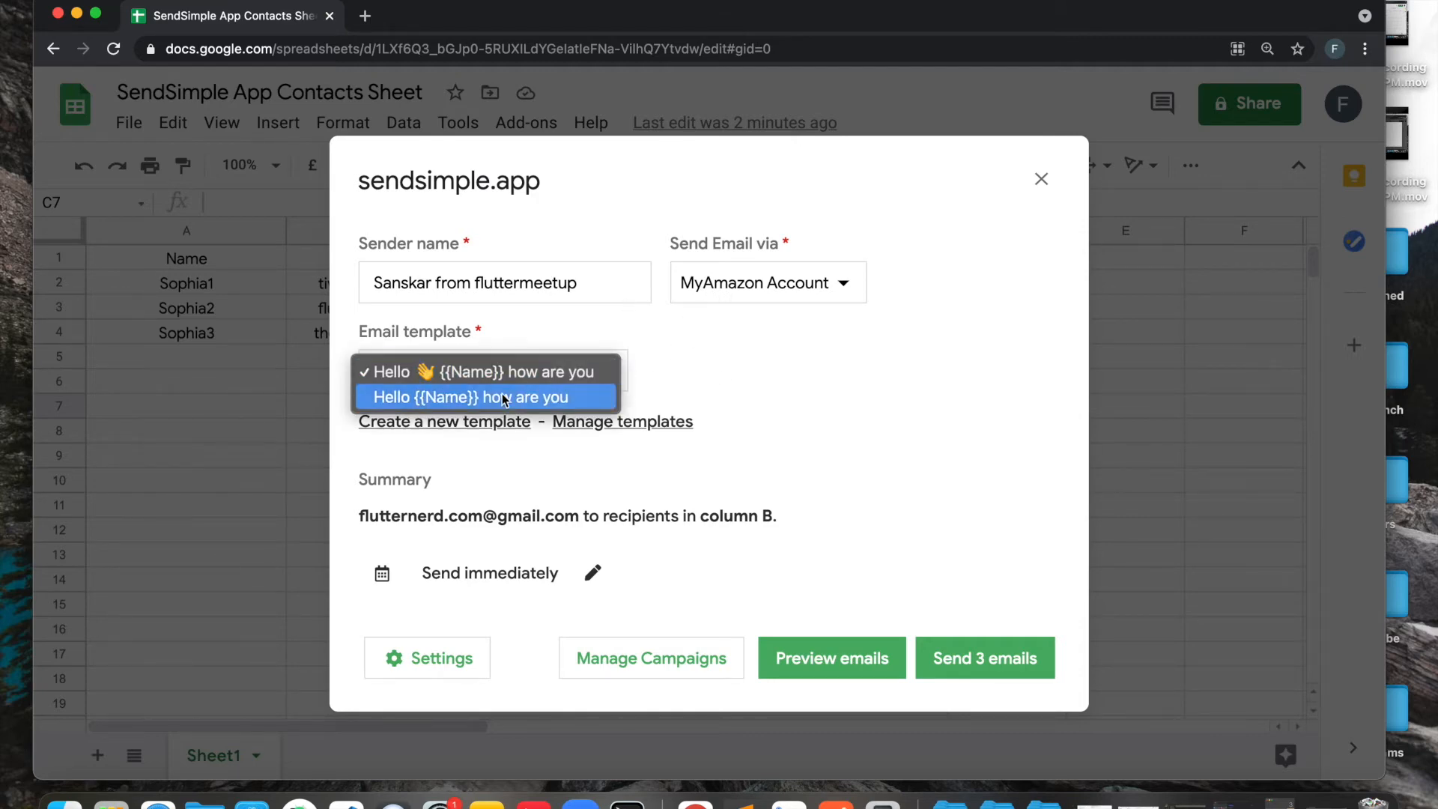
pyautogui.click(501, 397)
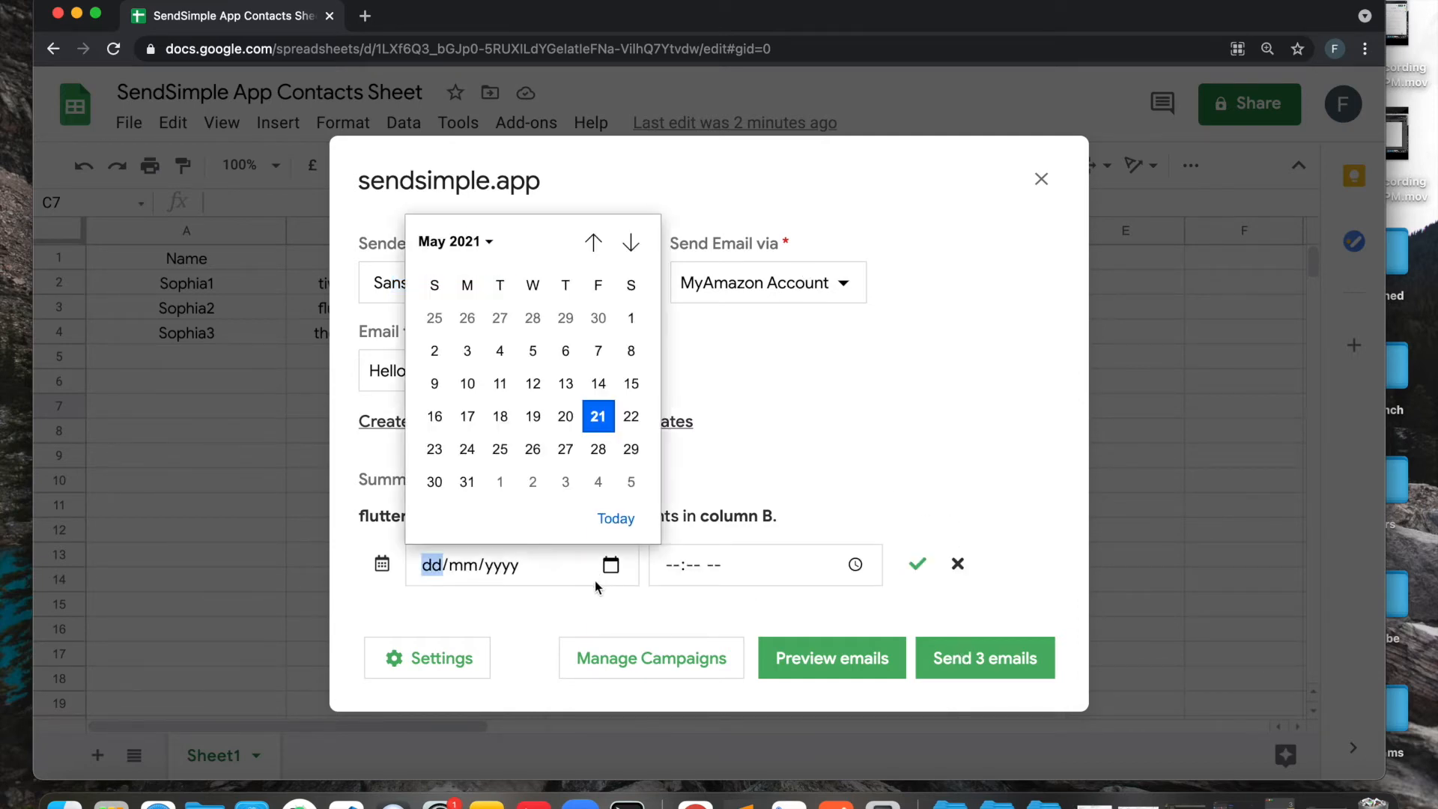
# Schedule the send for 21 May 2021 at 08:15 PM and confirm it.
pyautogui.click(597, 416)
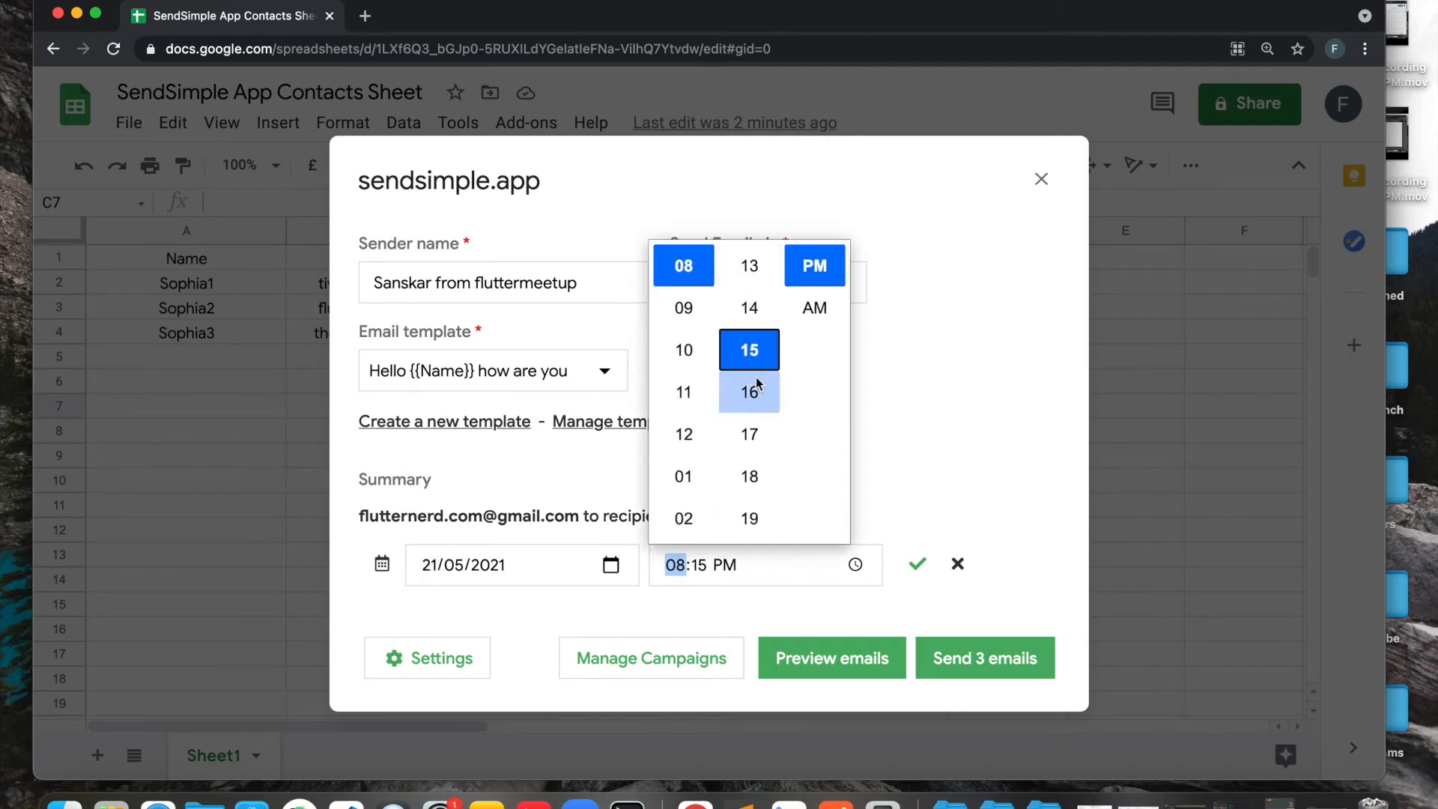
pyautogui.click(917, 563)
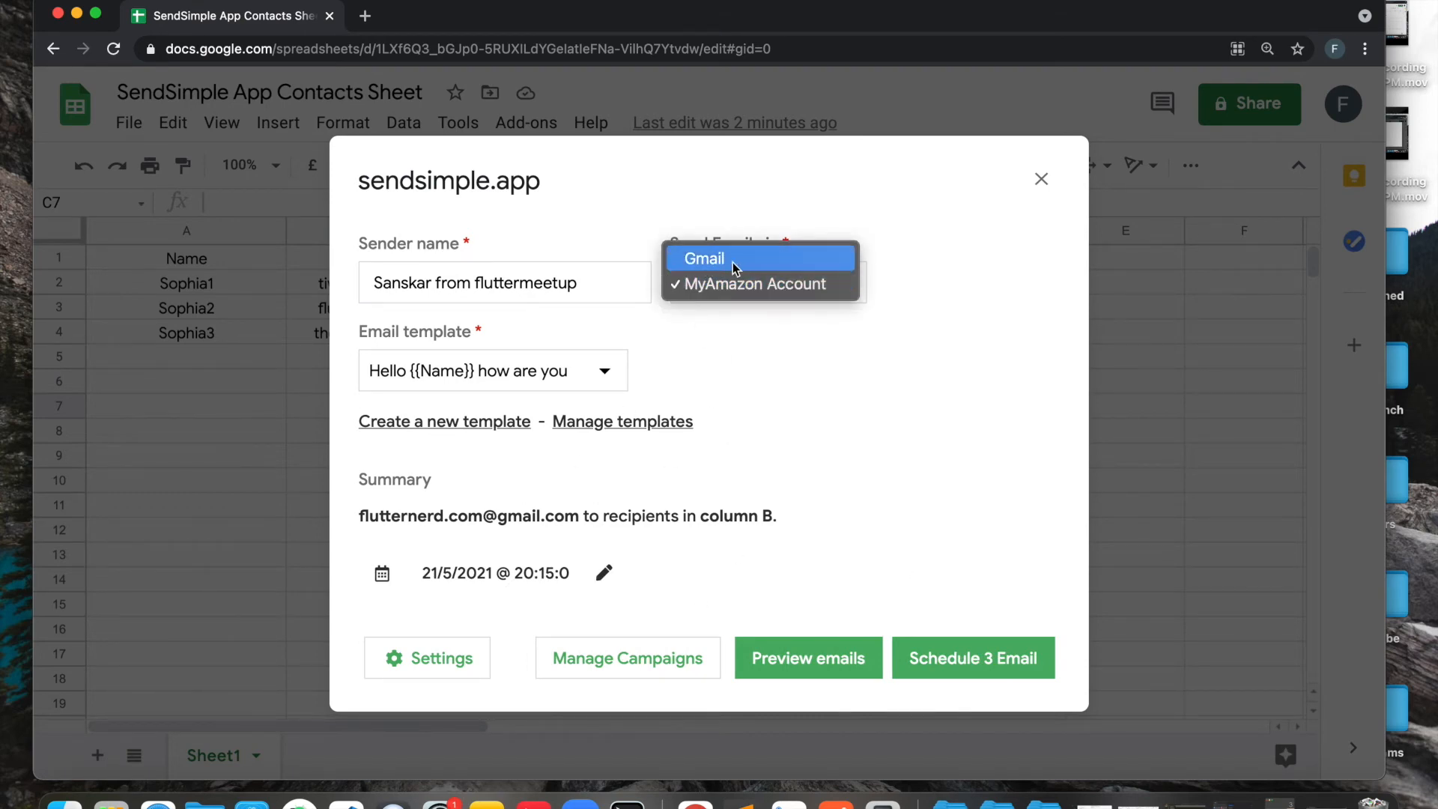
# Reopen the sending-account list repeatedly, keeping MyAmazon Account (amazon-ses) selected.
pyautogui.click(752, 285)
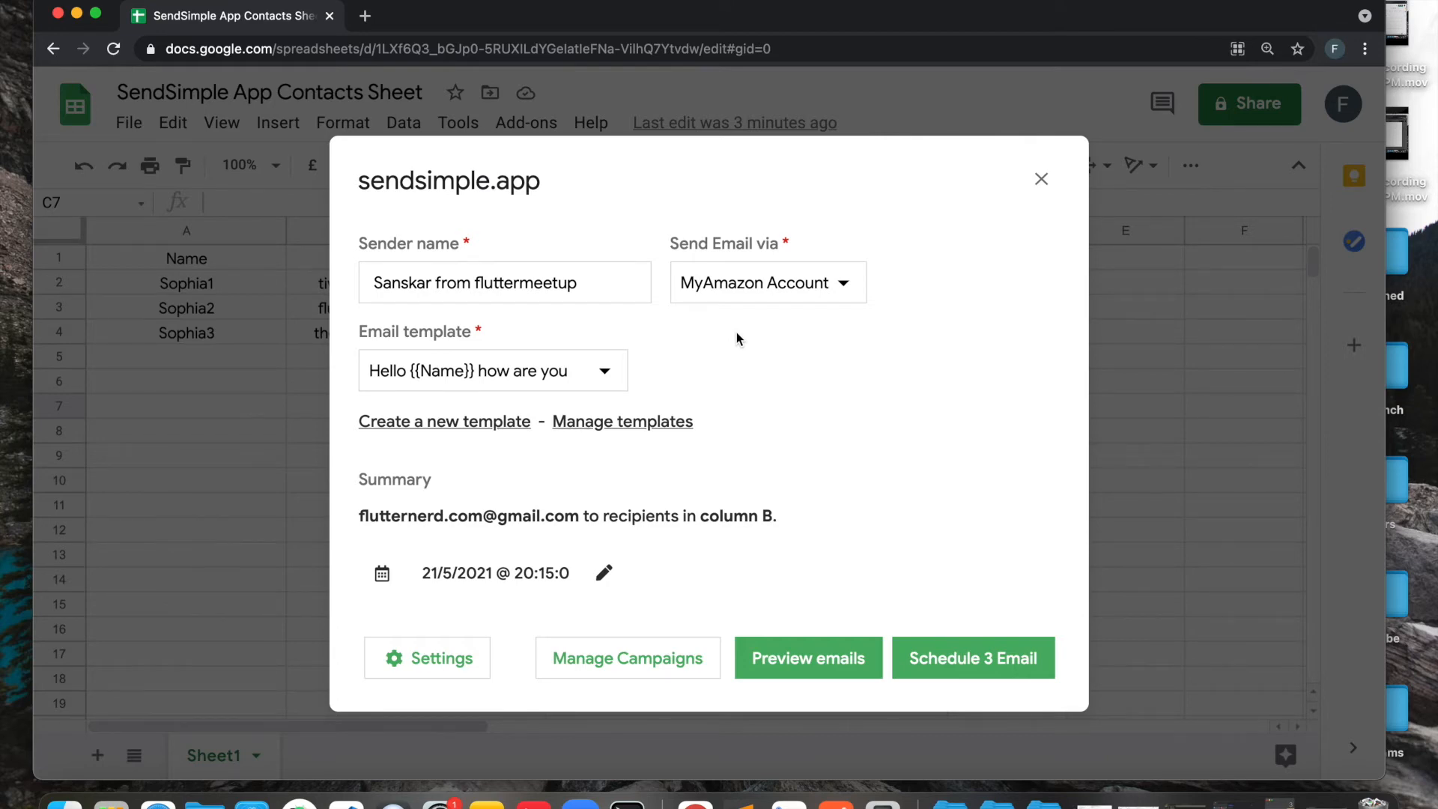
pyautogui.moveTo(719, 320)
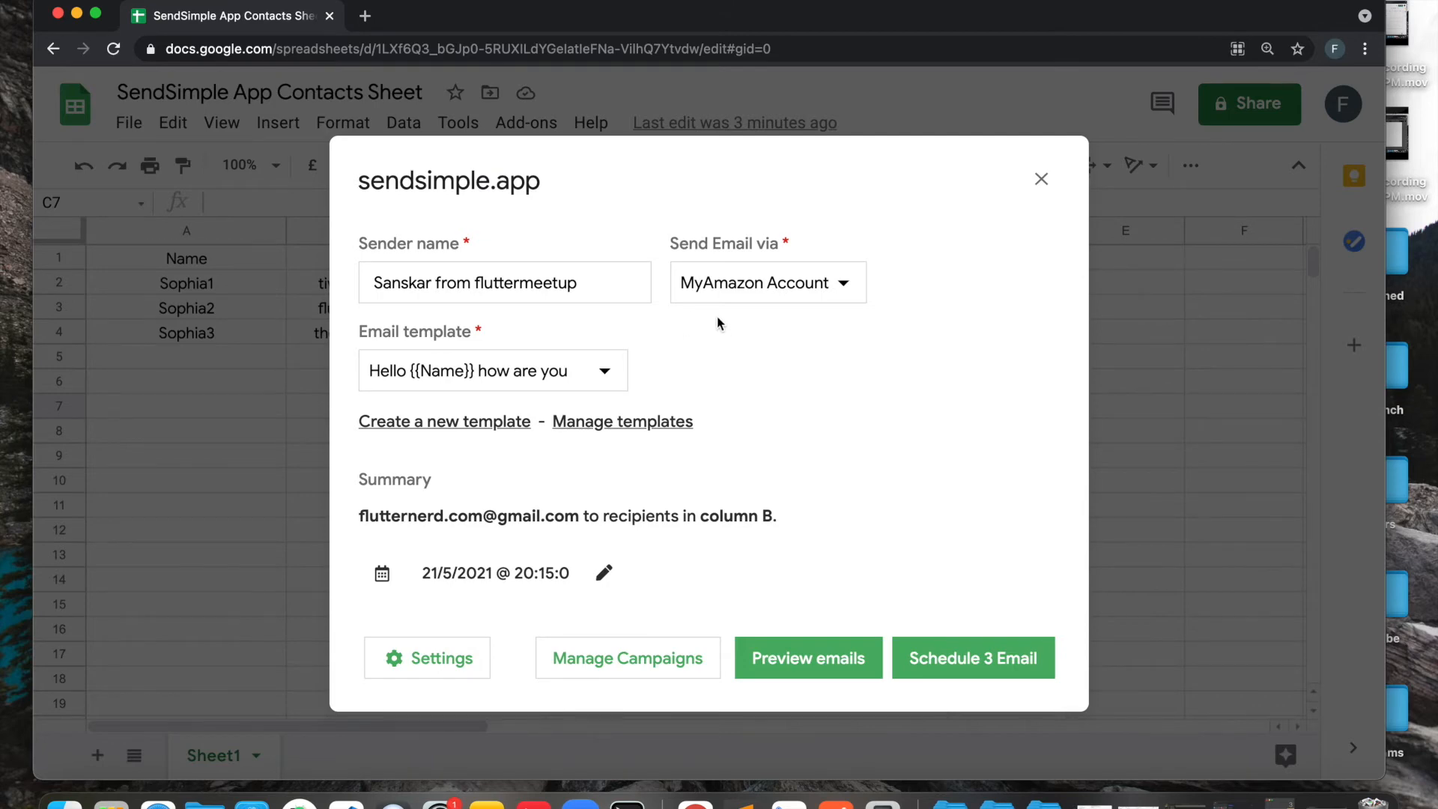
pyautogui.click(768, 282)
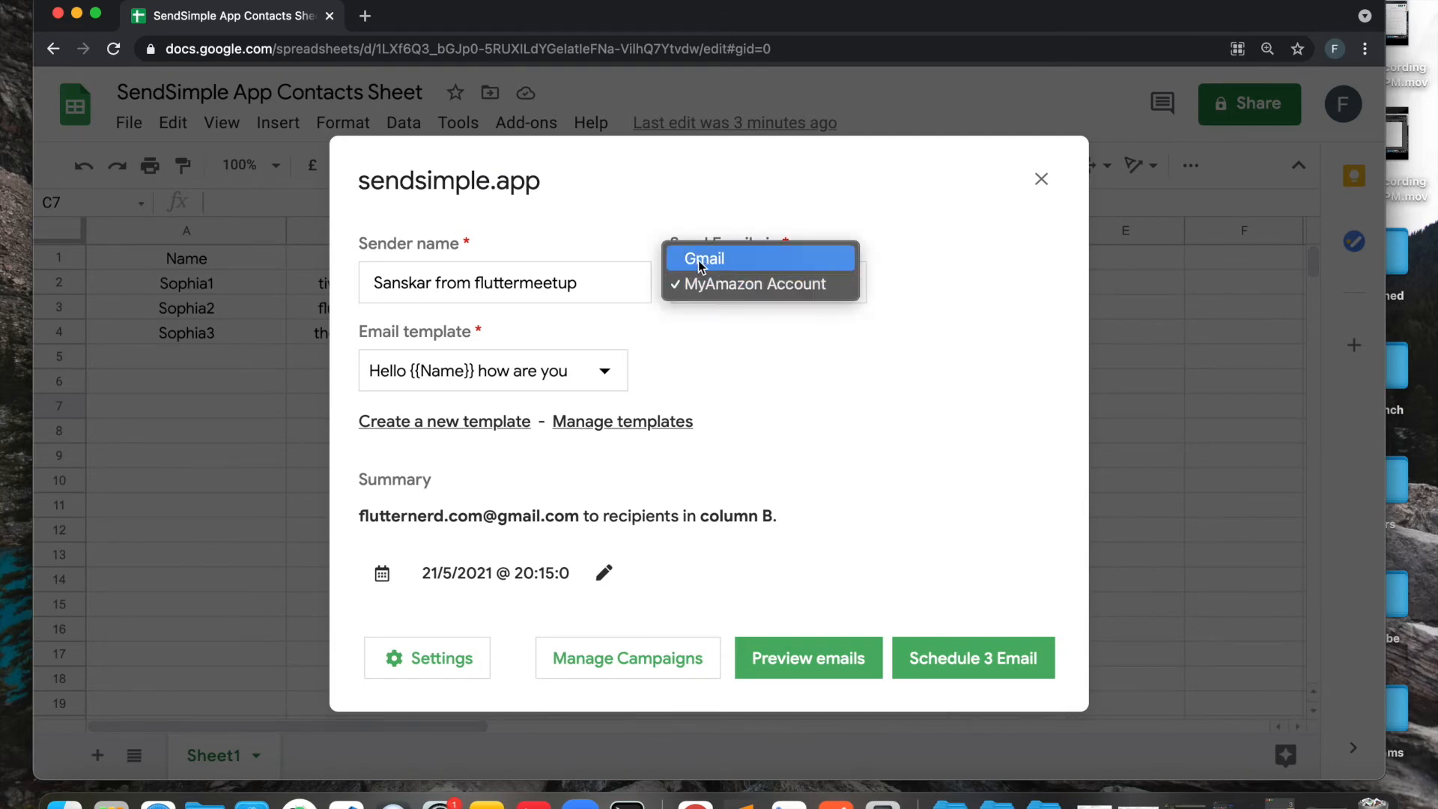
pyautogui.click(761, 285)
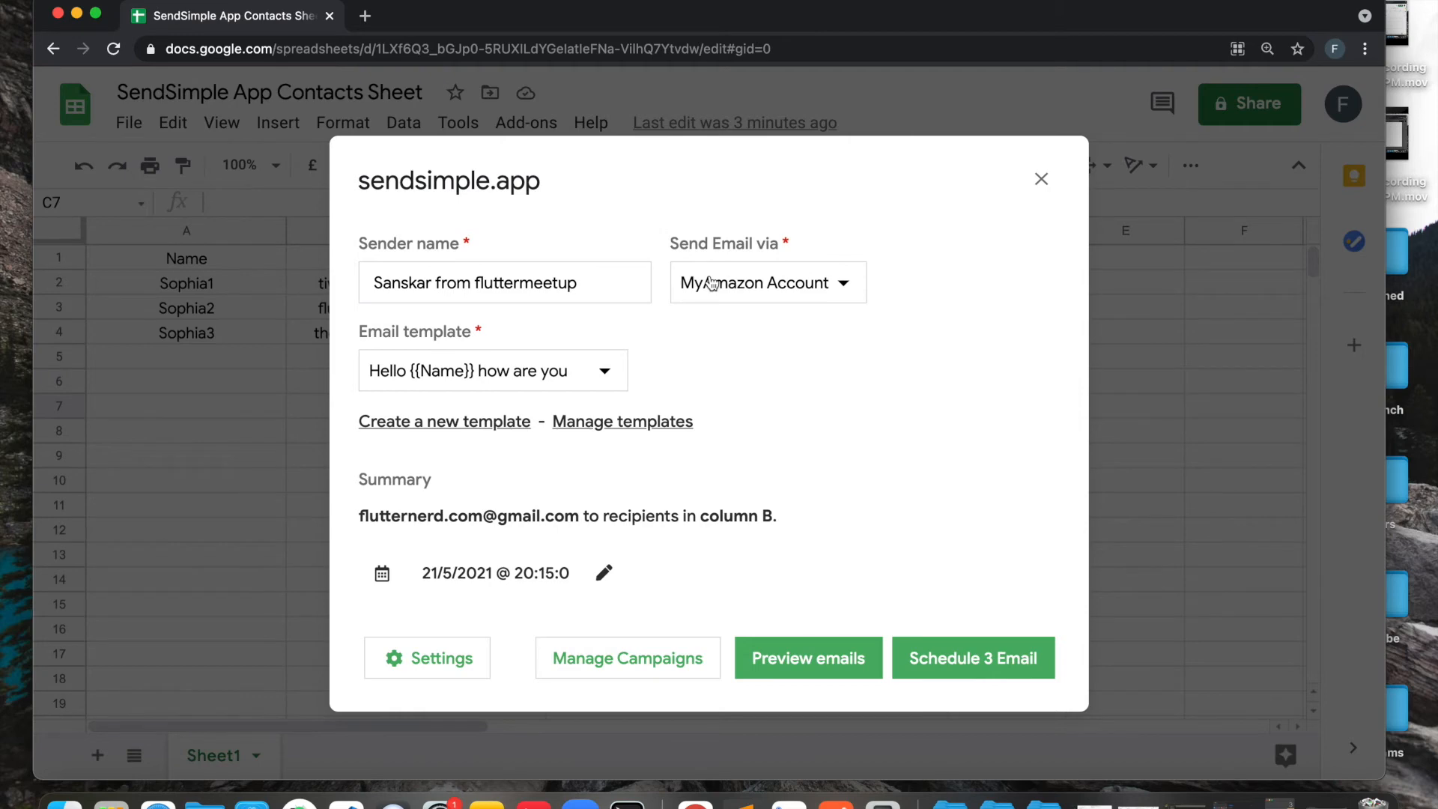
pyautogui.click(768, 281)
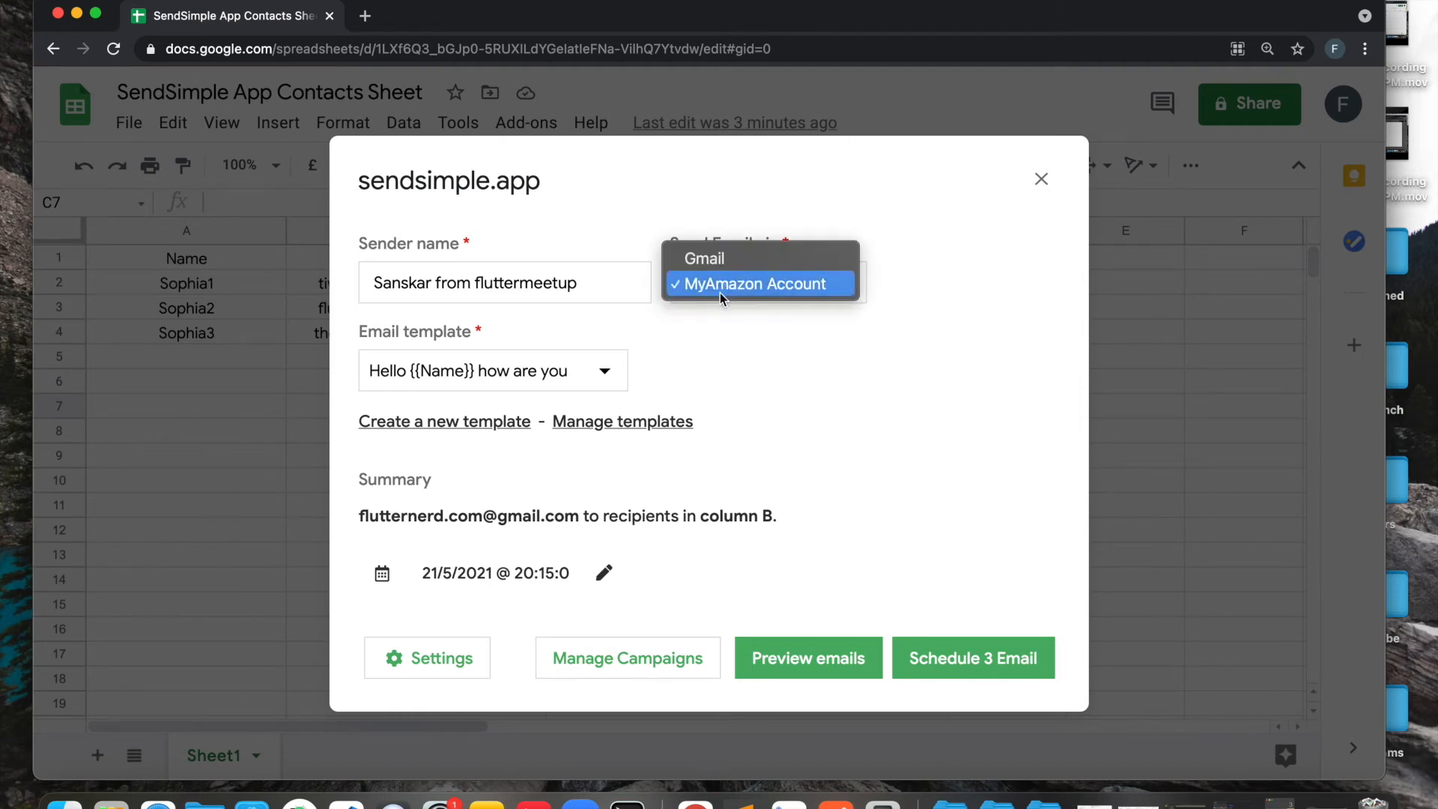
pyautogui.click(756, 285)
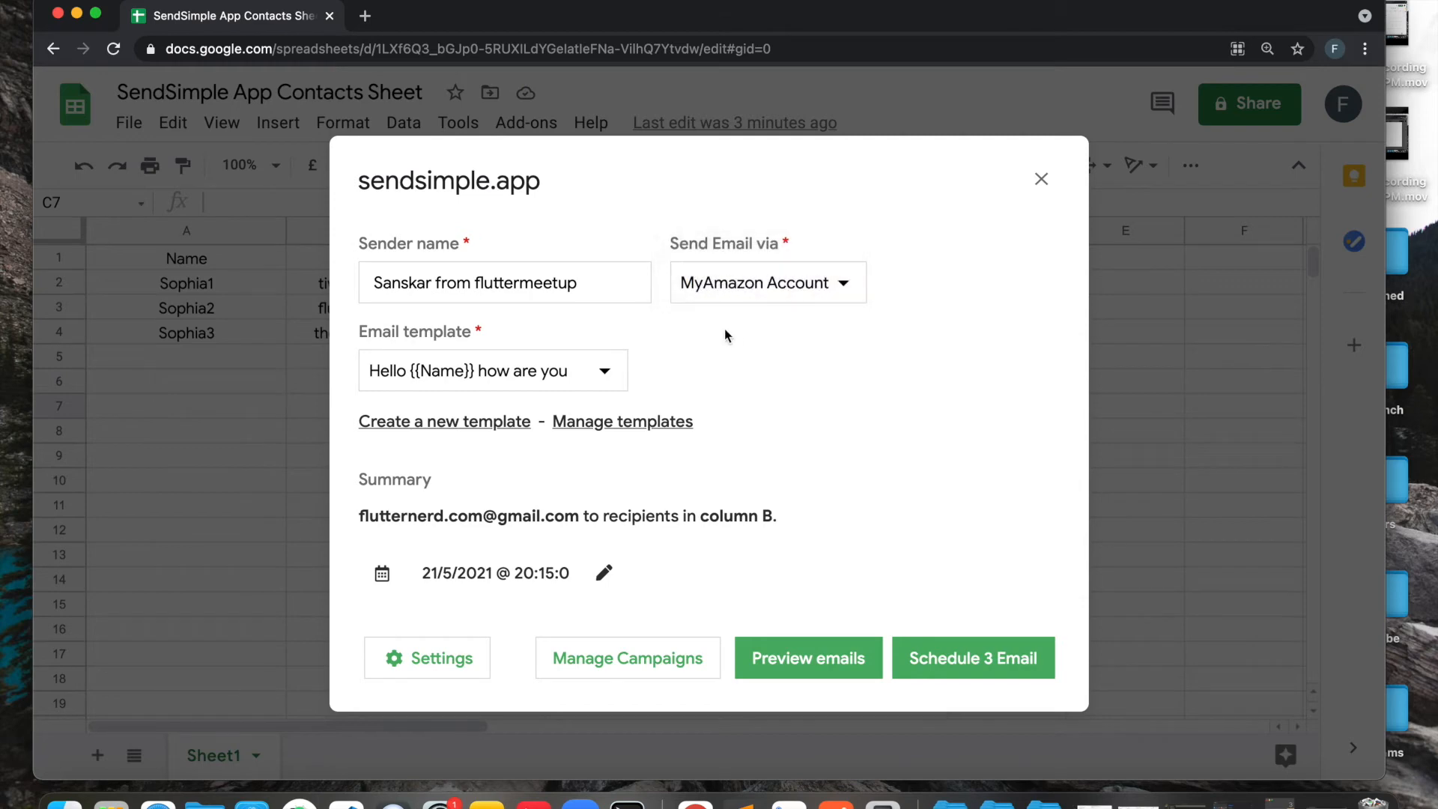
pyautogui.click(769, 281)
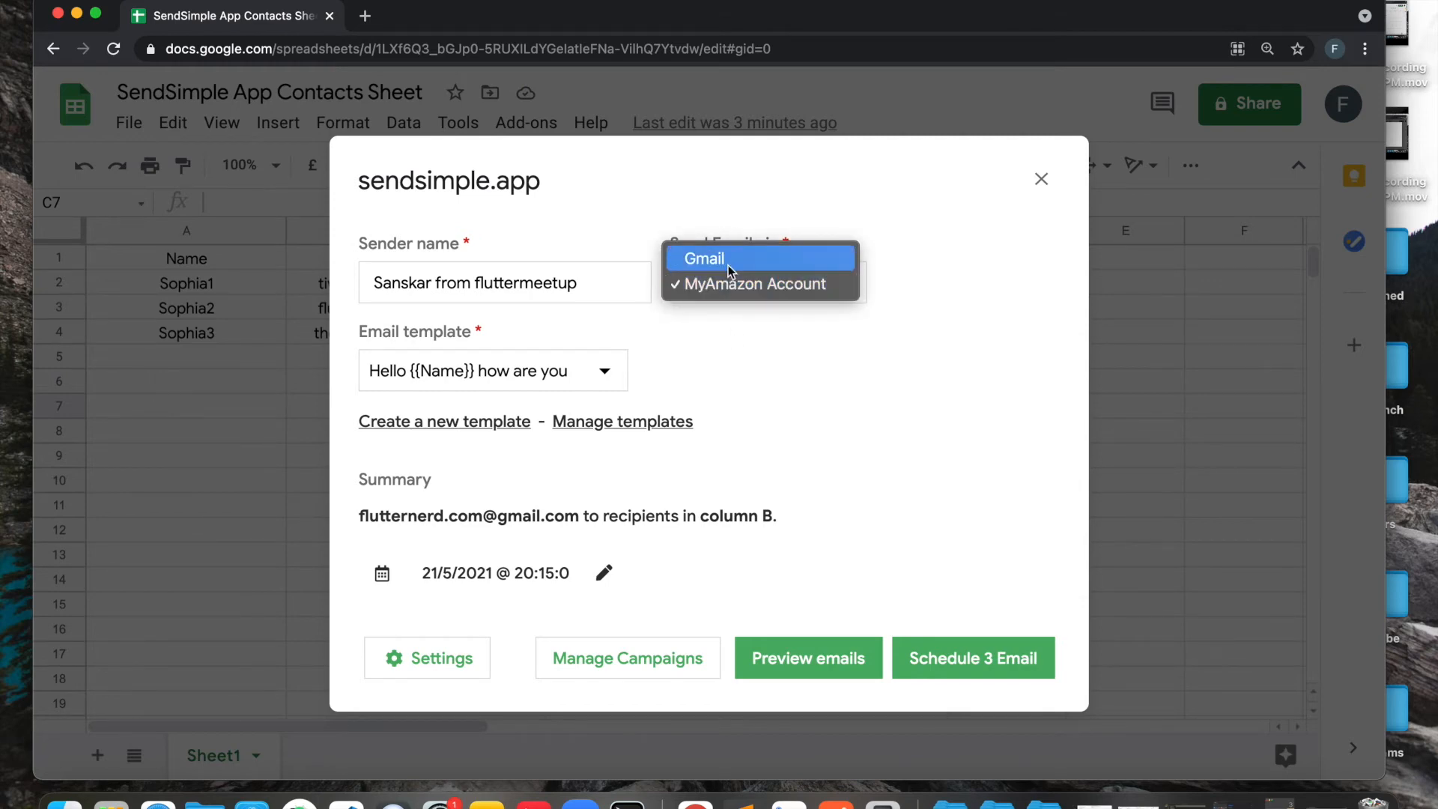
pyautogui.moveTo(716, 290)
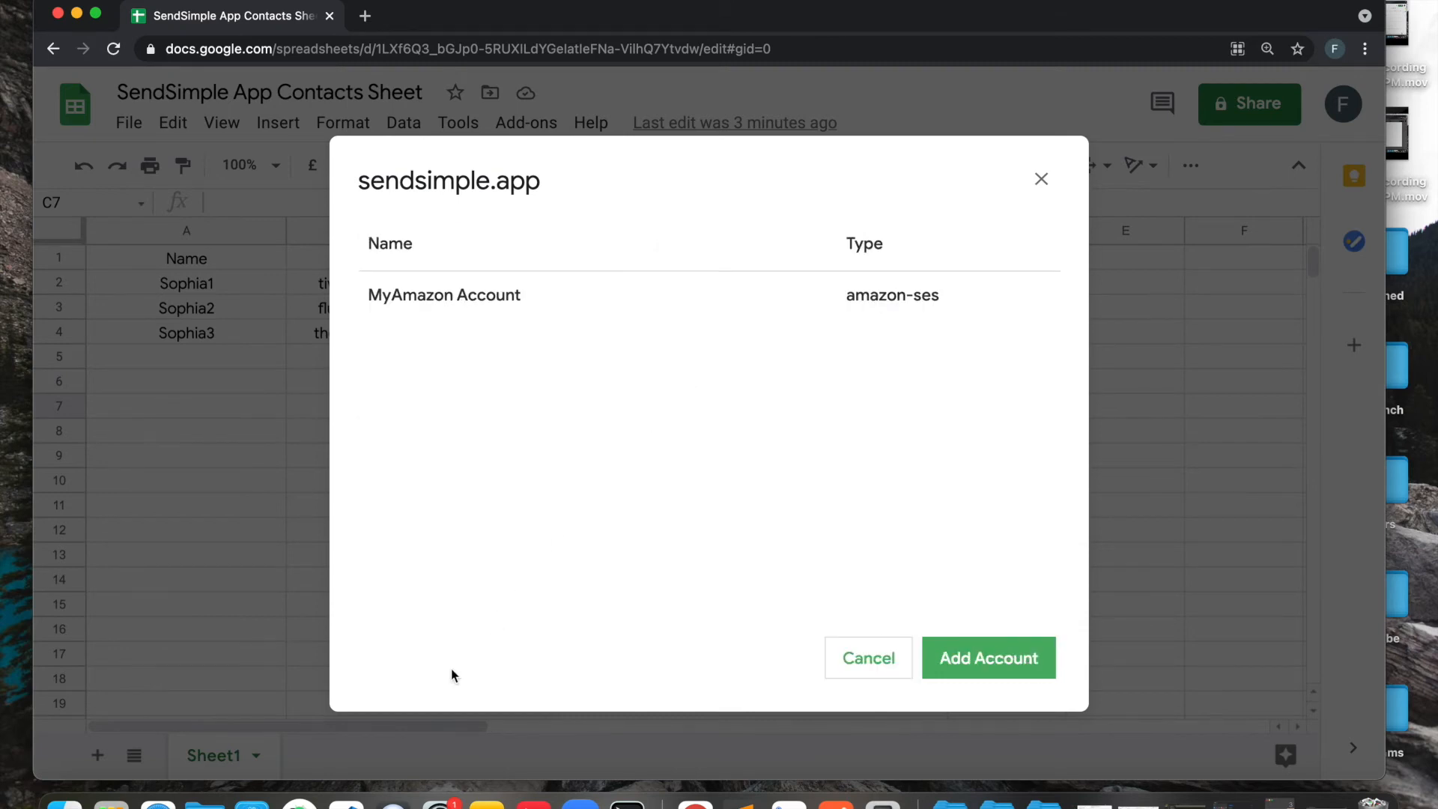
# Add a new sending account and choose Sendgrid as its account type.
pyautogui.click(989, 658)
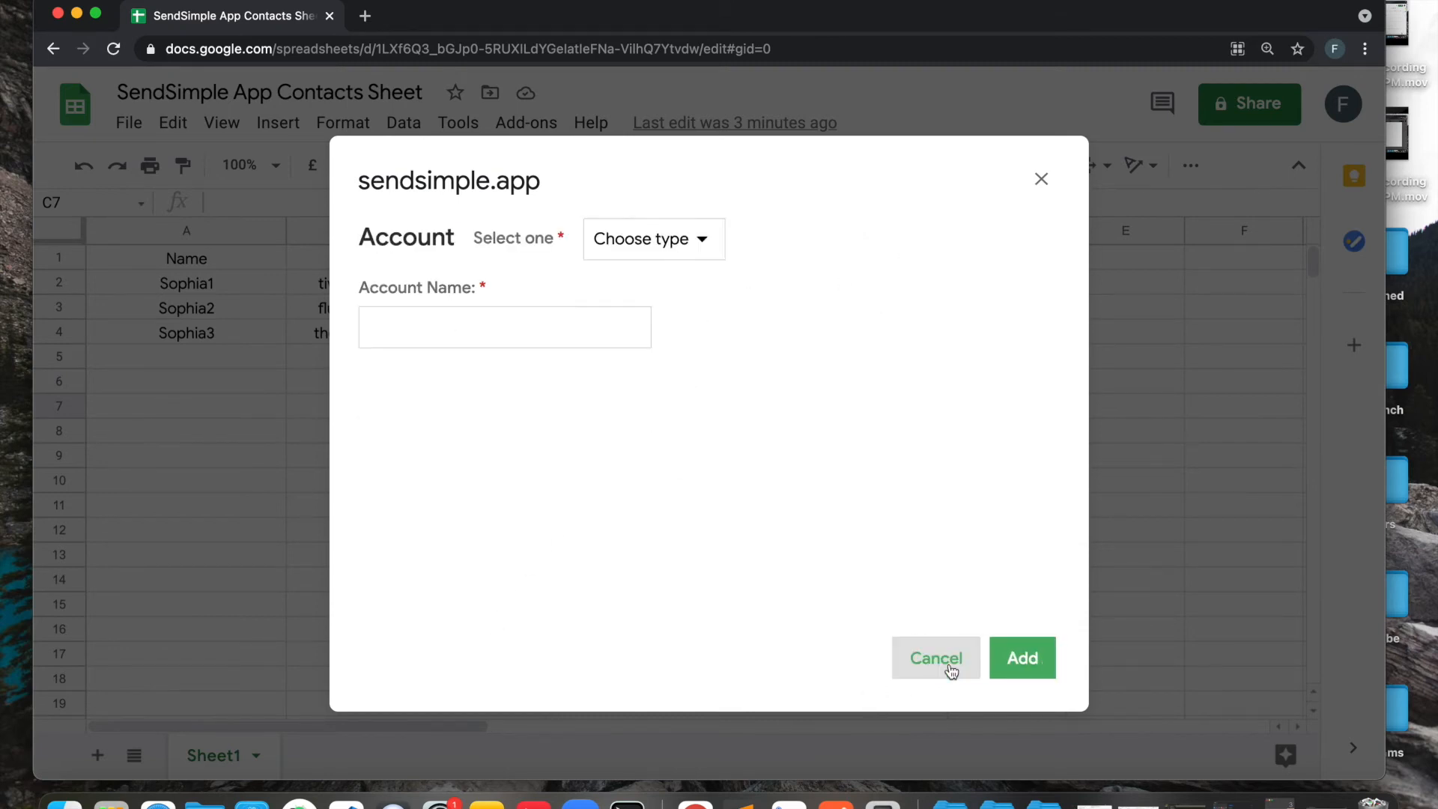
pyautogui.click(653, 238)
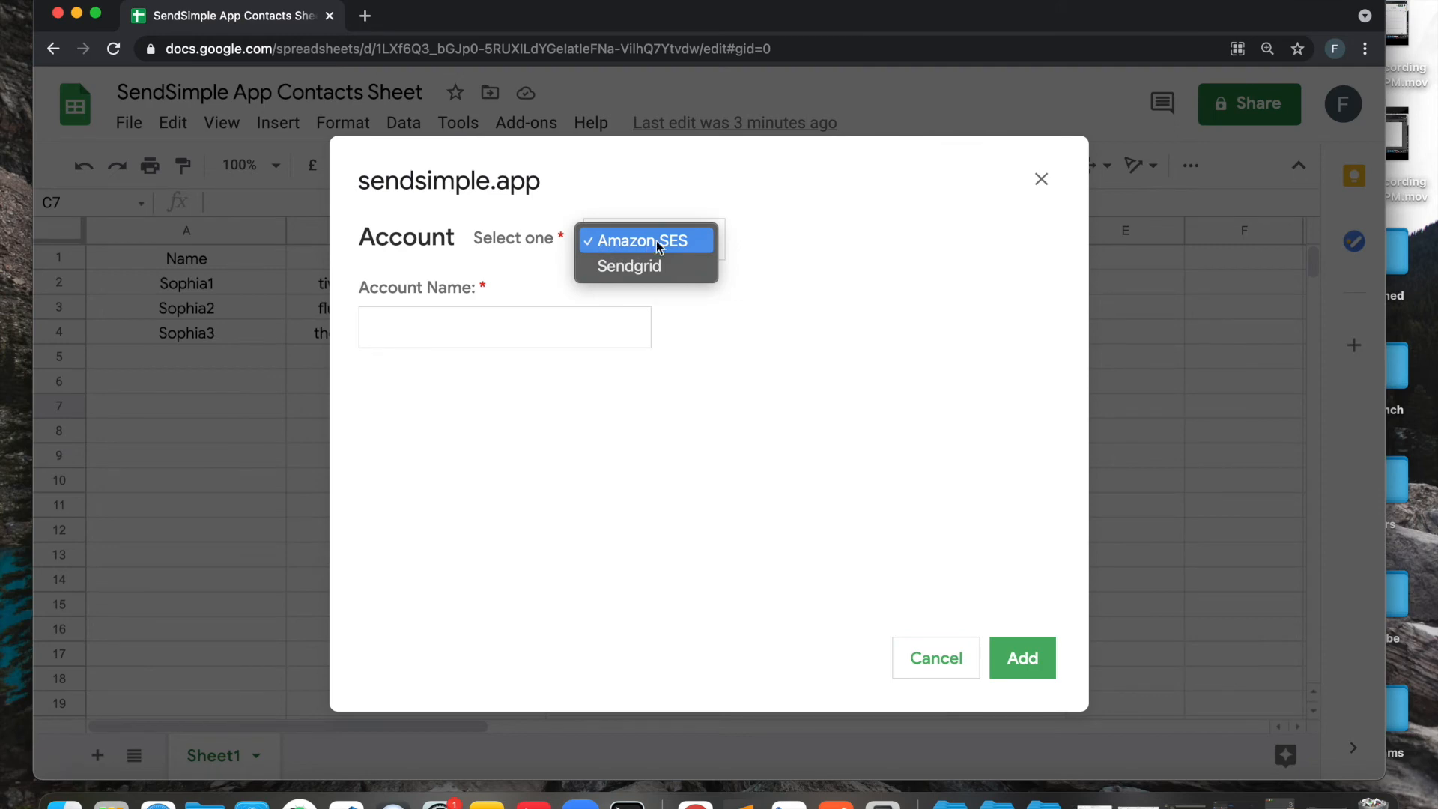
pyautogui.click(628, 266)
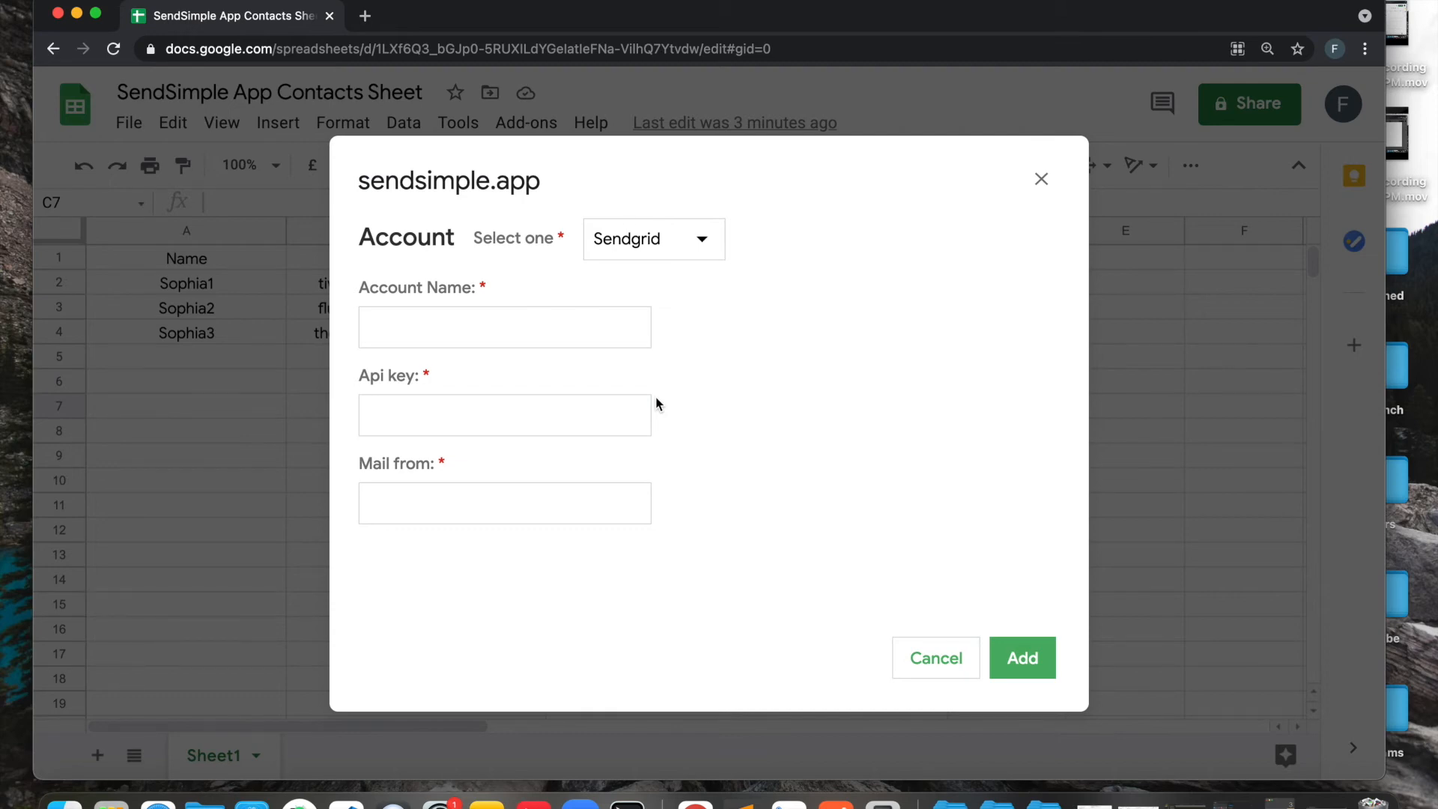
pyautogui.moveTo(623, 375)
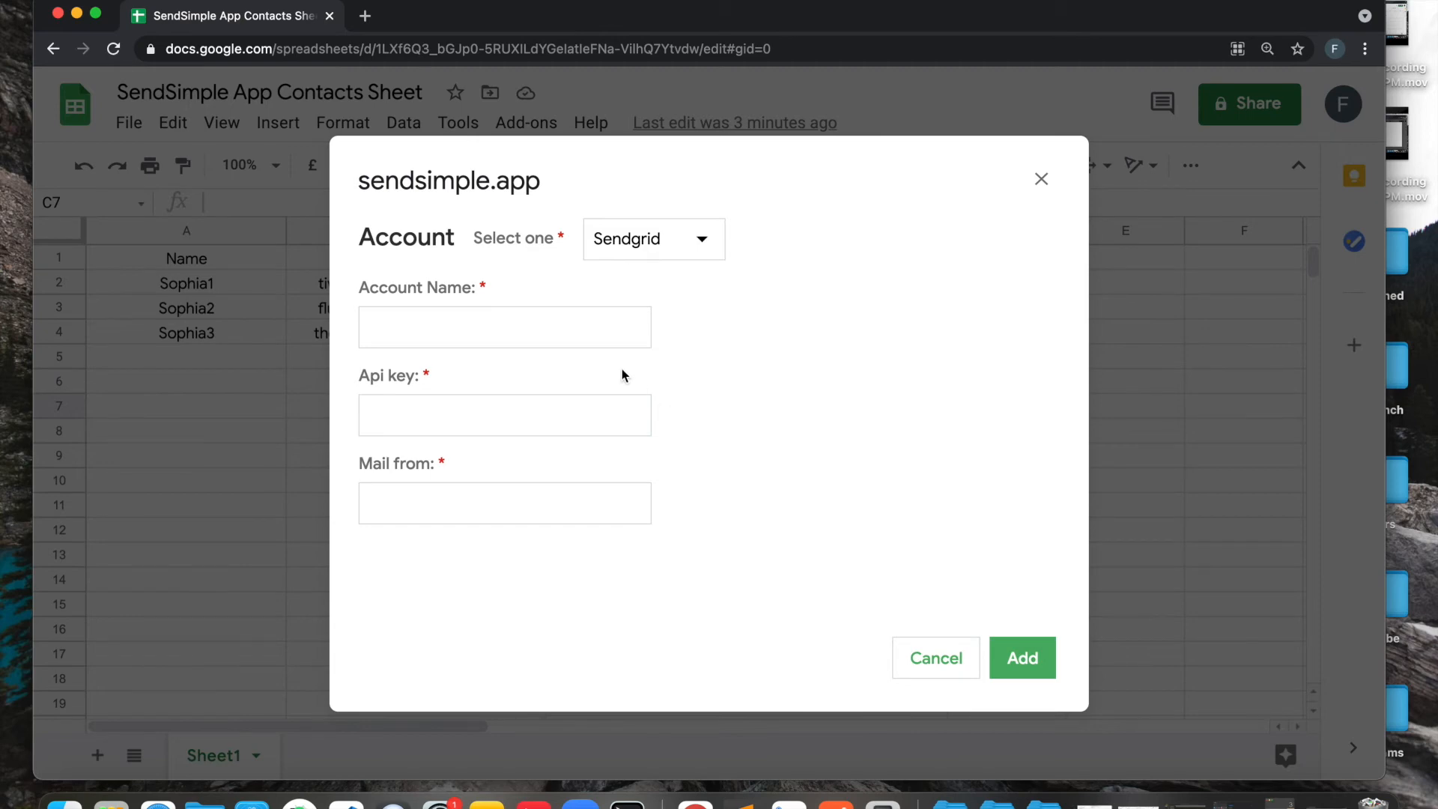
pyautogui.moveTo(364, 297)
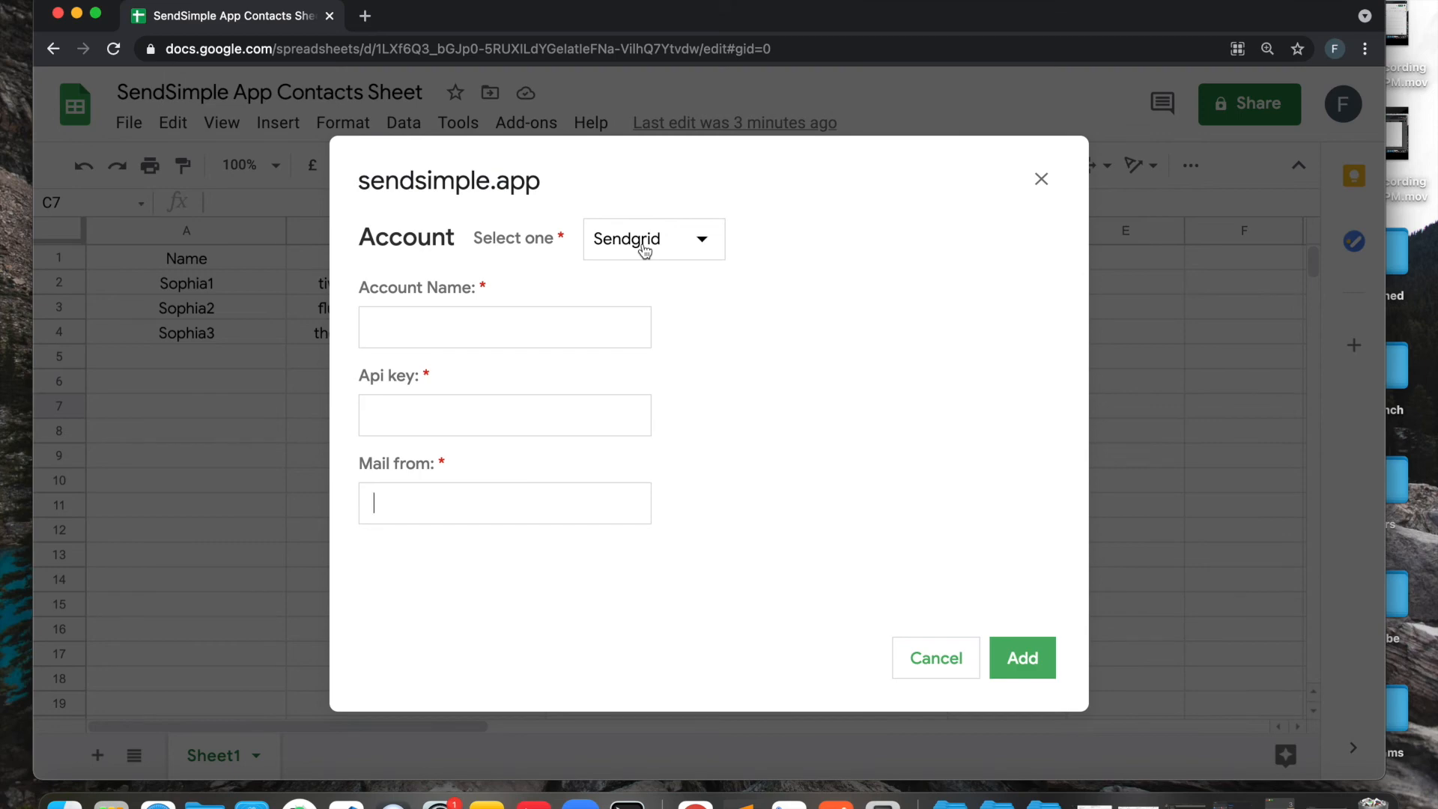
pyautogui.moveTo(723, 361)
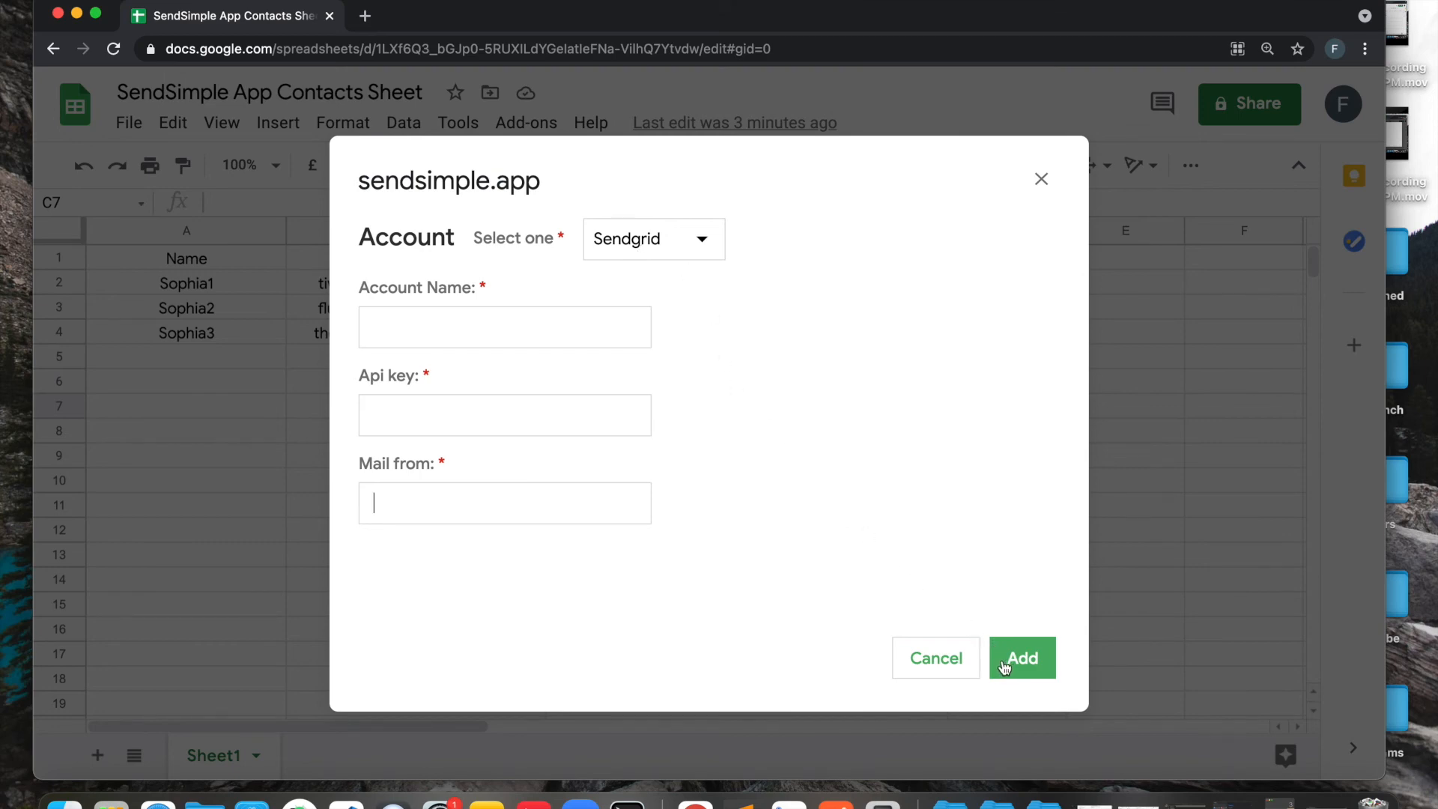
# Return to the sending setup and select the 'Hello {{Name}} how are you' email template.
pyautogui.click(1022, 657)
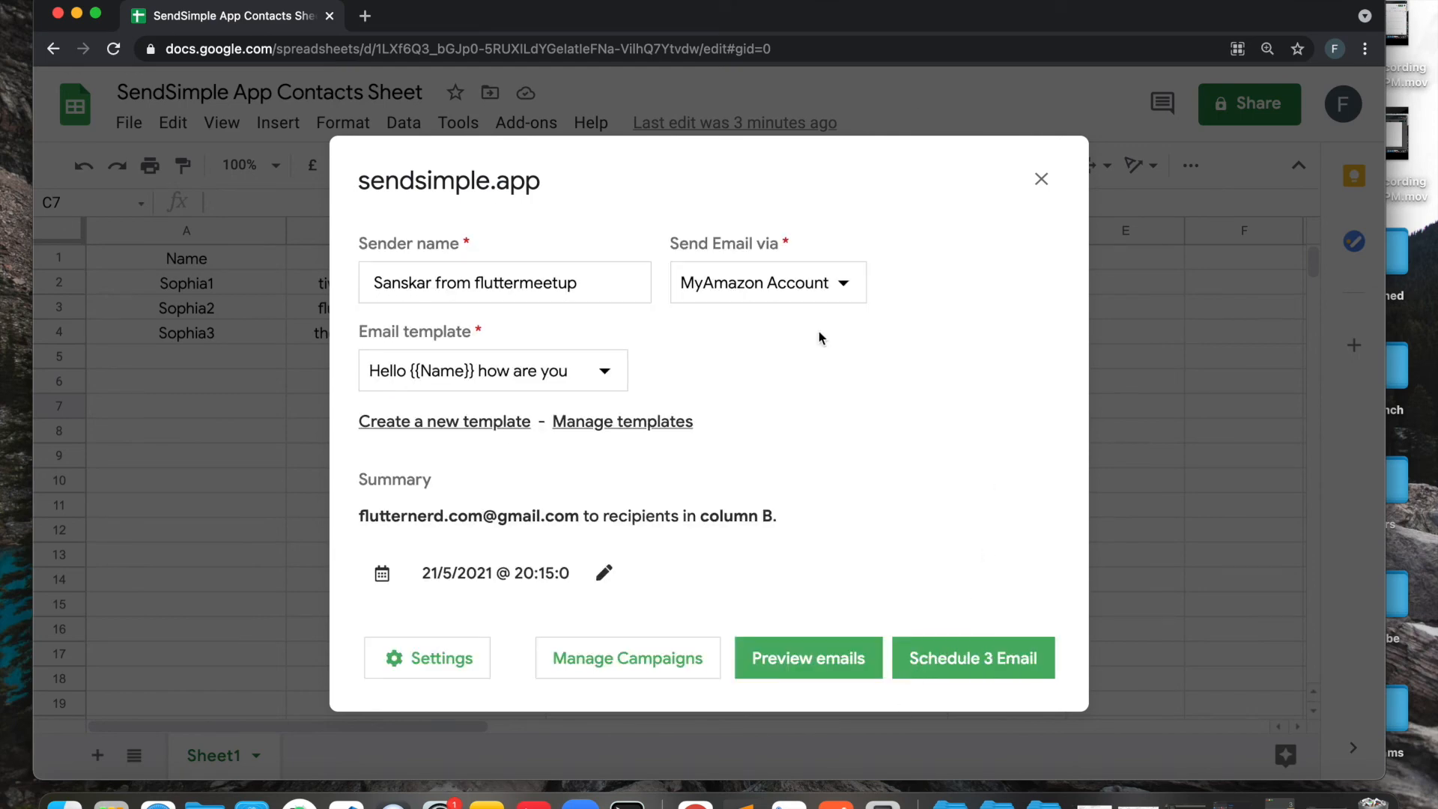
pyautogui.click(491, 370)
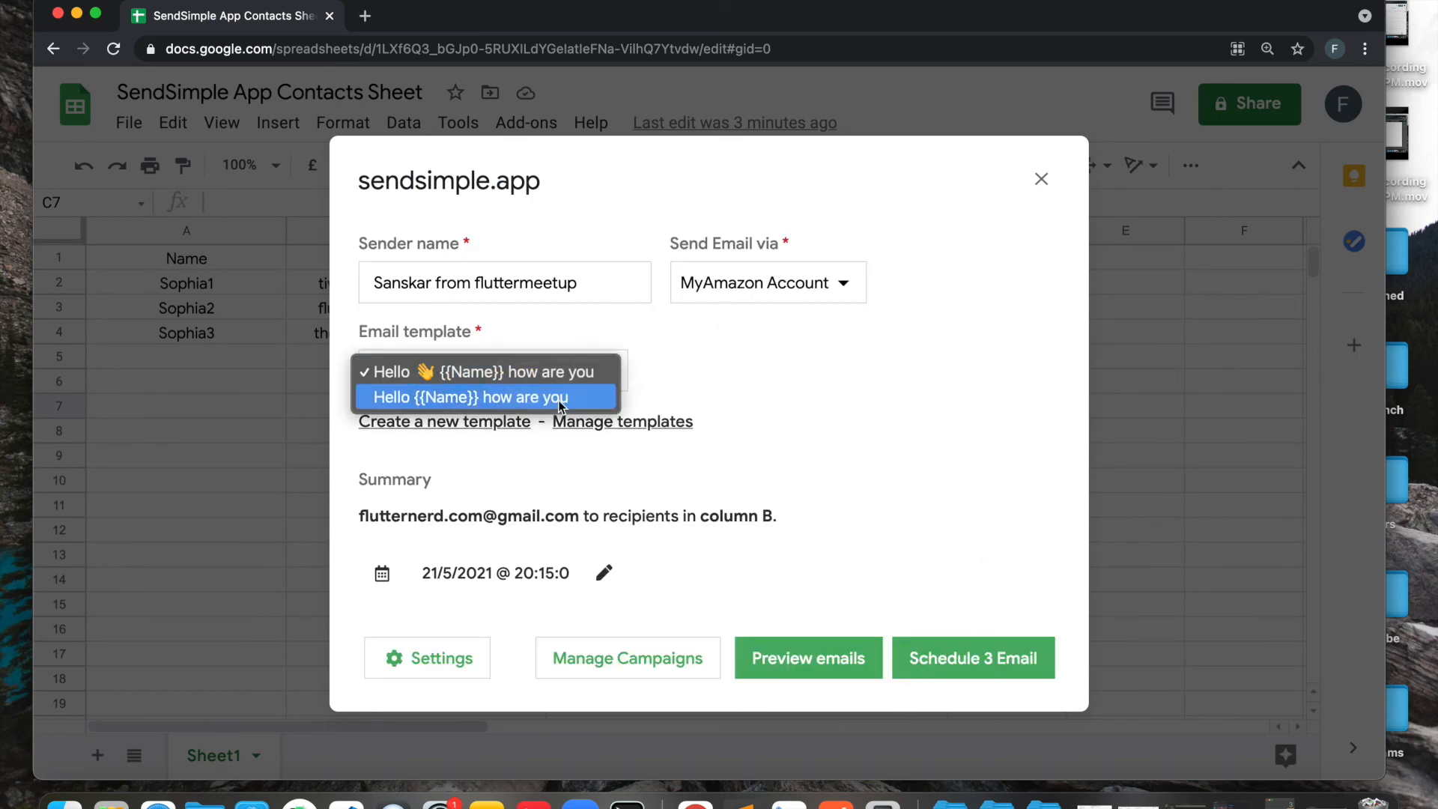
pyautogui.click(474, 397)
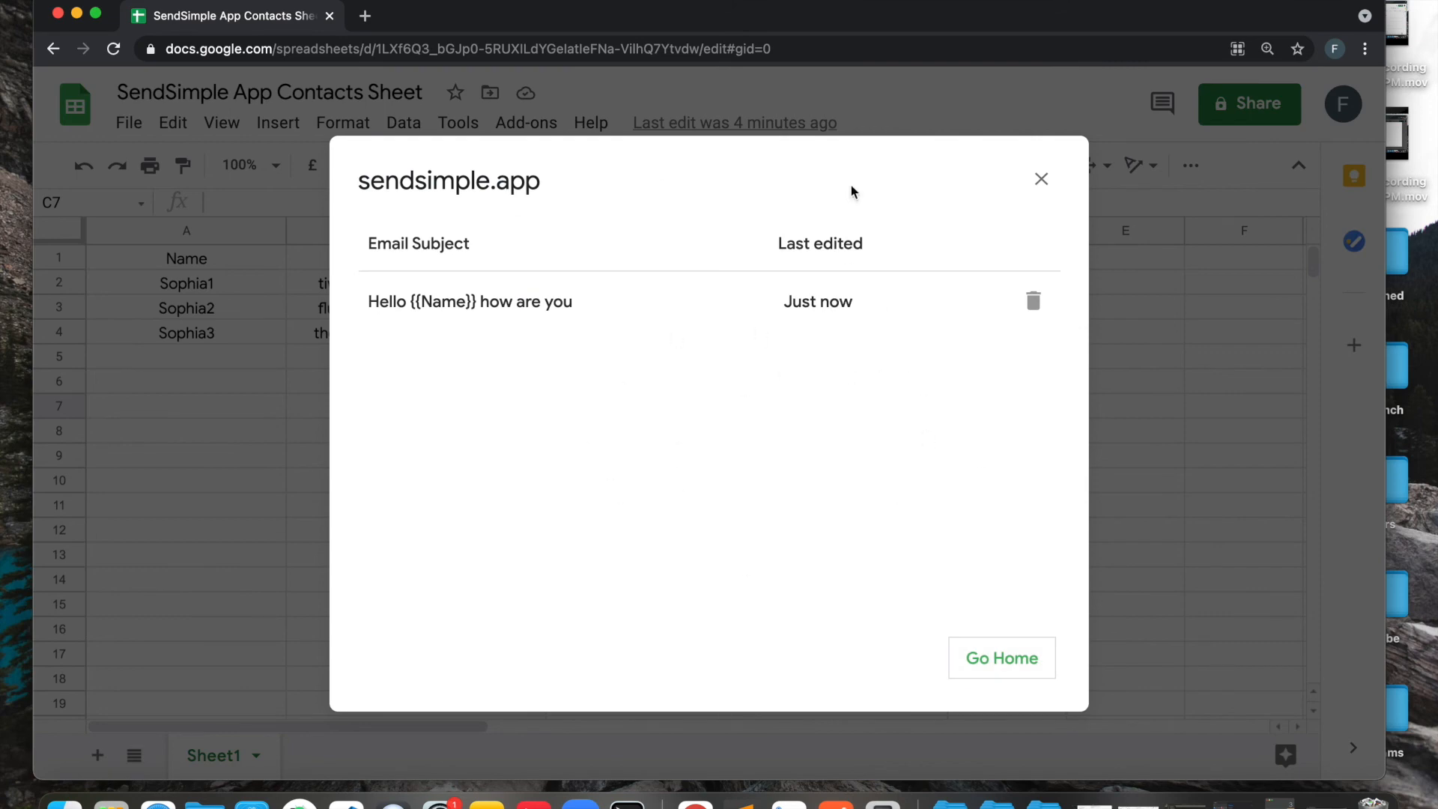
pyautogui.moveTo(371, 310)
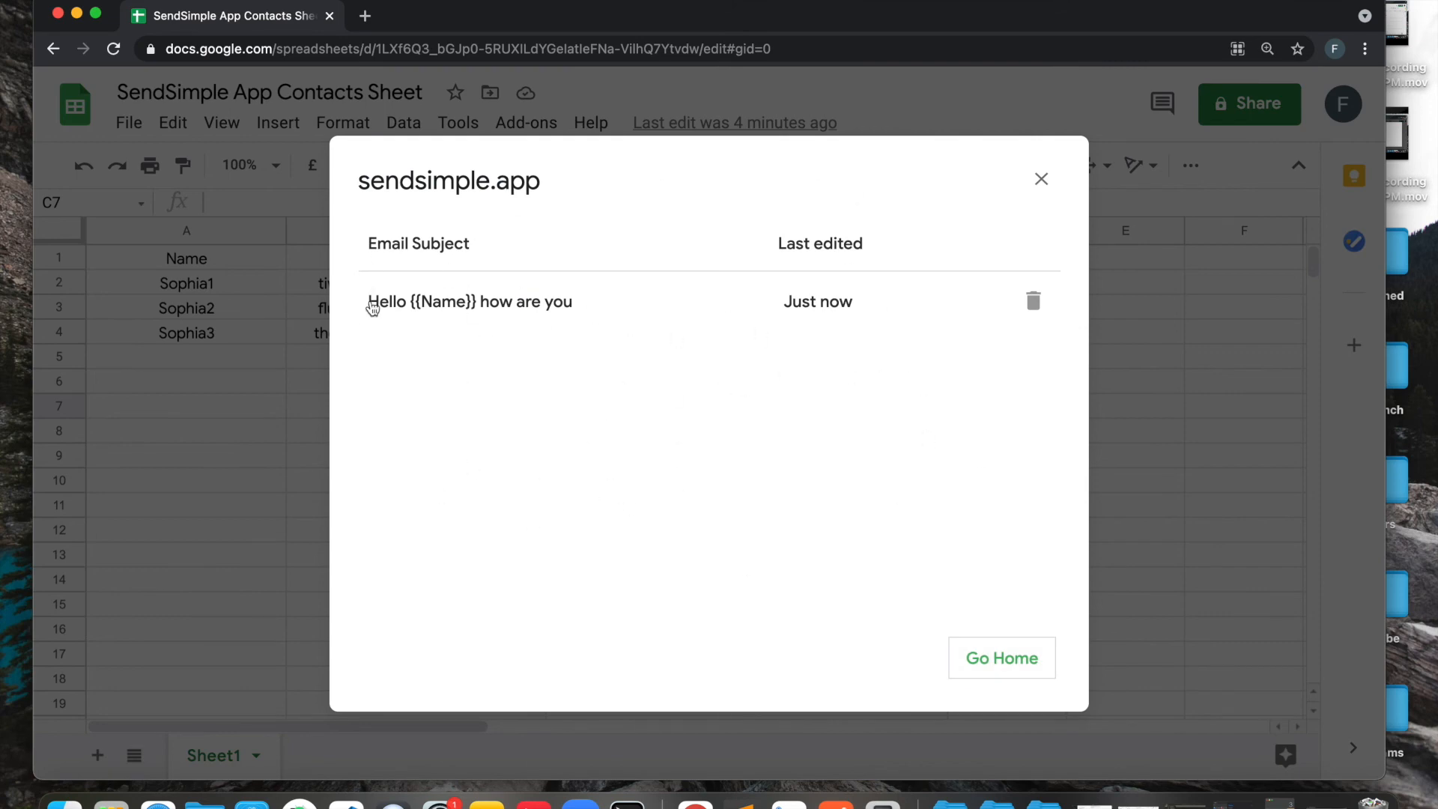
pyautogui.moveTo(804, 356)
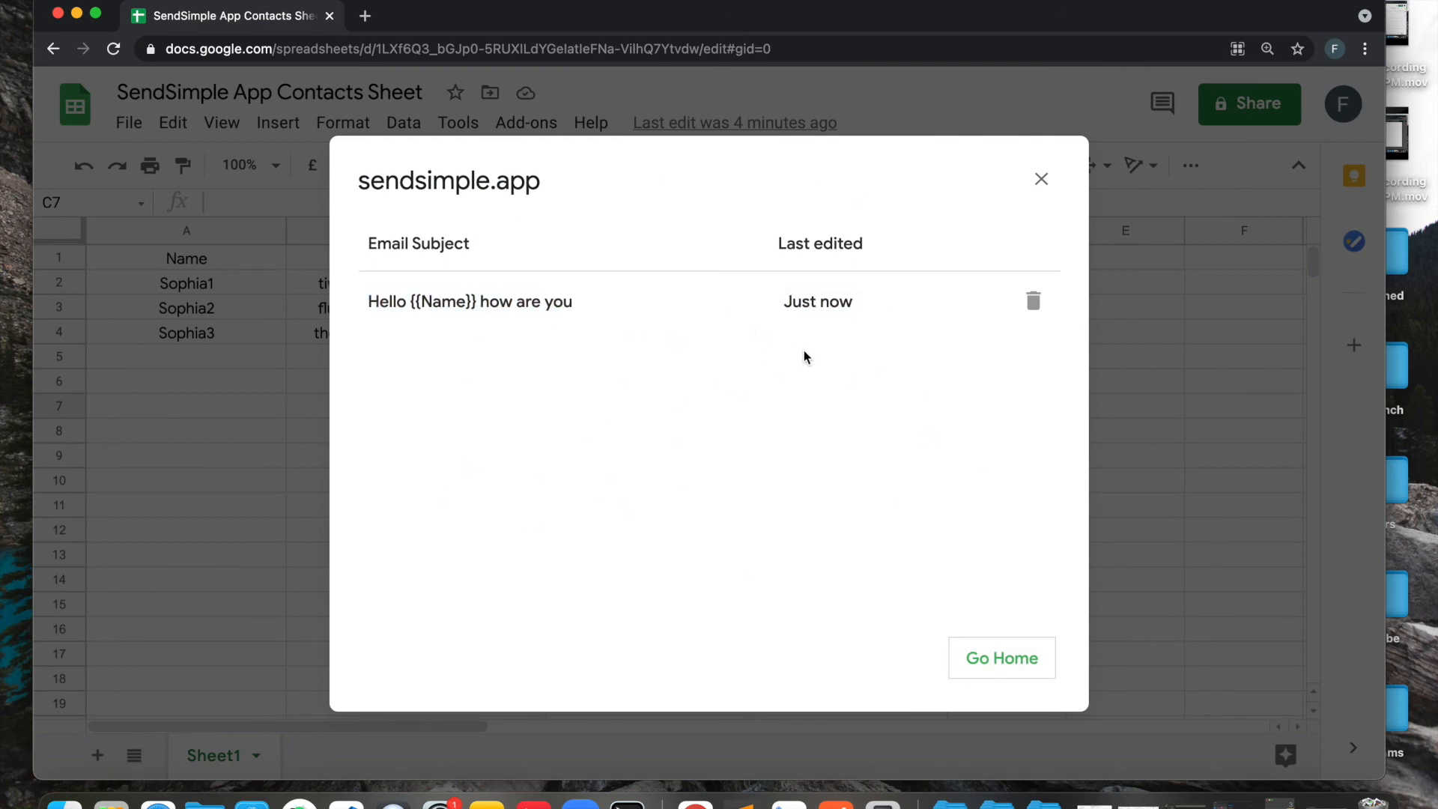
pyautogui.moveTo(551, 369)
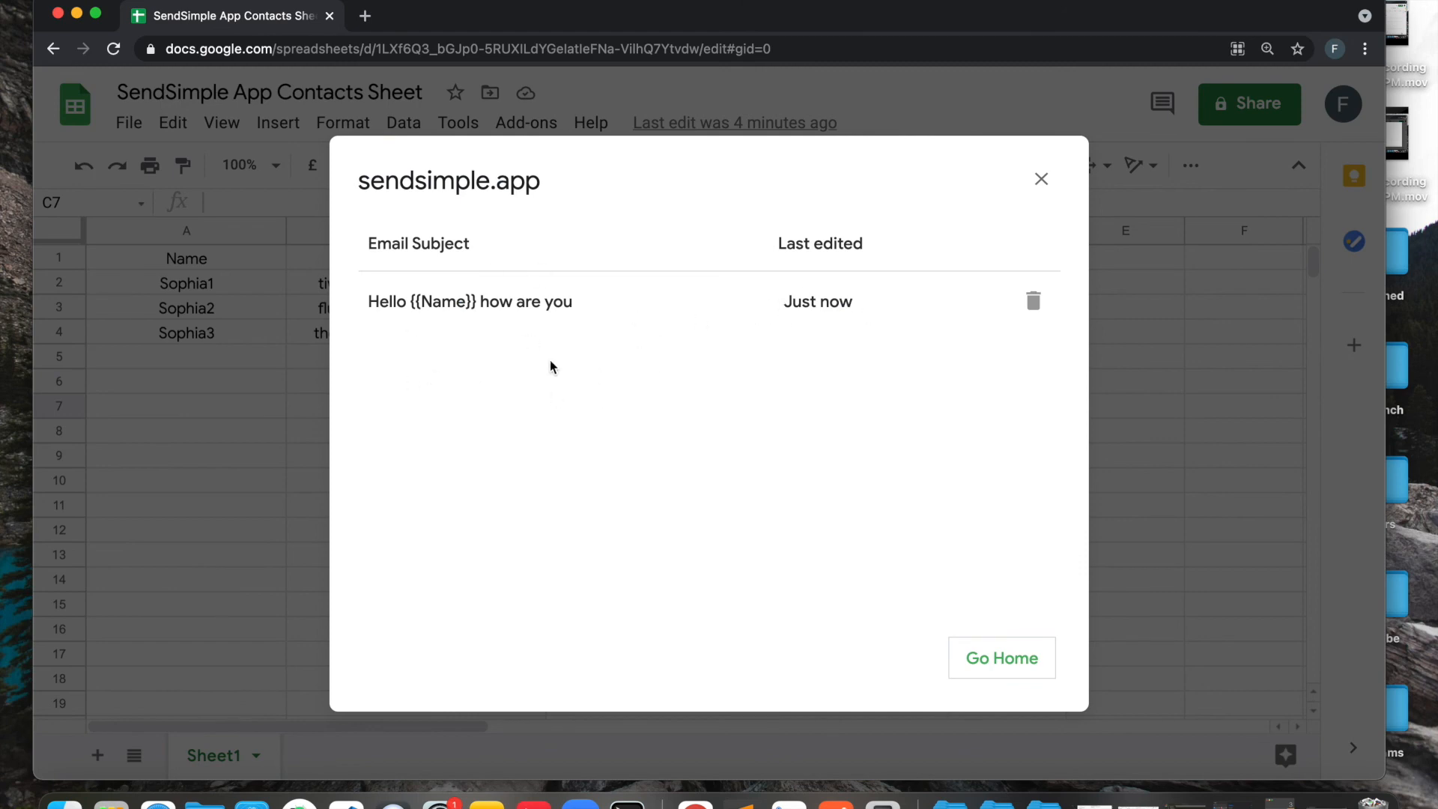
pyautogui.moveTo(926, 351)
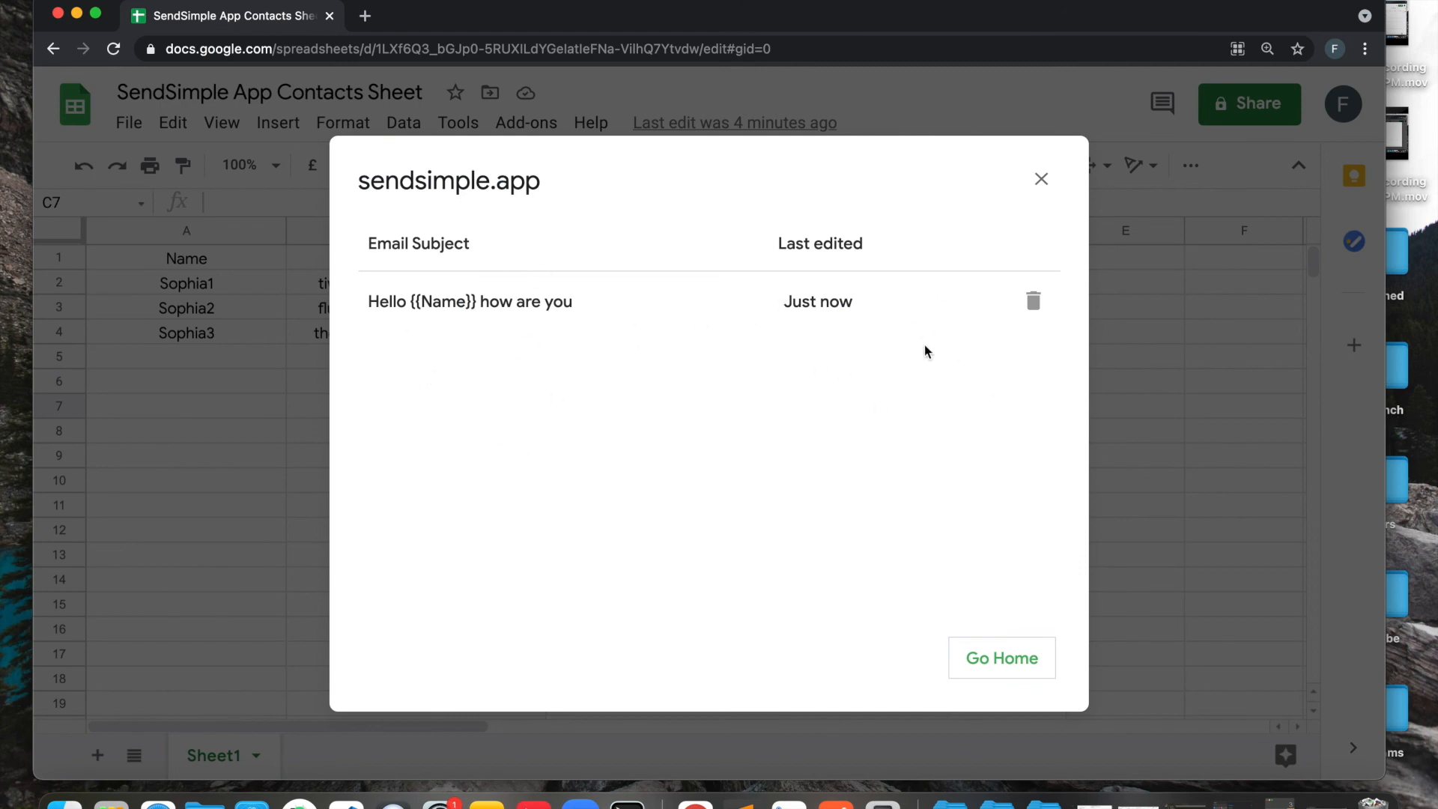
pyautogui.moveTo(926, 305)
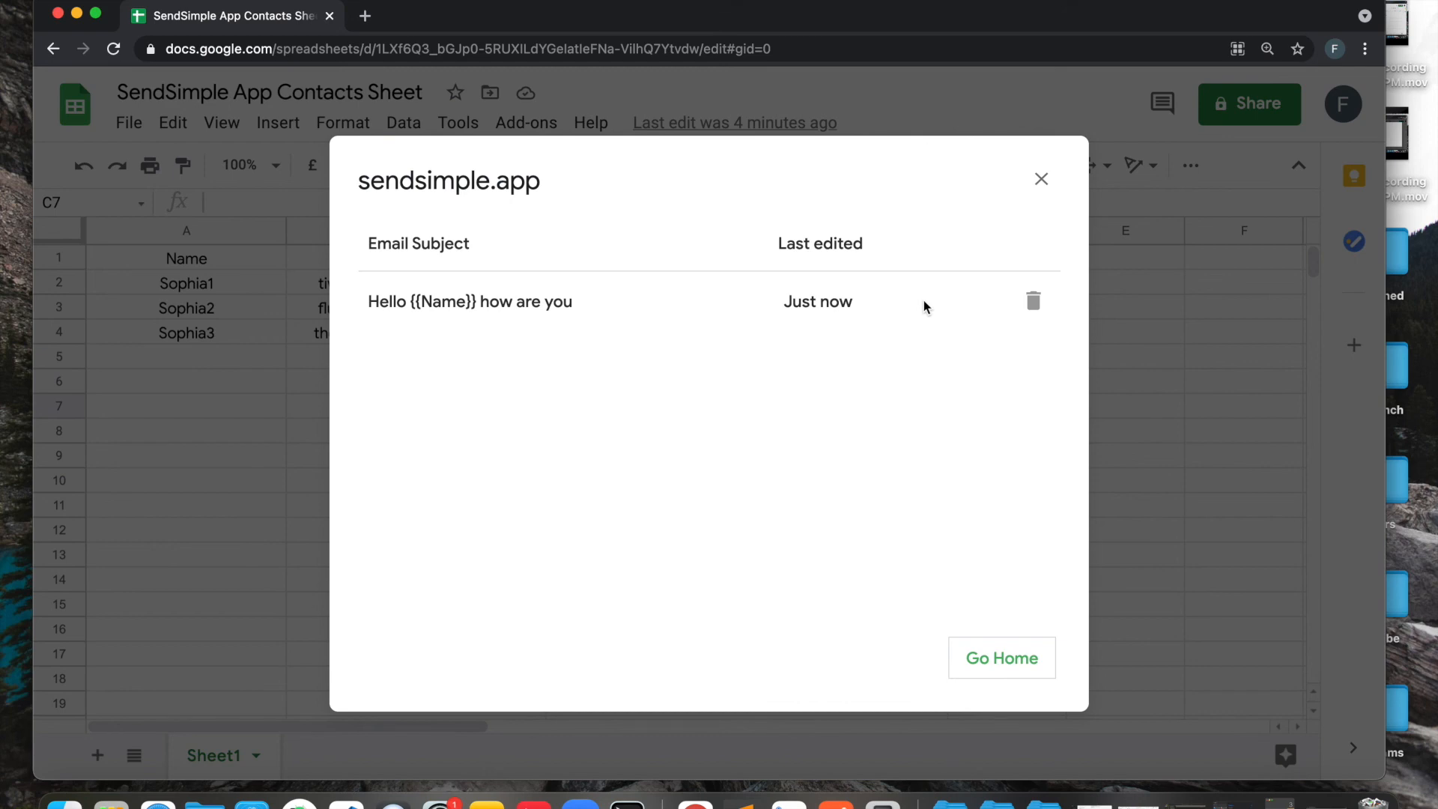
pyautogui.moveTo(942, 296)
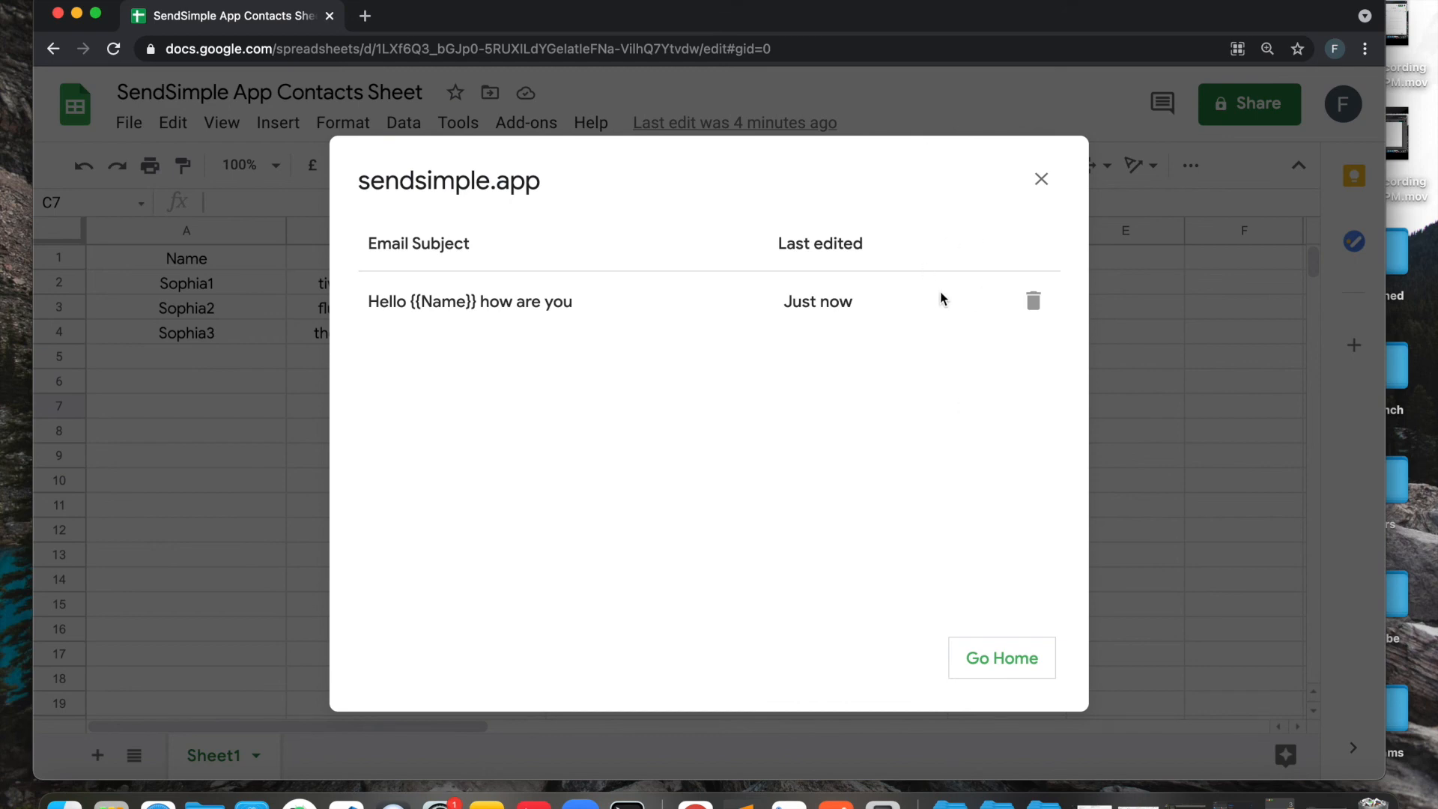
pyautogui.moveTo(1066, 197)
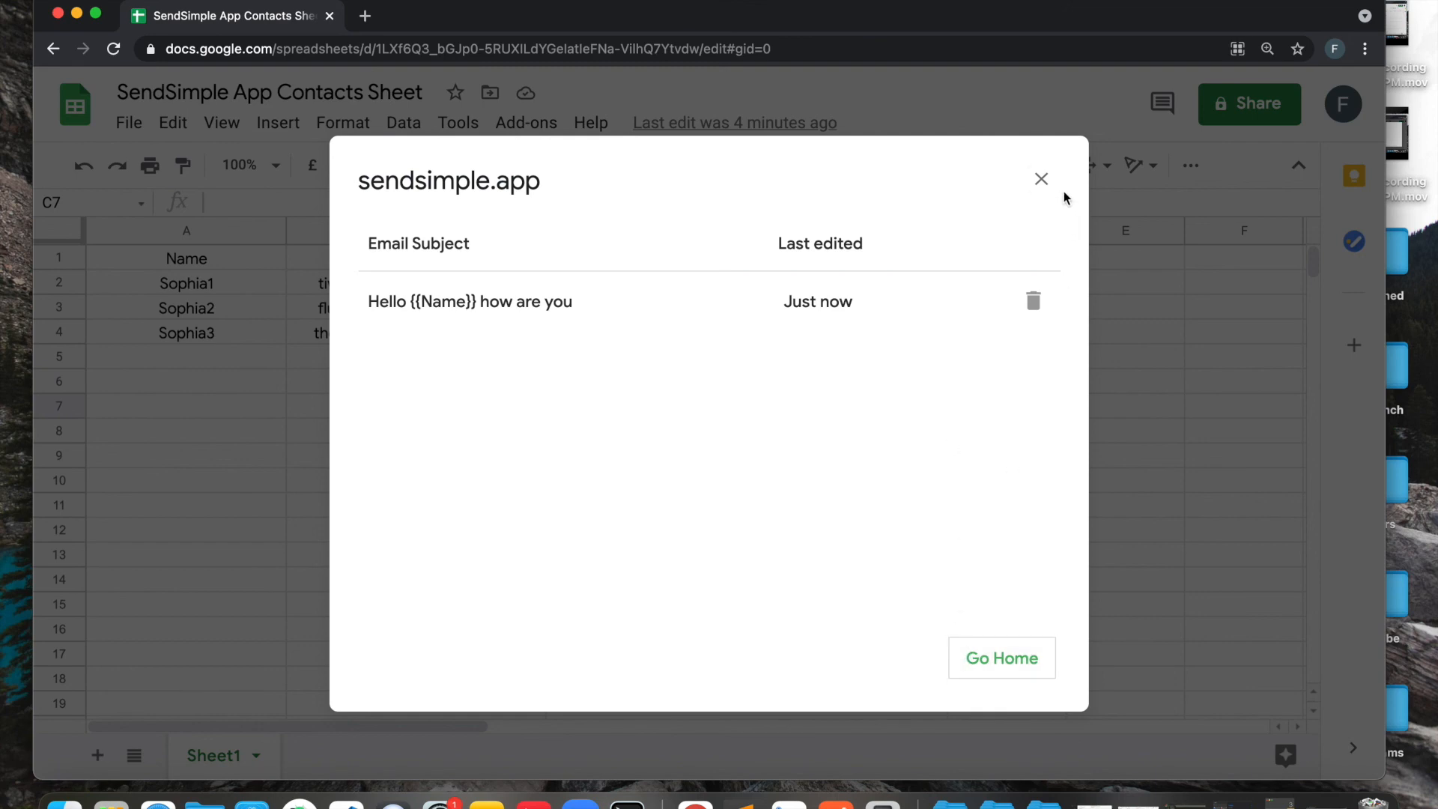
# Close the SendSimple dialog, leaving the contacts sheet in view.
pyautogui.click(1041, 180)
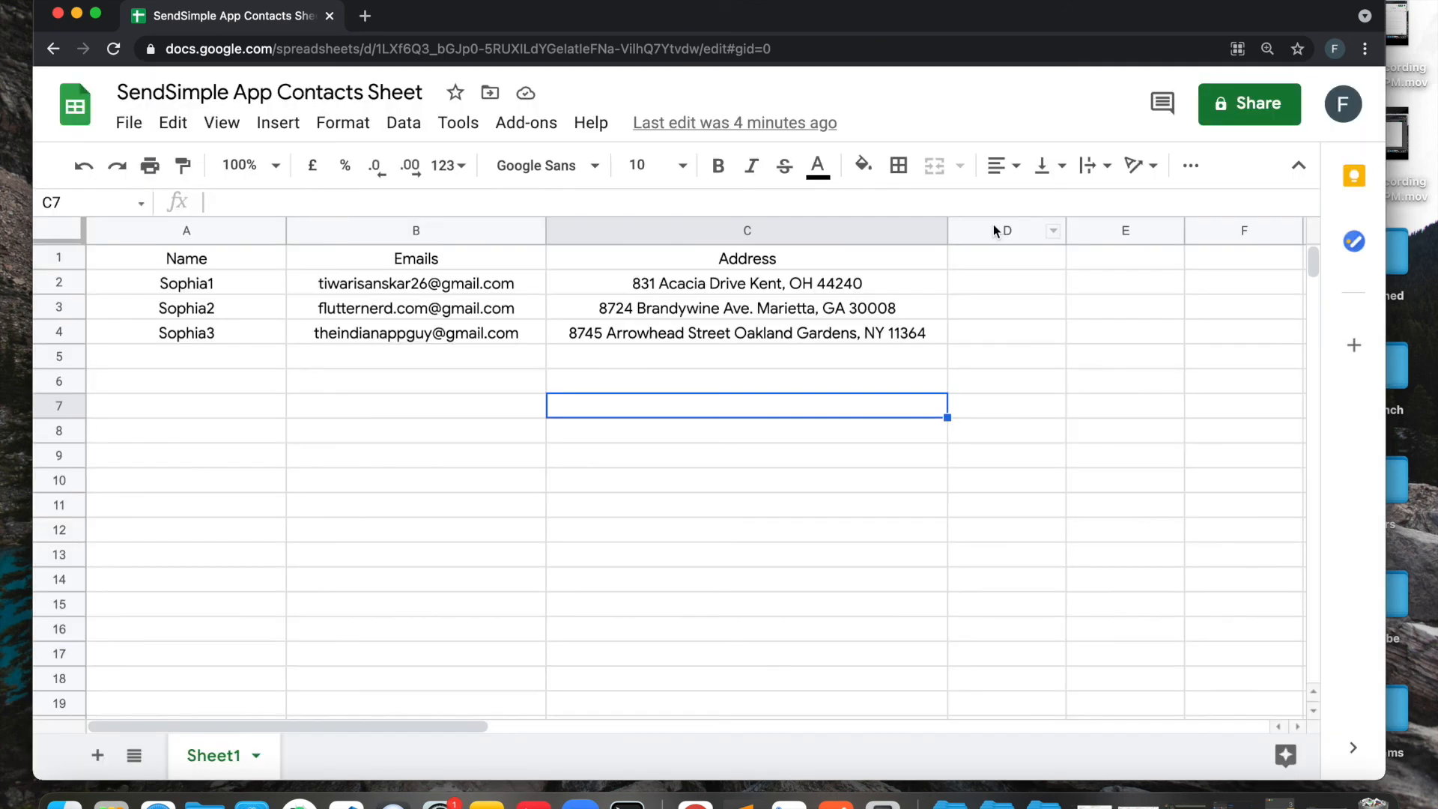